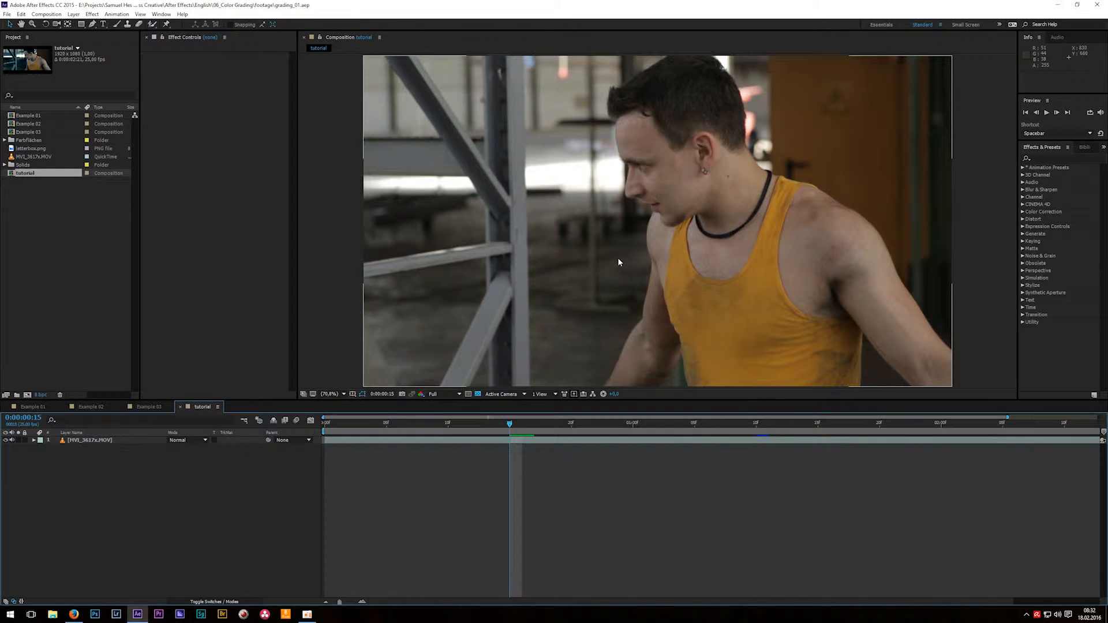
pyautogui.moveTo(620, 263)
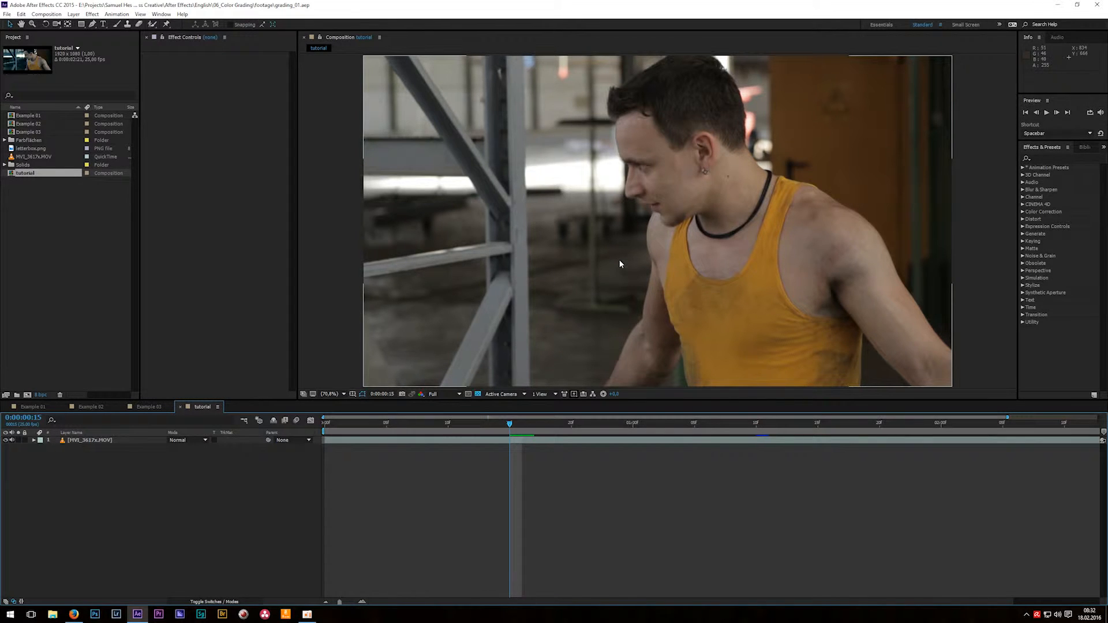
pyautogui.moveTo(624, 264)
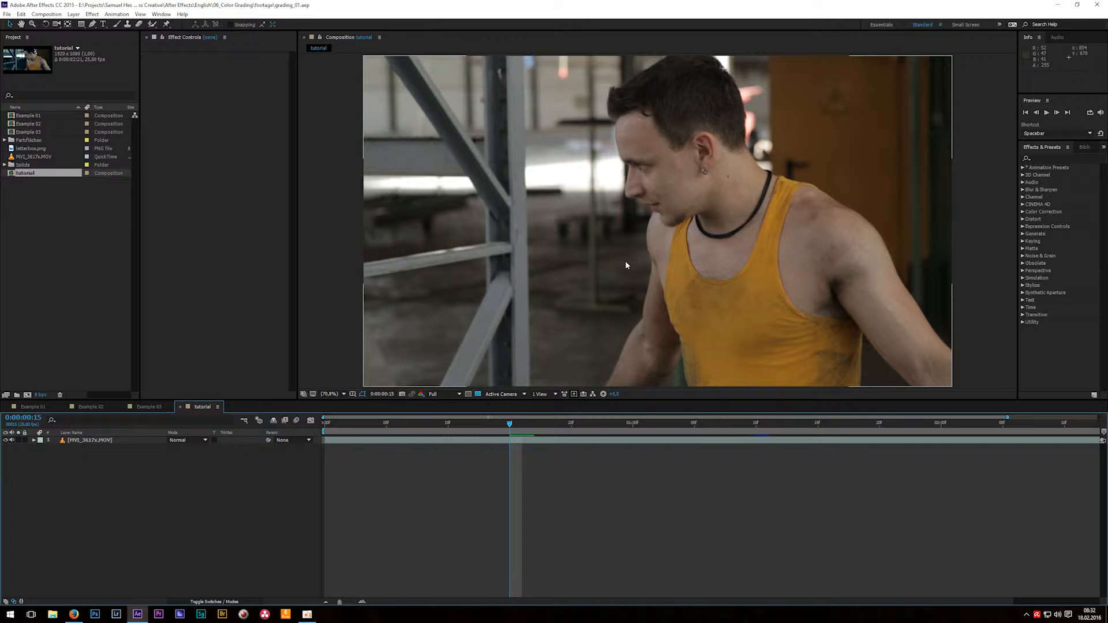
pyautogui.moveTo(622, 269)
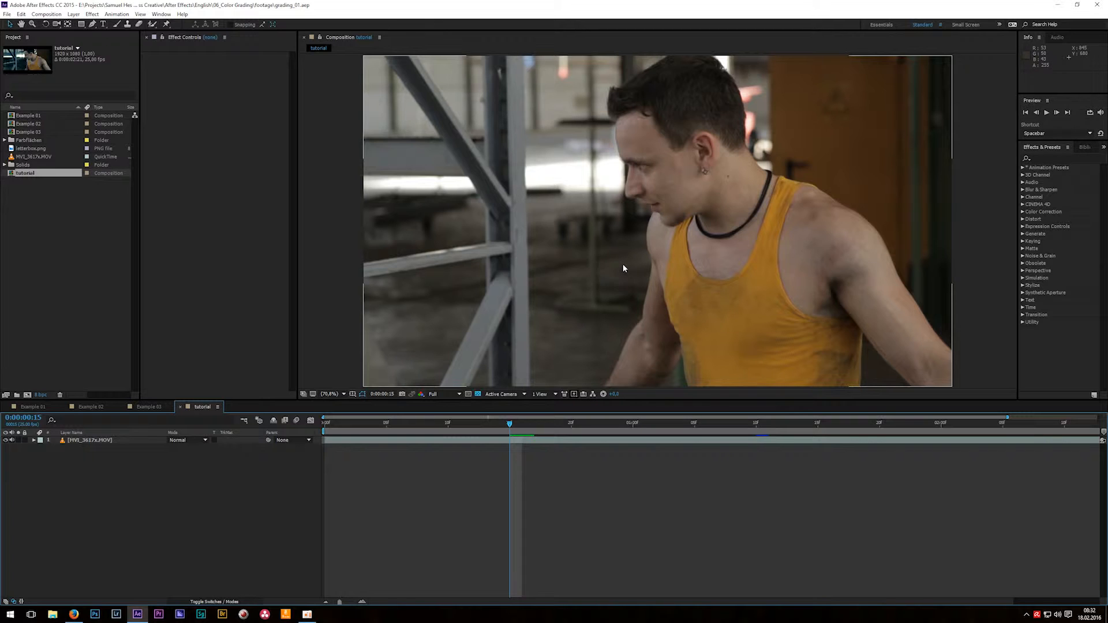
pyautogui.moveTo(625, 264)
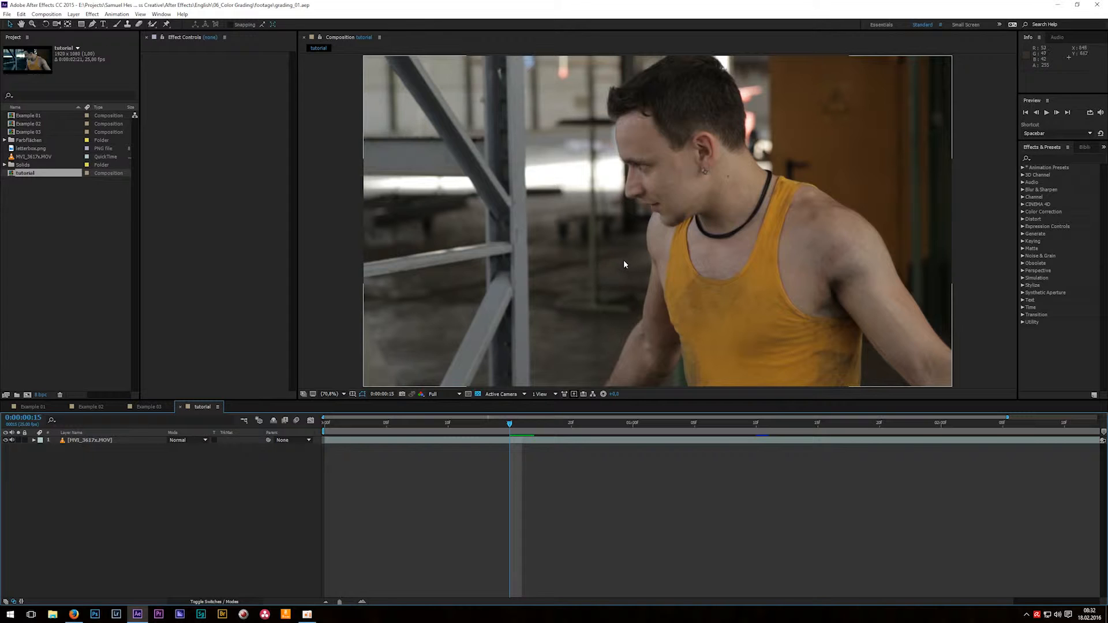
pyautogui.moveTo(623, 269)
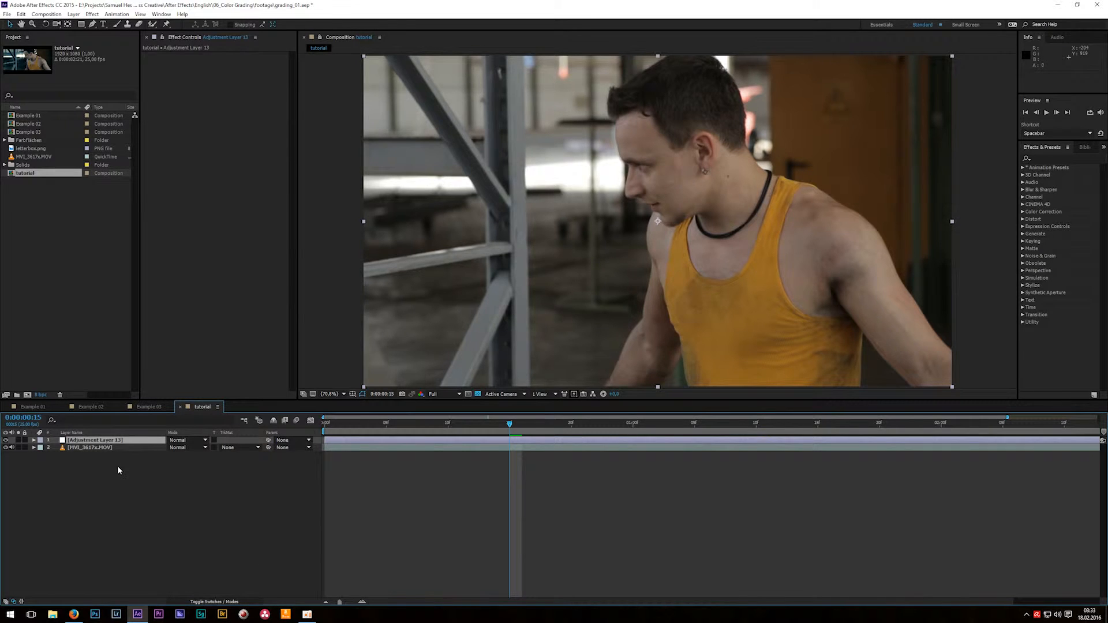
# Leave the new adjustment layer's blend mode at Normal and rename the layer CC
pyautogui.click(188, 440)
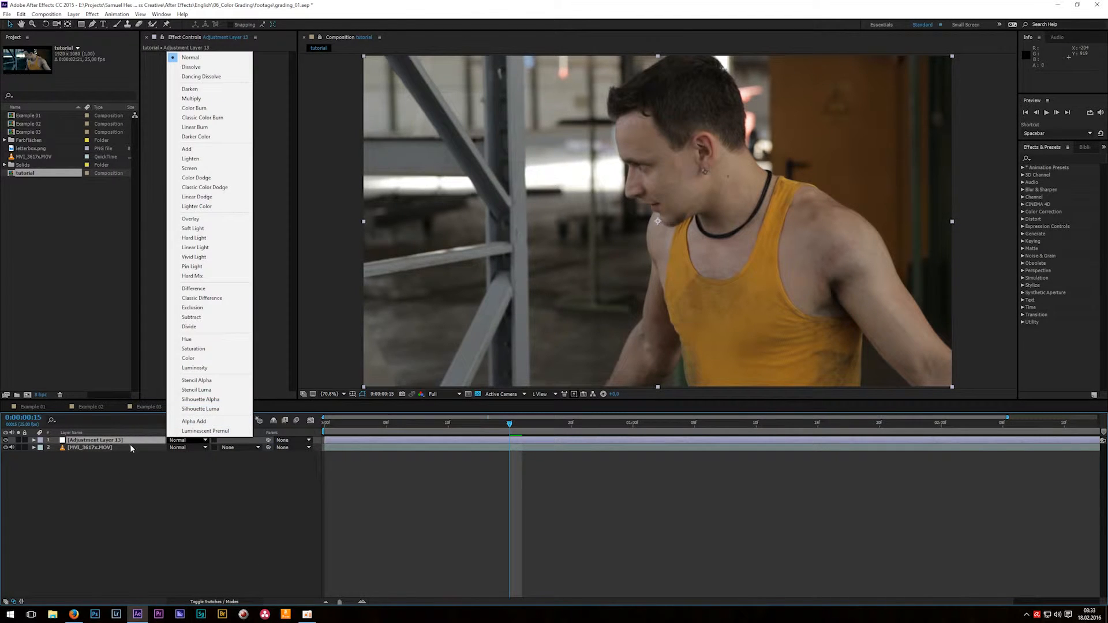
pyautogui.click(190, 57)
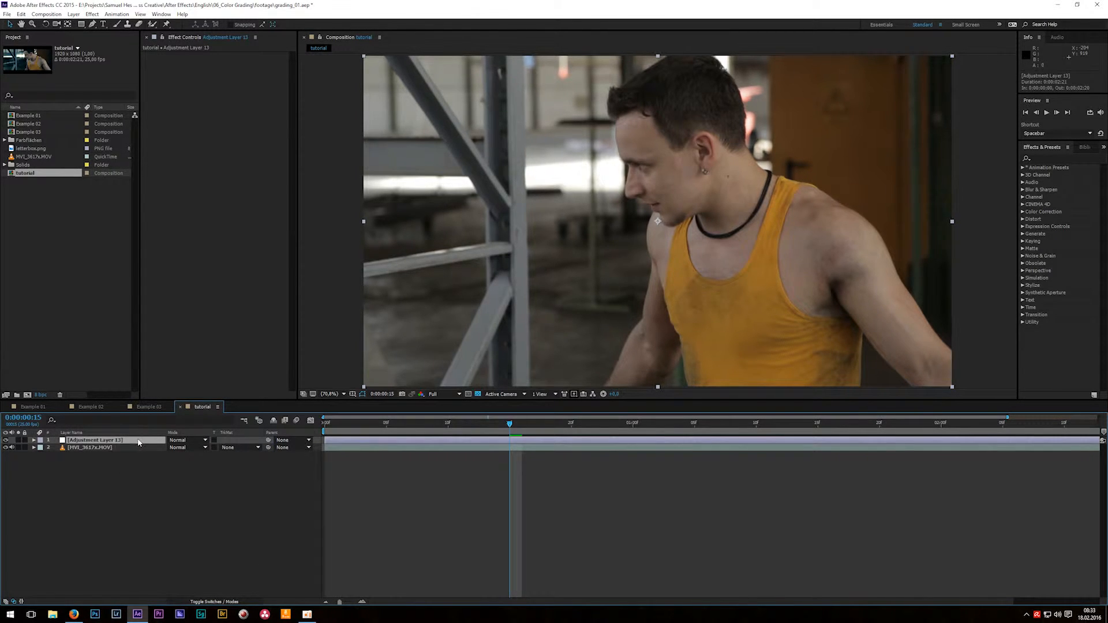
pyautogui.doubleClick(90, 439)
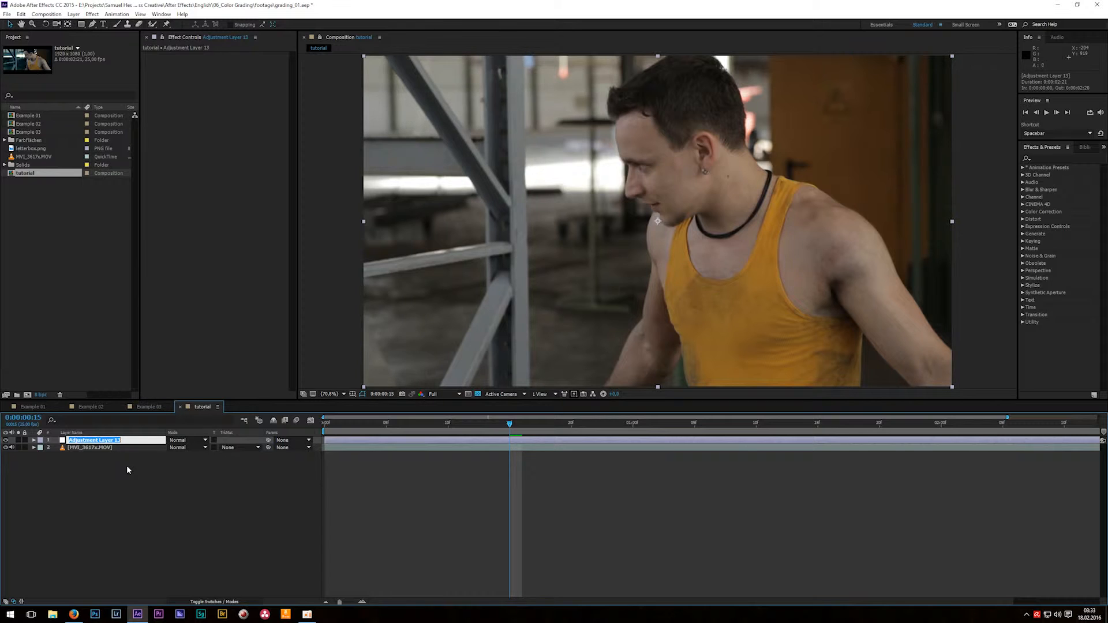
pyautogui.write('CC')
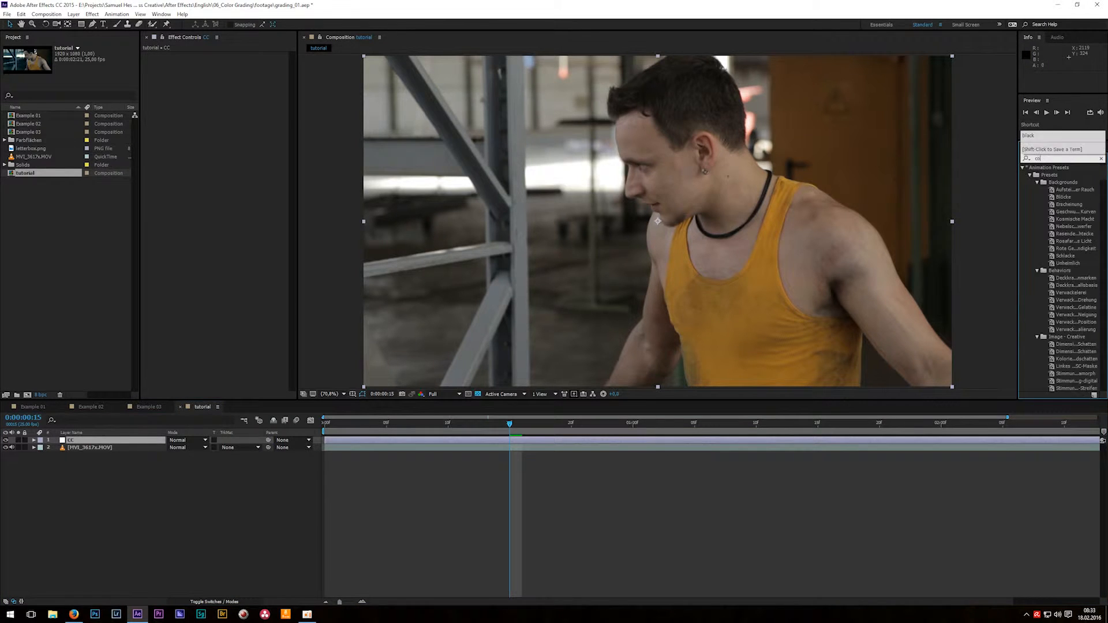
# Search Effects & Presets for 'color bala' to find Color Balance
pyautogui.write('color bala')
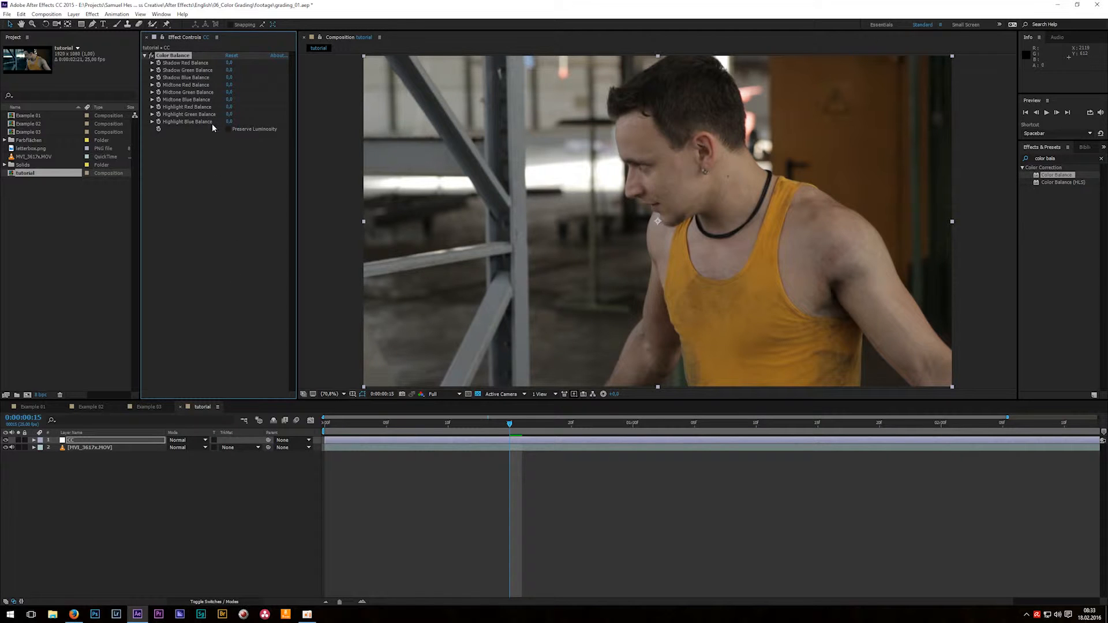
pyautogui.moveTo(228, 132)
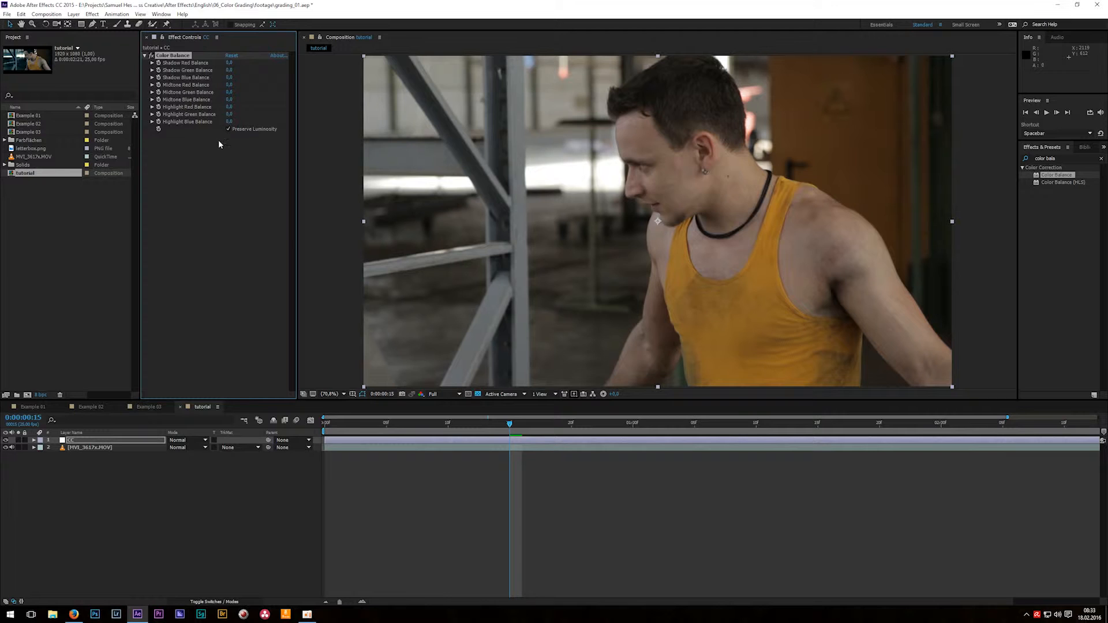
pyautogui.moveTo(190, 81)
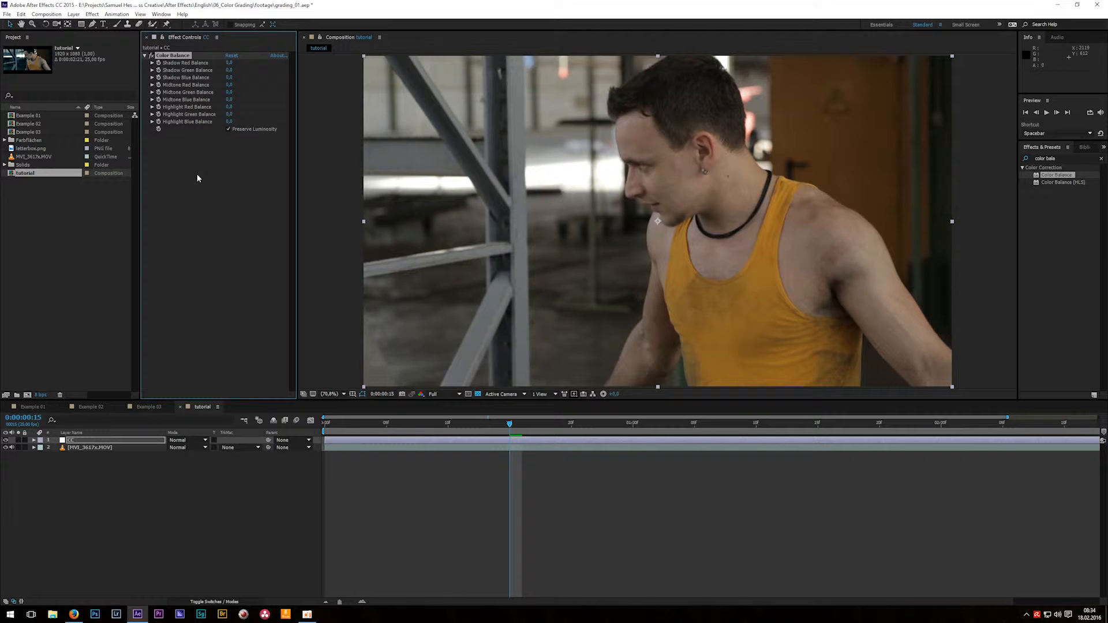
pyautogui.moveTo(195, 182)
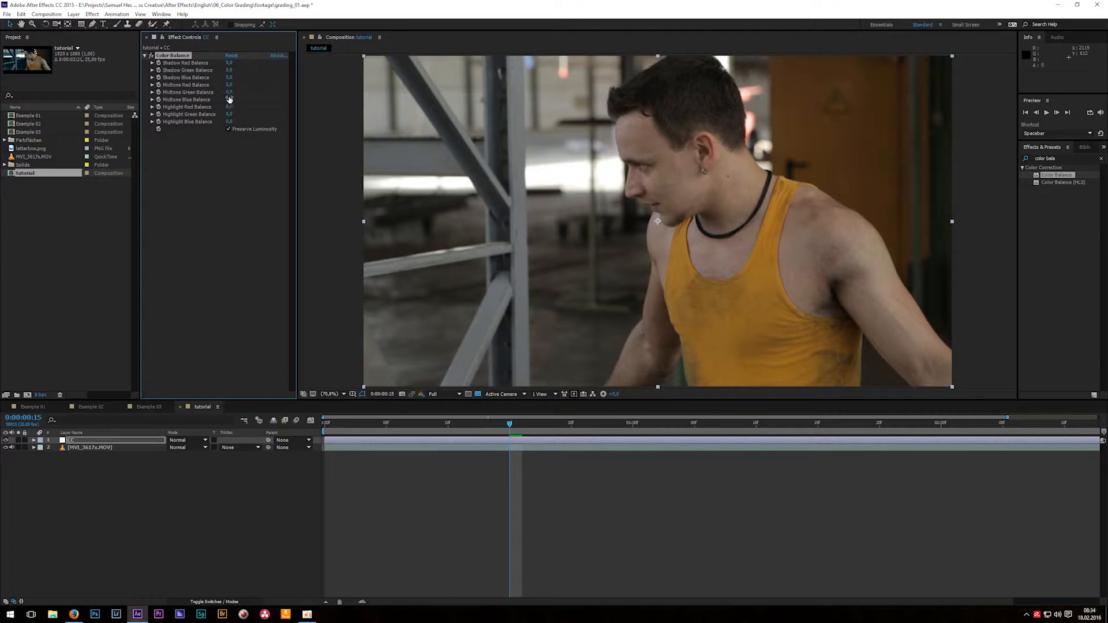
pyautogui.moveTo(228, 189)
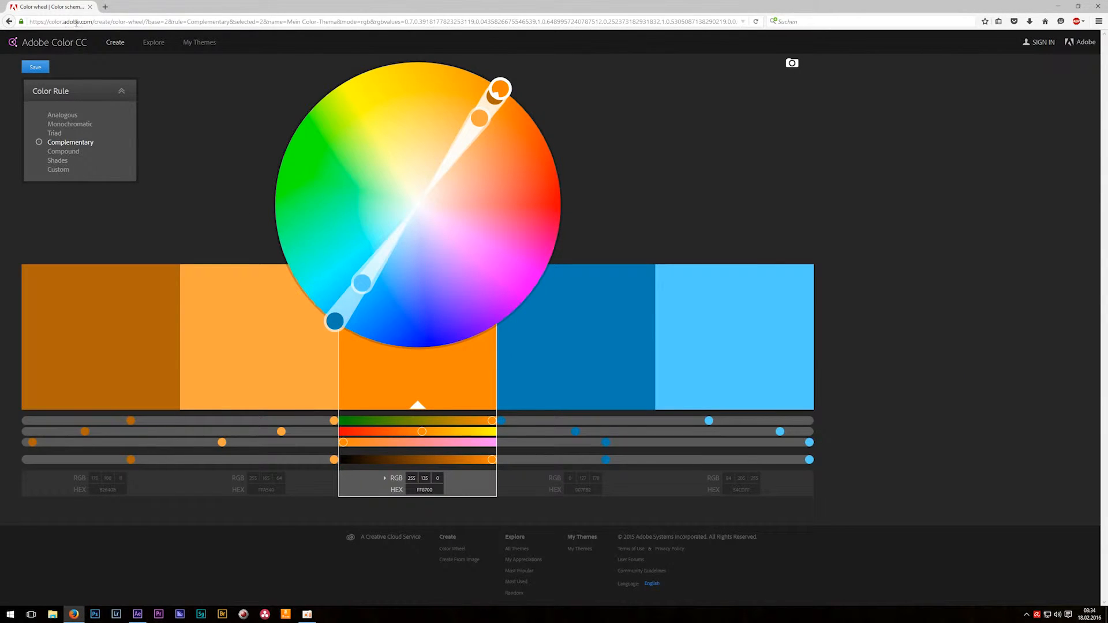
pyautogui.moveTo(101, 117)
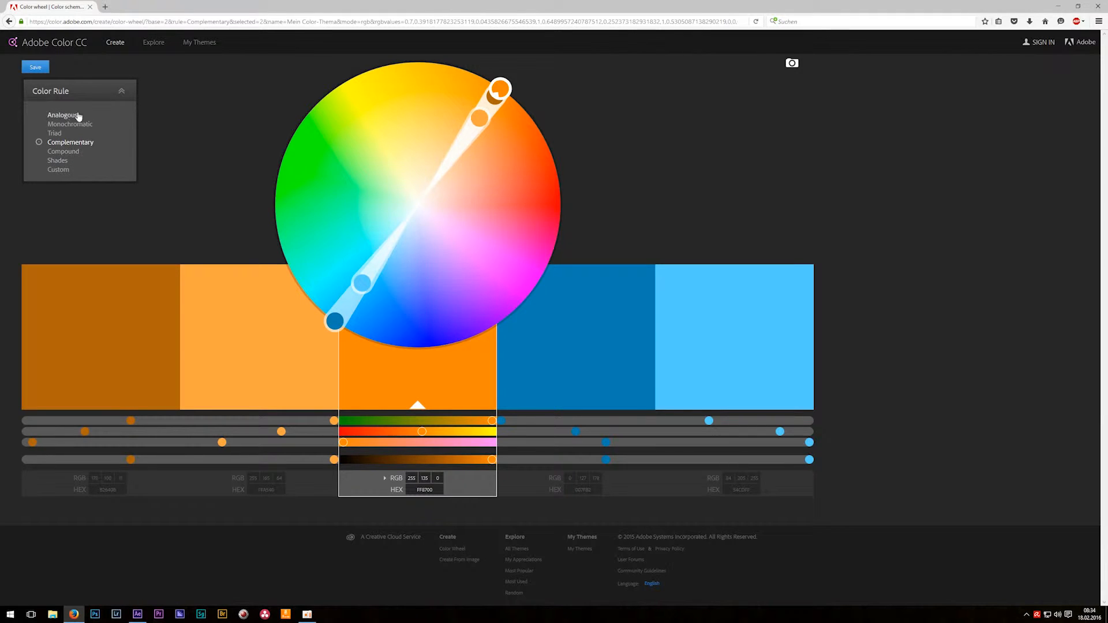
pyautogui.moveTo(171, 151)
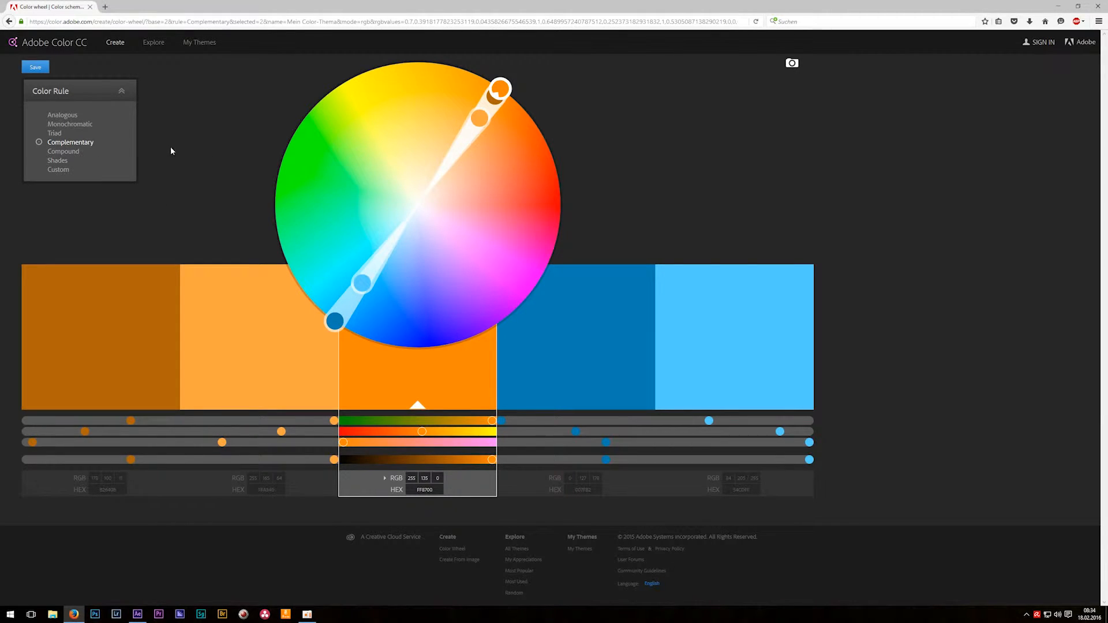
pyautogui.moveTo(142, 185)
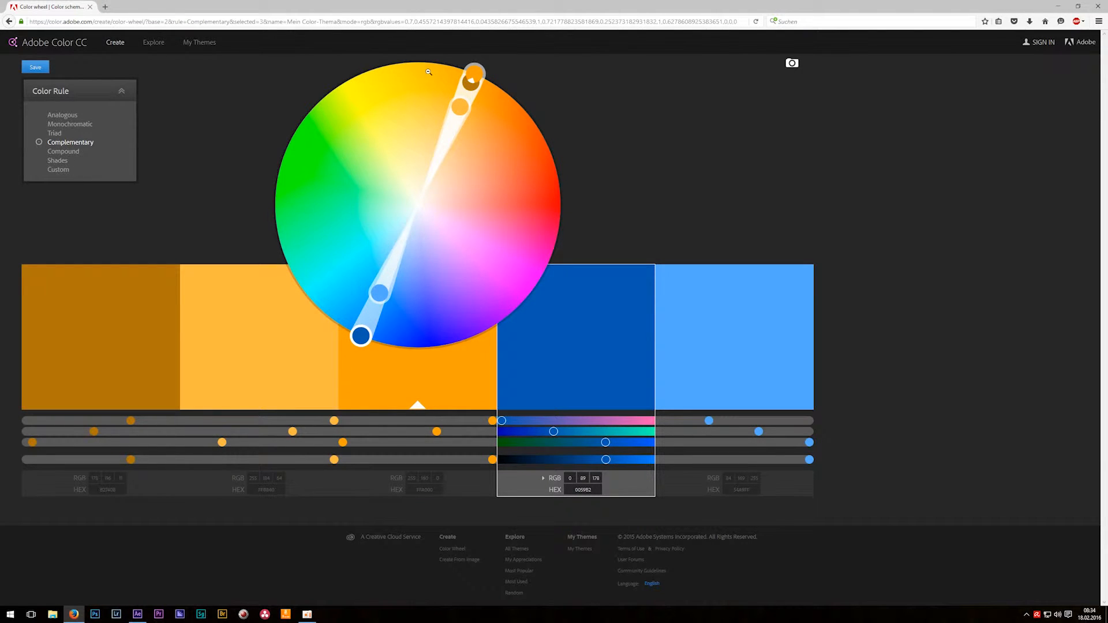
# Try a green-purple complementary pair, then bring the base colour back to orange
pyautogui.moveTo(360, 336); pyautogui.dragTo(524, 299)
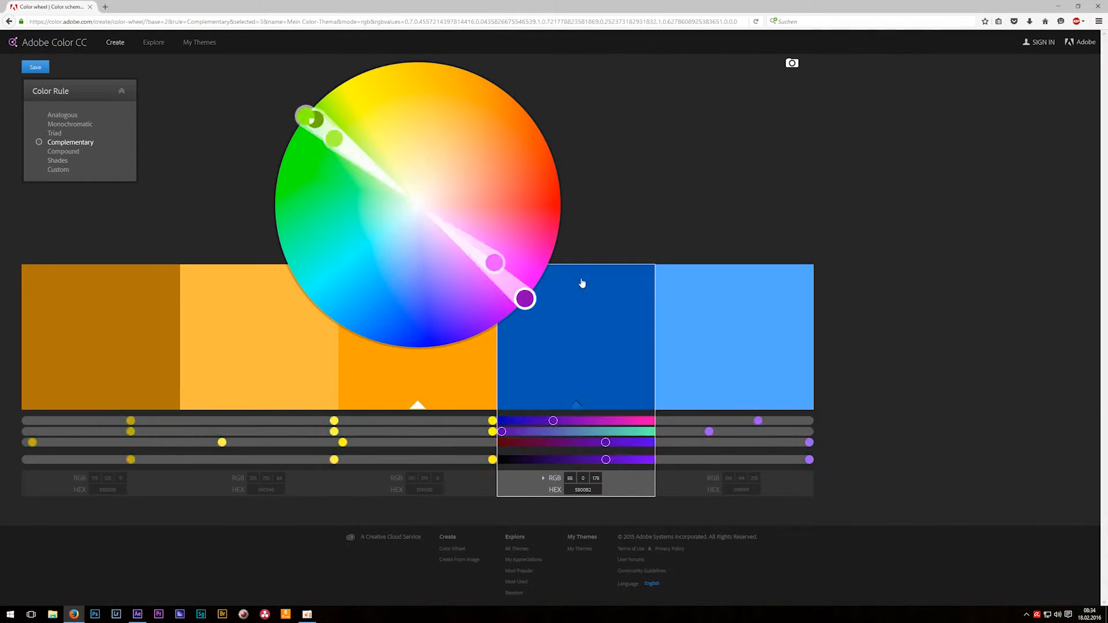
pyautogui.moveTo(526, 299); pyautogui.dragTo(355, 334)
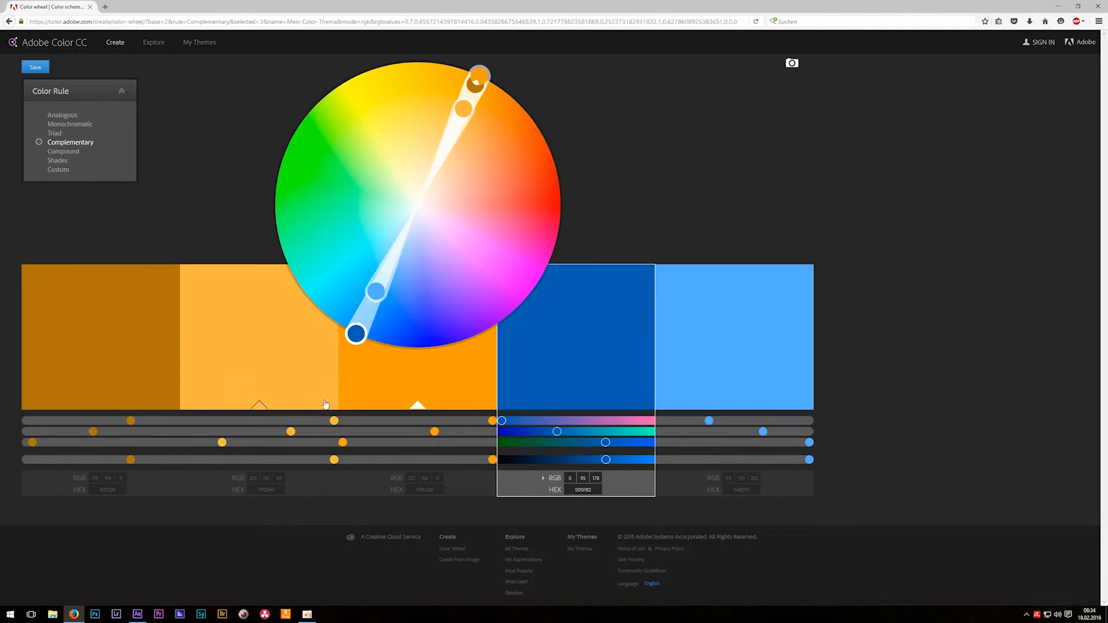
pyautogui.click(136, 614)
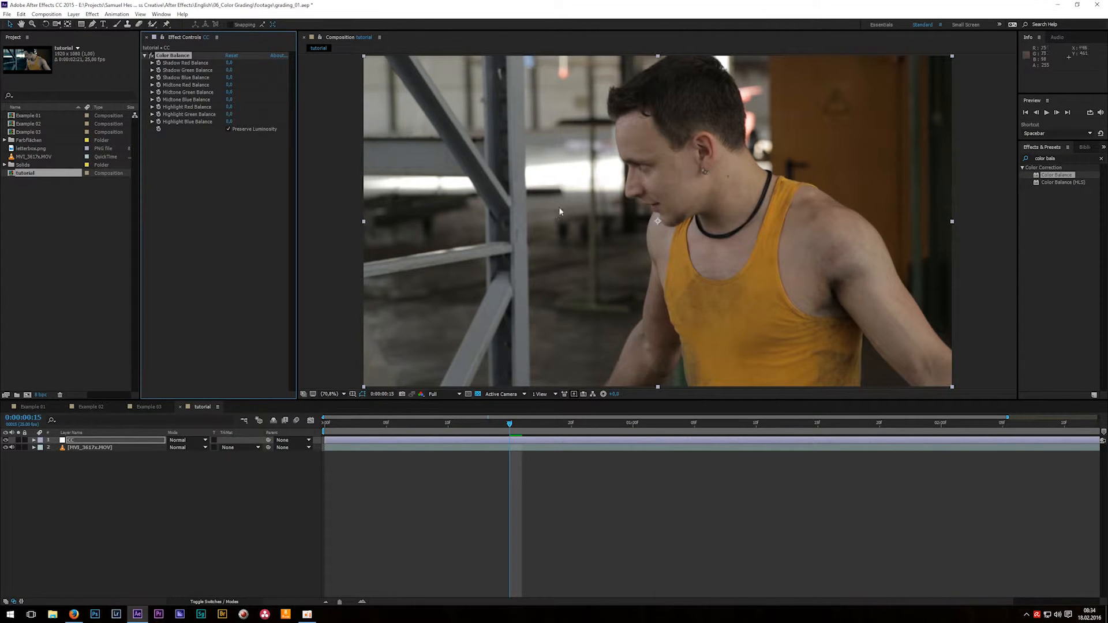
# Enter new Midtone Red Balance and neighbouring Color Balance values on the CC layer
pyautogui.click(74, 613)
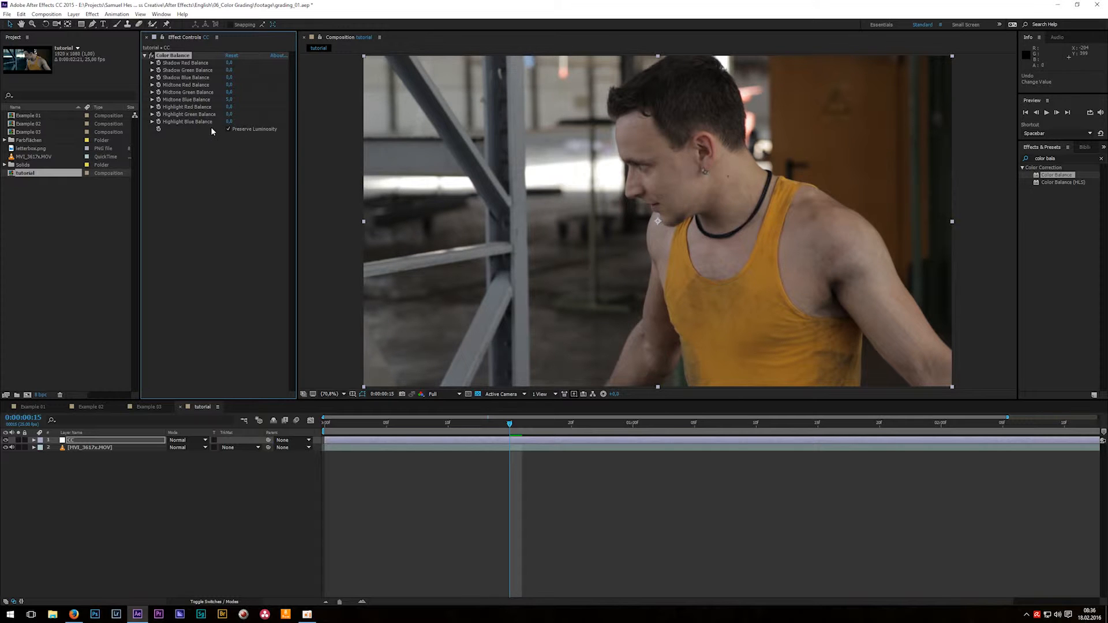
pyautogui.click(230, 122)
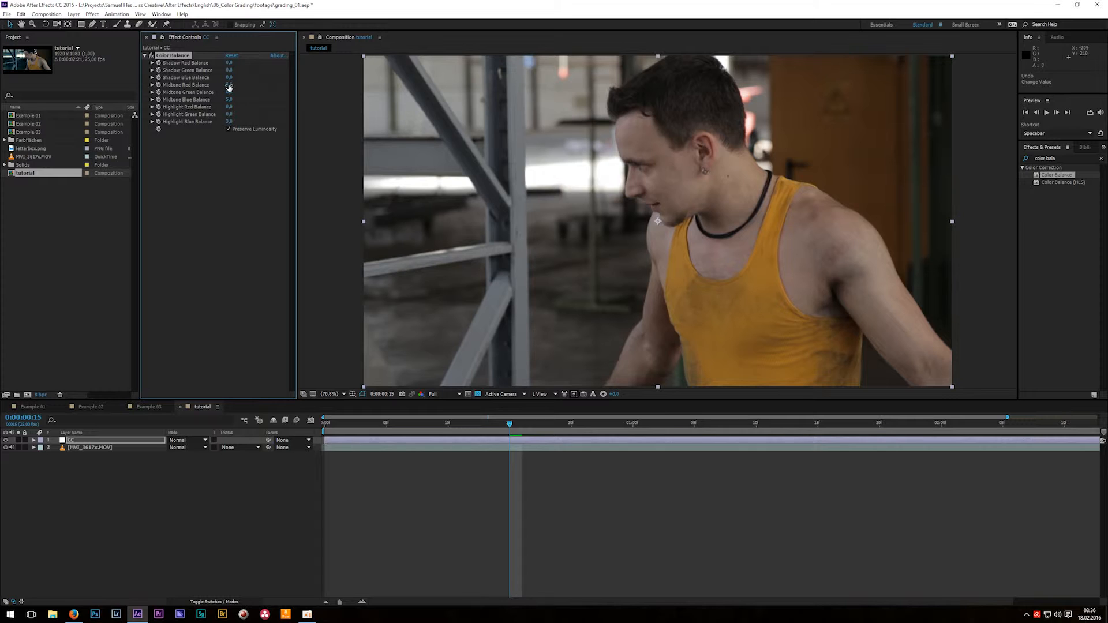
pyautogui.doubleClick(229, 84)
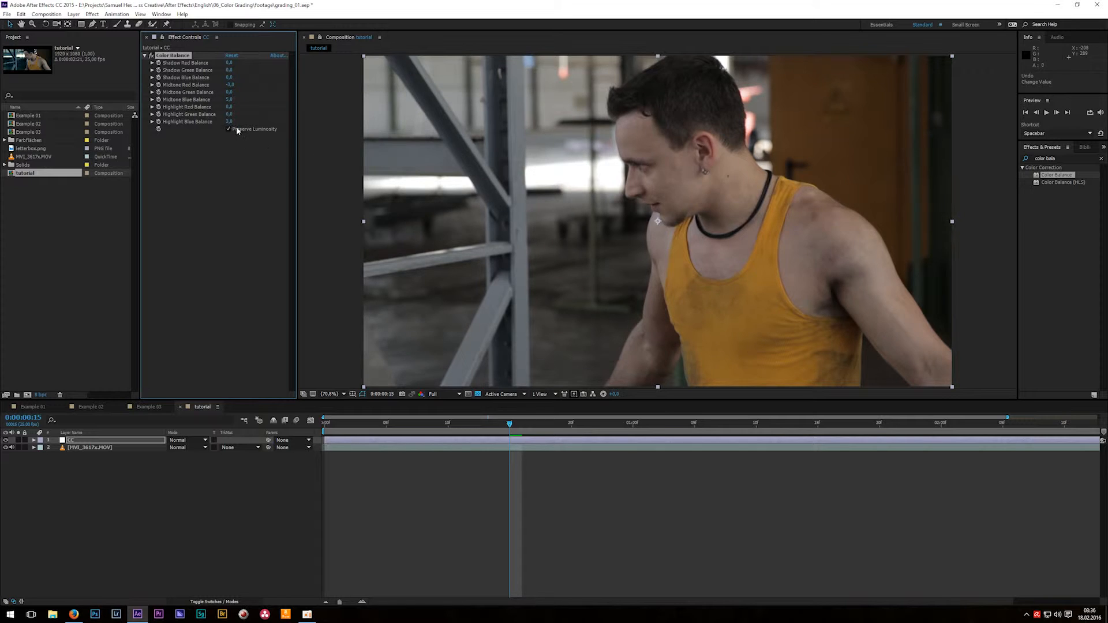
pyautogui.doubleClick(229, 106)
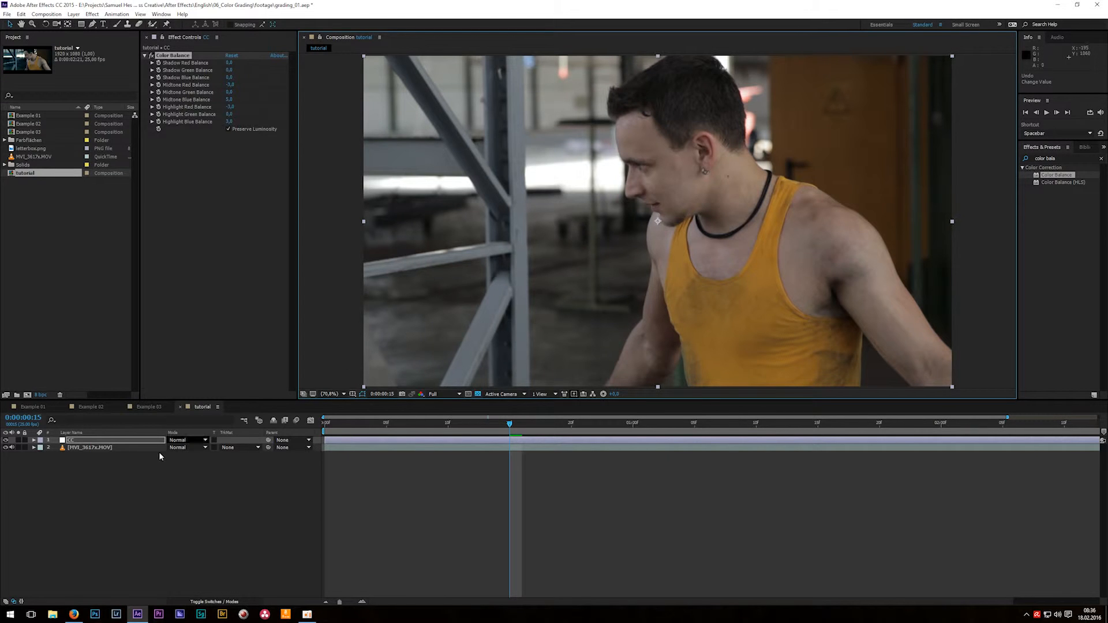
# Add a new adjustment layer through the timeline's right-click menu
pyautogui.rightClick(160, 457)
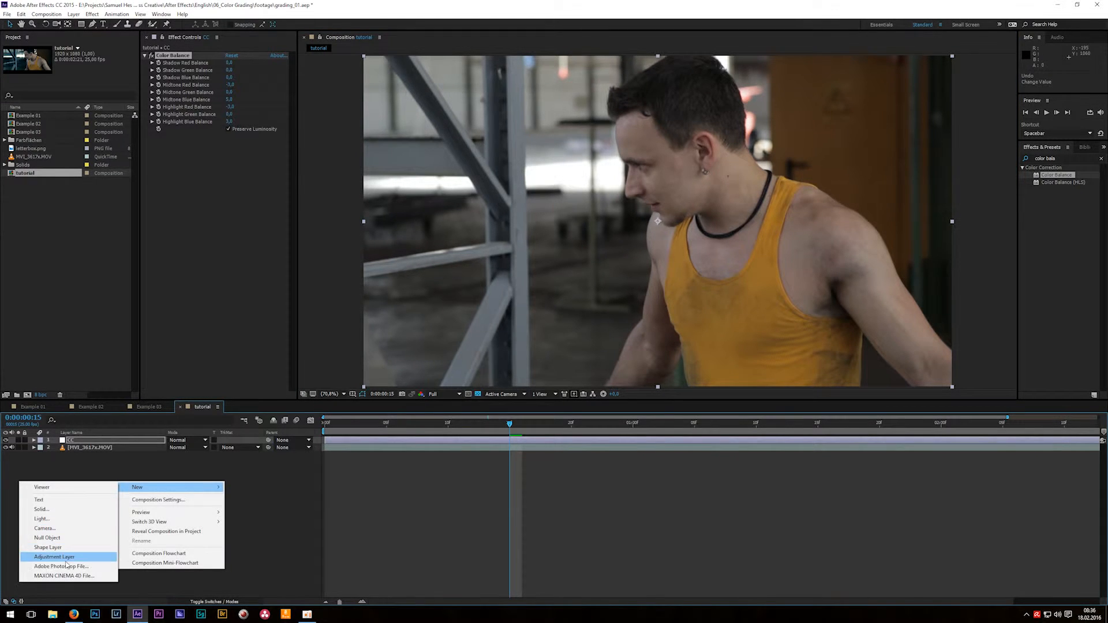
pyautogui.click(57, 553)
pyautogui.write('trito')
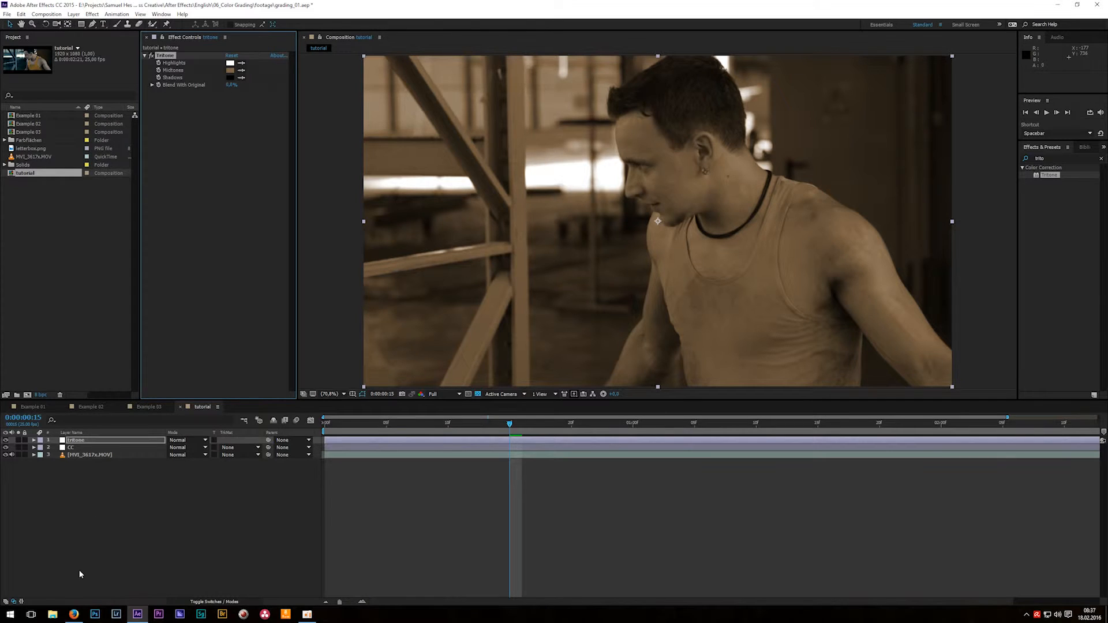
# Nudge the complementary pair towards golden orange and a deep blue of RGB 0, 69, 178
pyautogui.click(74, 612)
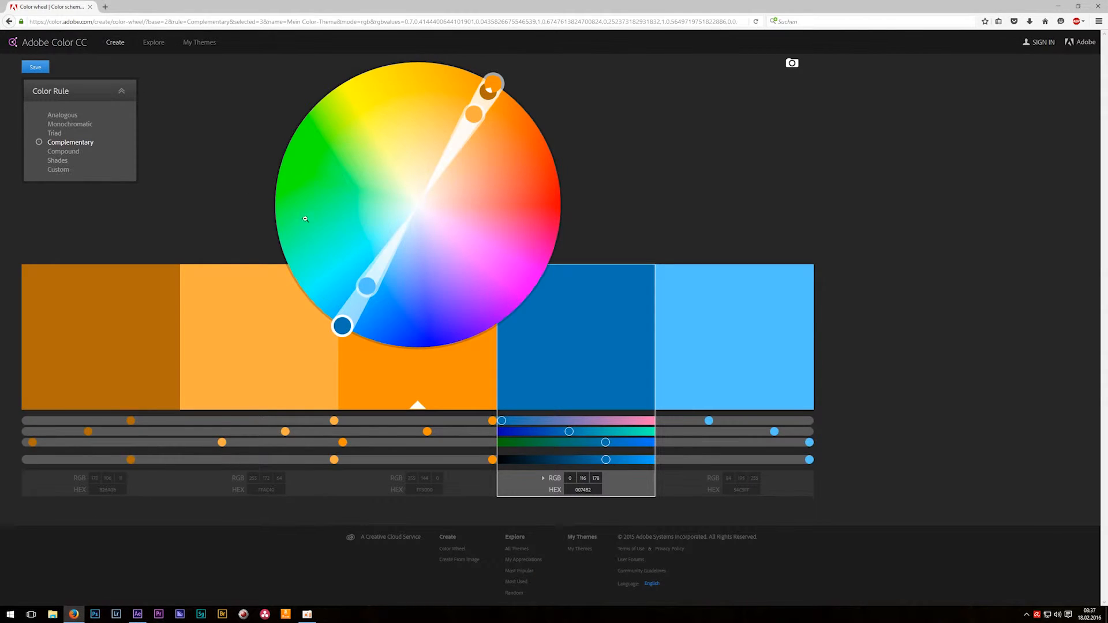
pyautogui.moveTo(342, 325); pyautogui.dragTo(349, 330)
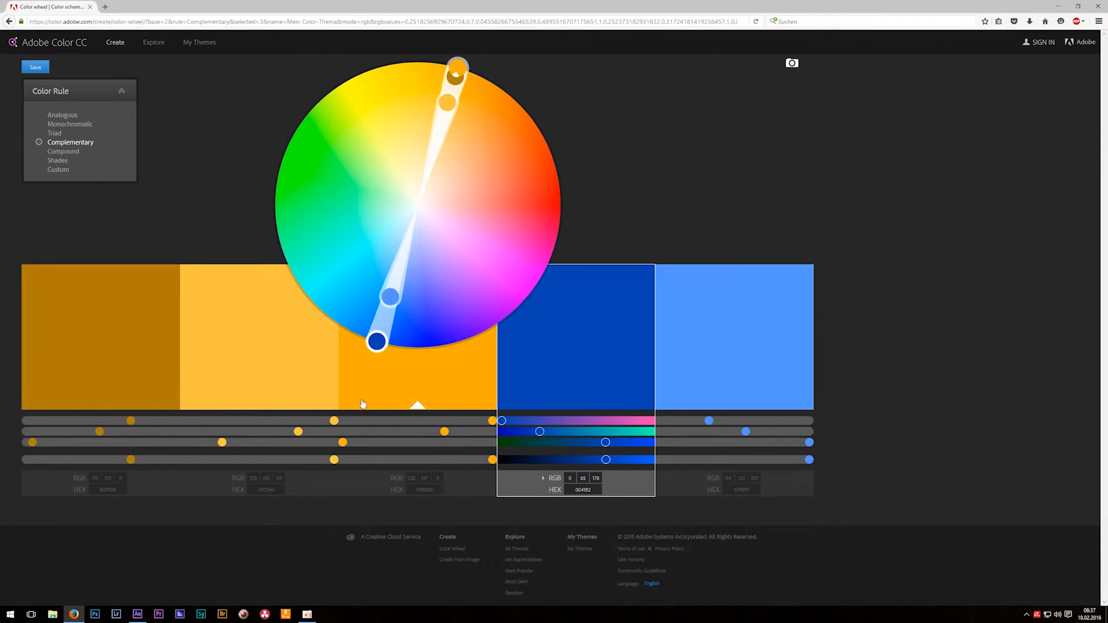
pyautogui.moveTo(458, 70); pyautogui.dragTo(460, 74)
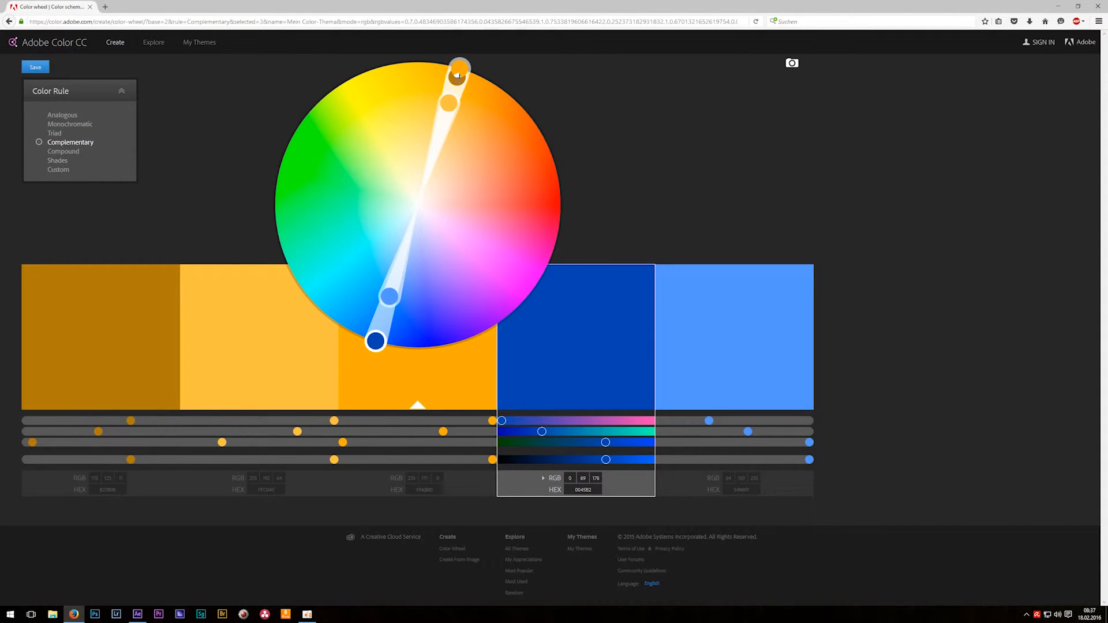
pyautogui.moveTo(279, 304)
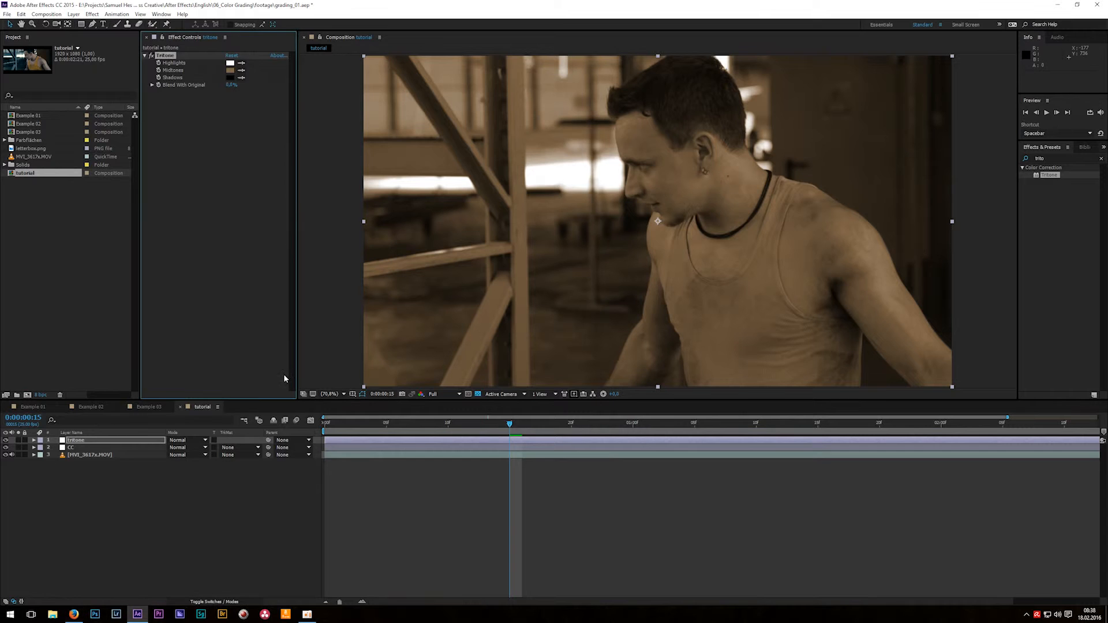
# Set Tritone highlights to orange, midtones to blue and shadows to very dark blue
pyautogui.click(228, 62)
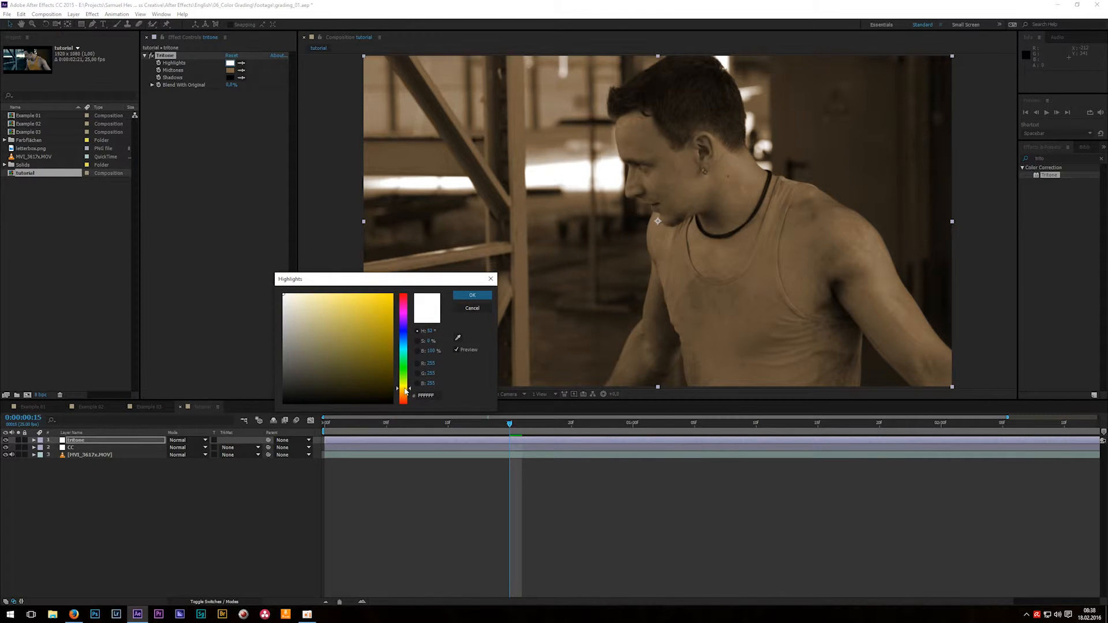
pyautogui.click(342, 320)
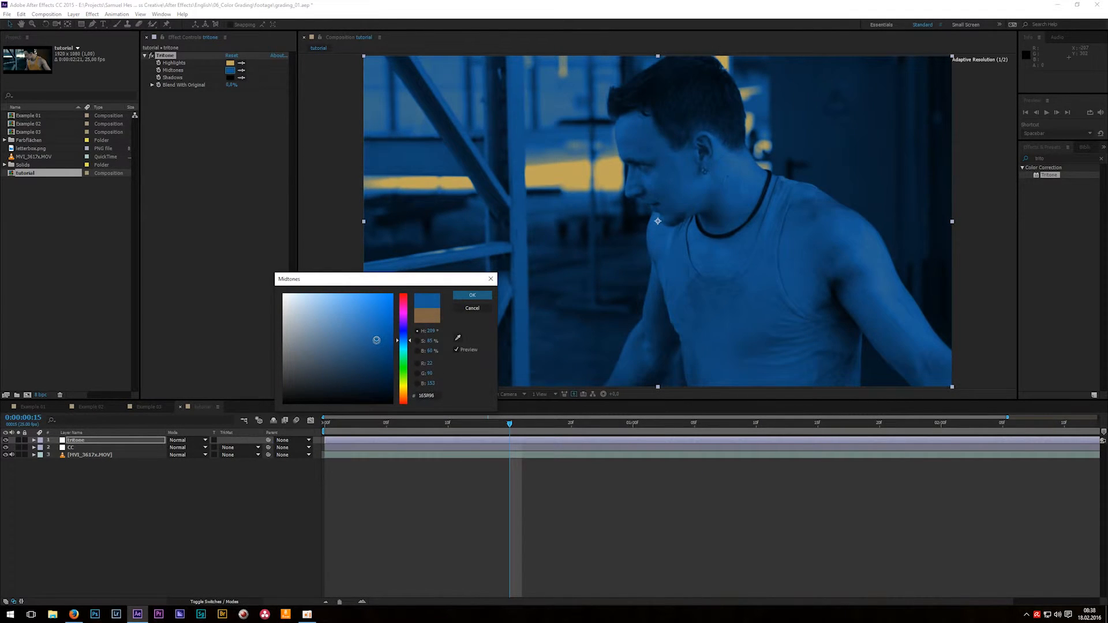
pyautogui.click(472, 295)
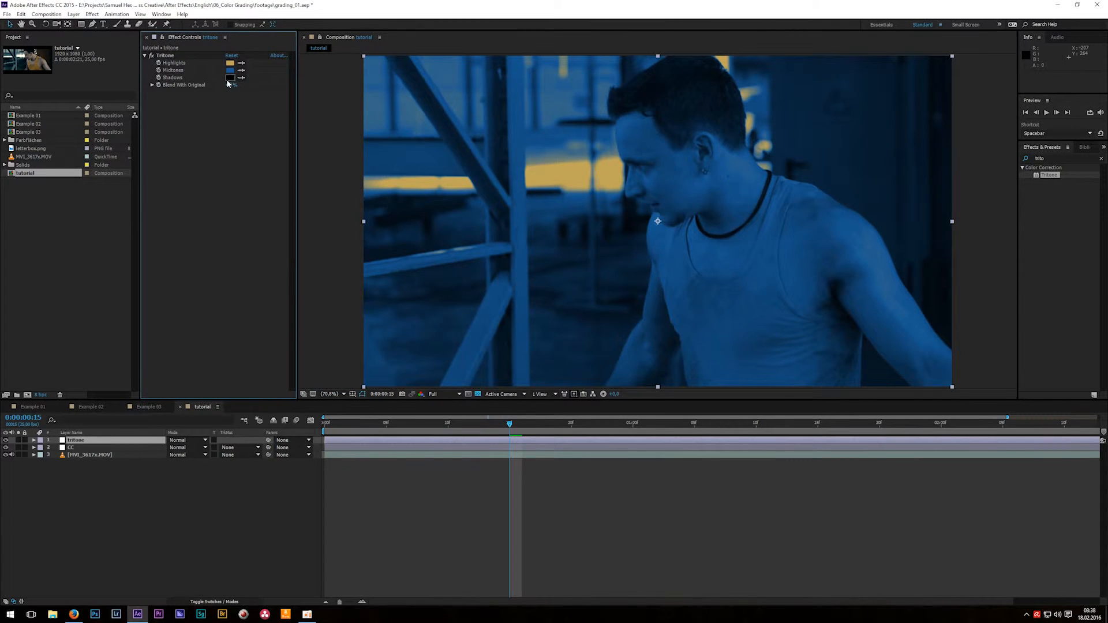
pyautogui.click(229, 77)
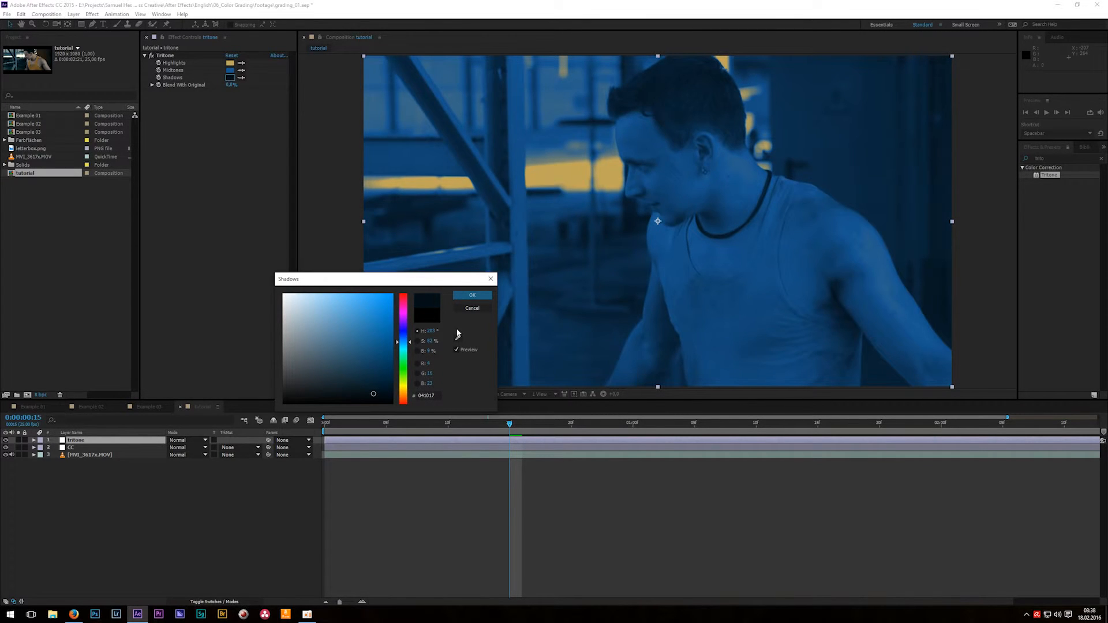
pyautogui.click(472, 295)
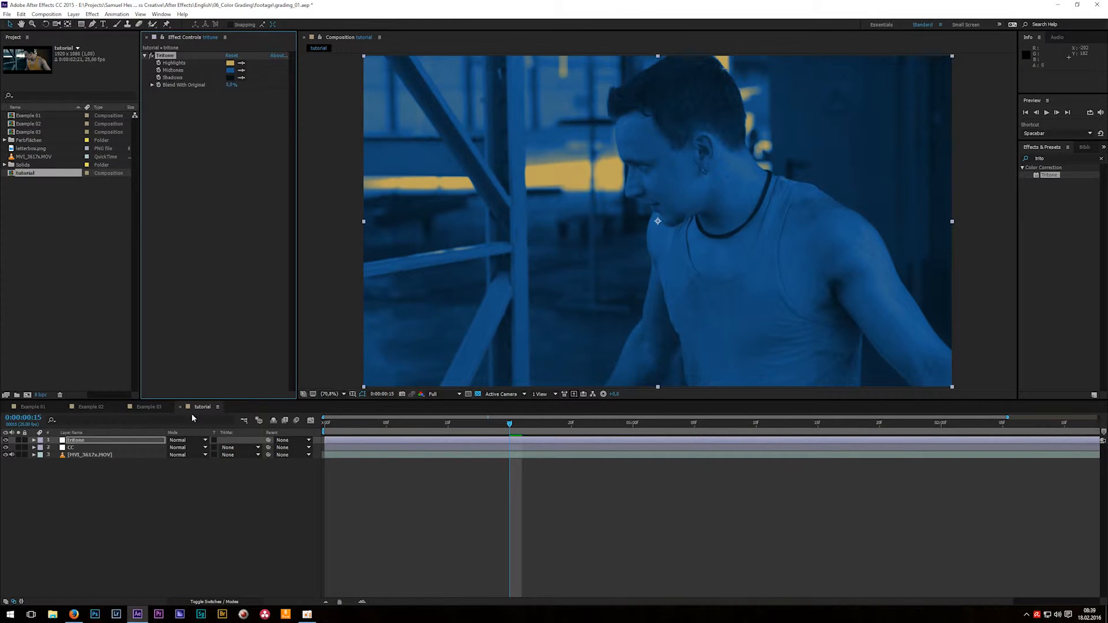
# Switch the Tritone layer's blend mode to Soft Light
pyautogui.click(186, 440)
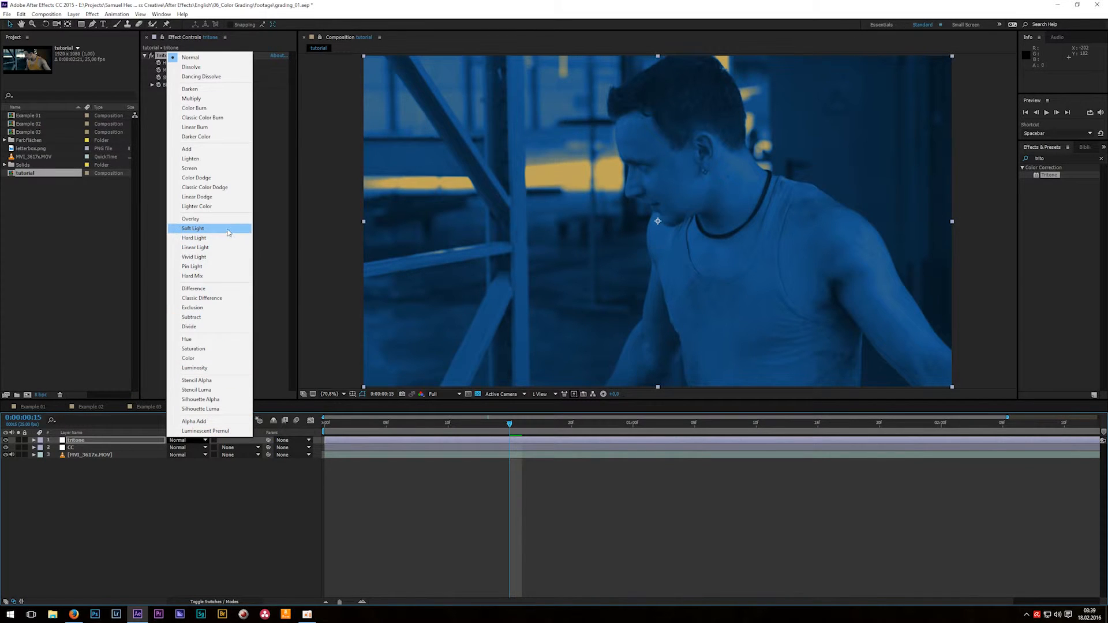
pyautogui.click(193, 228)
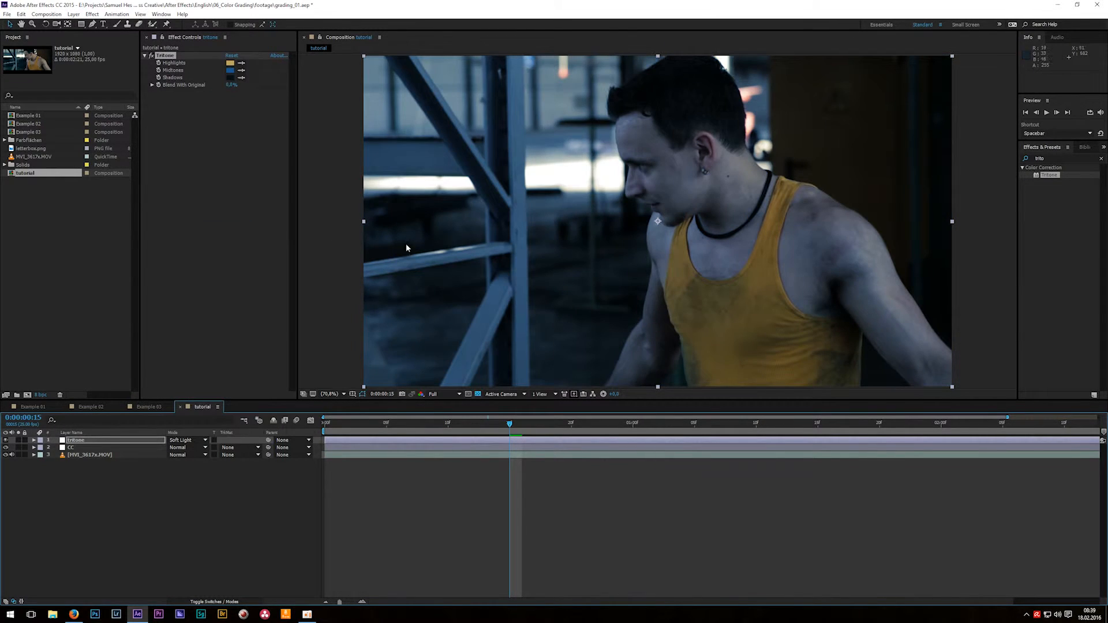
pyautogui.moveTo(502, 261)
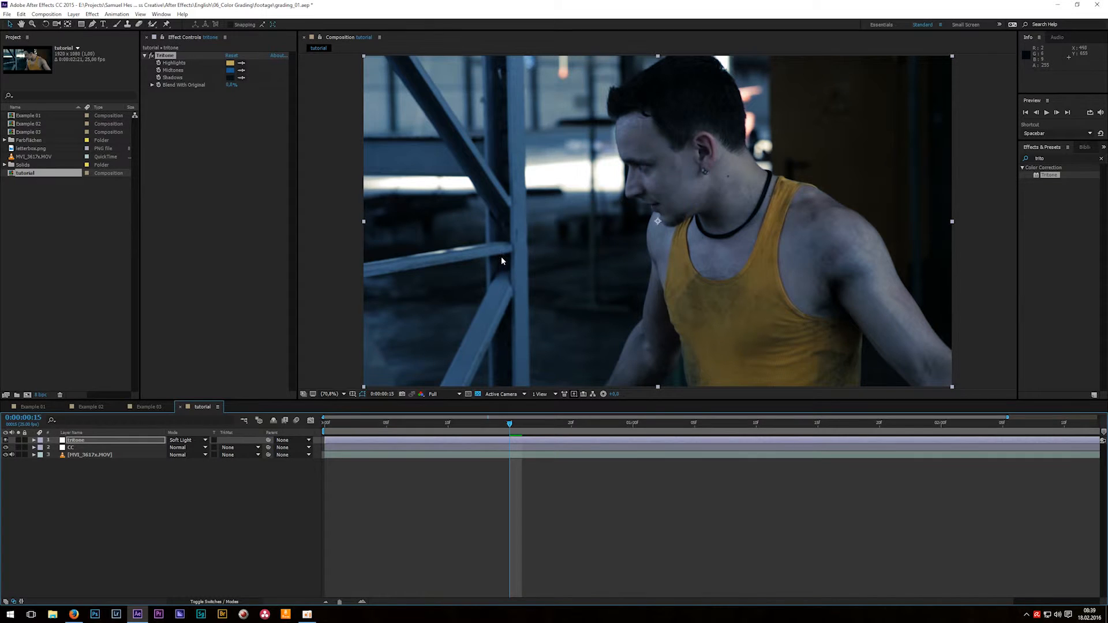
pyautogui.moveTo(508, 231)
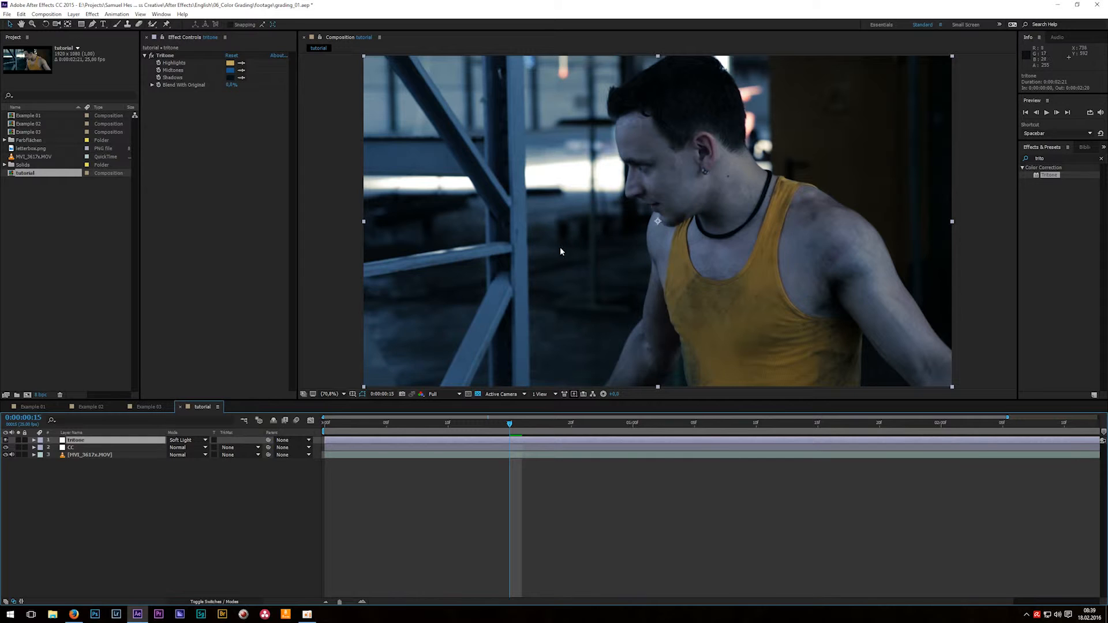
pyautogui.click(41, 439)
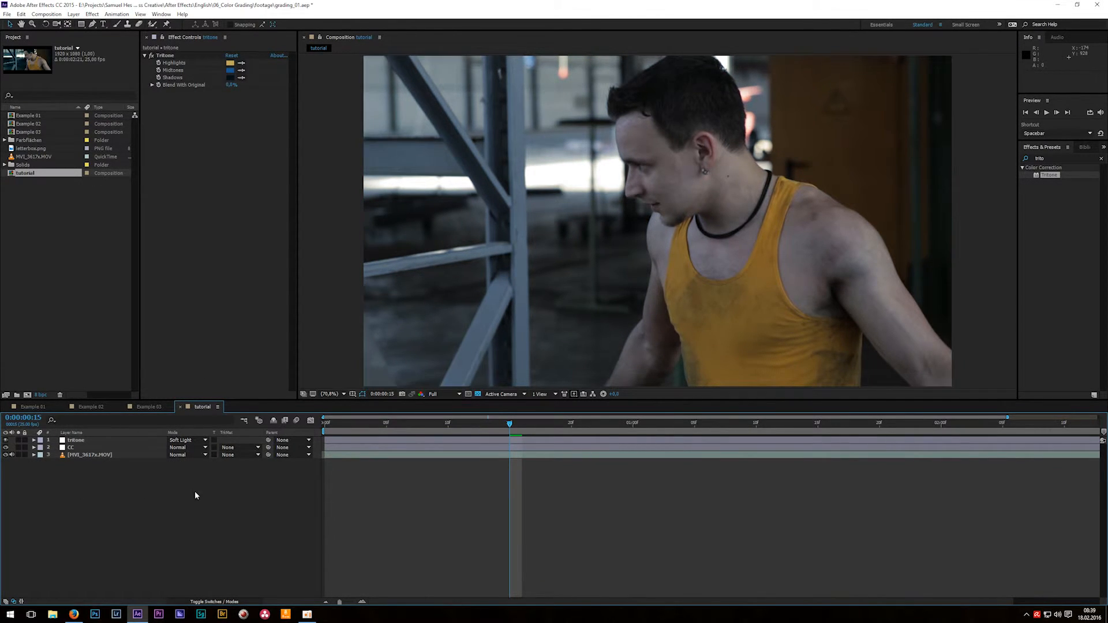
# Add an adjustment layer at the top of the stack and name it CG
pyautogui.rightClick(196, 495)
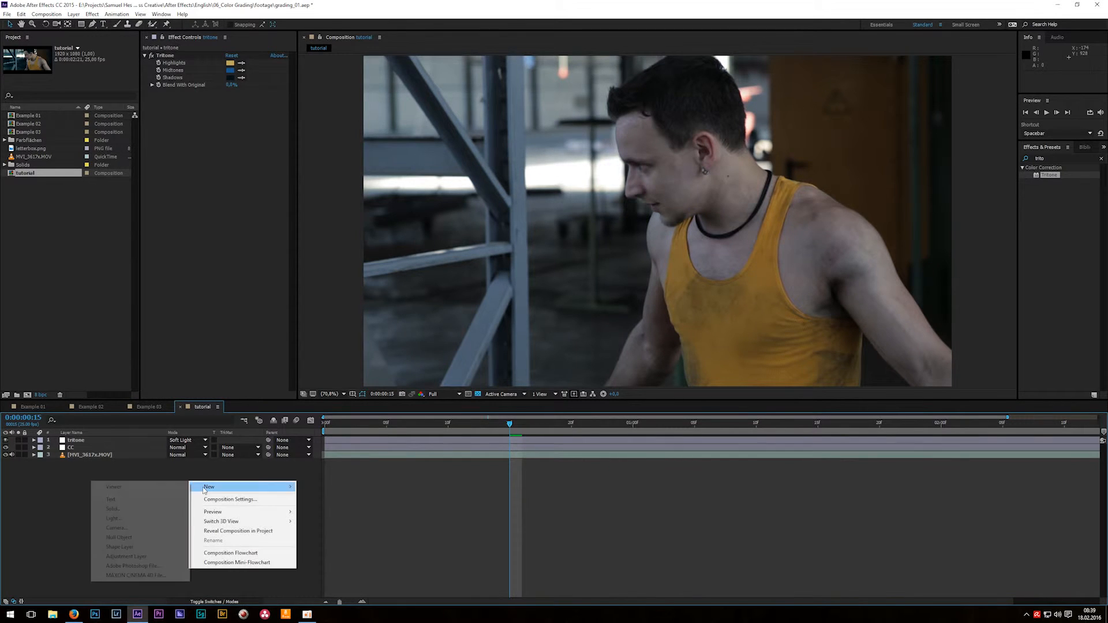
pyautogui.click(125, 556)
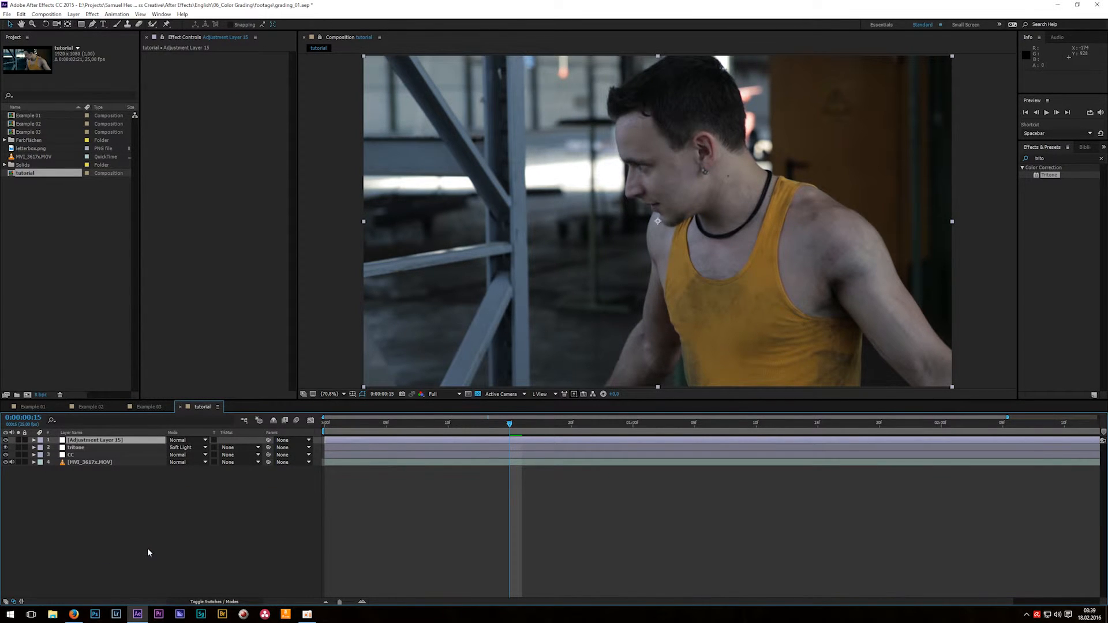
pyautogui.write('CG')
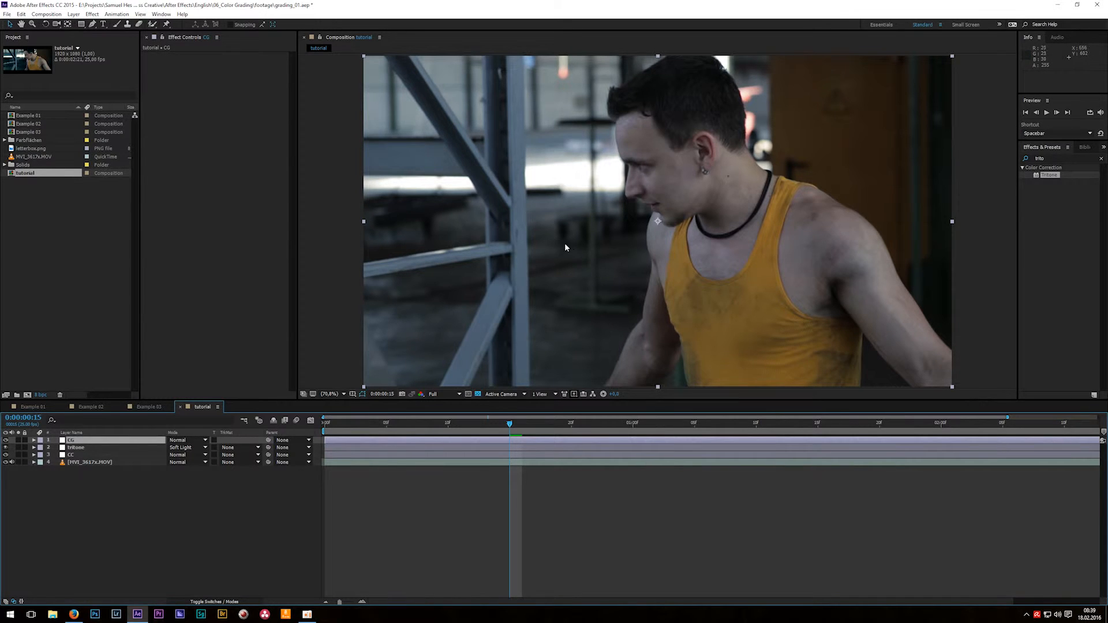
pyautogui.moveTo(582, 273)
pyautogui.write('curves')
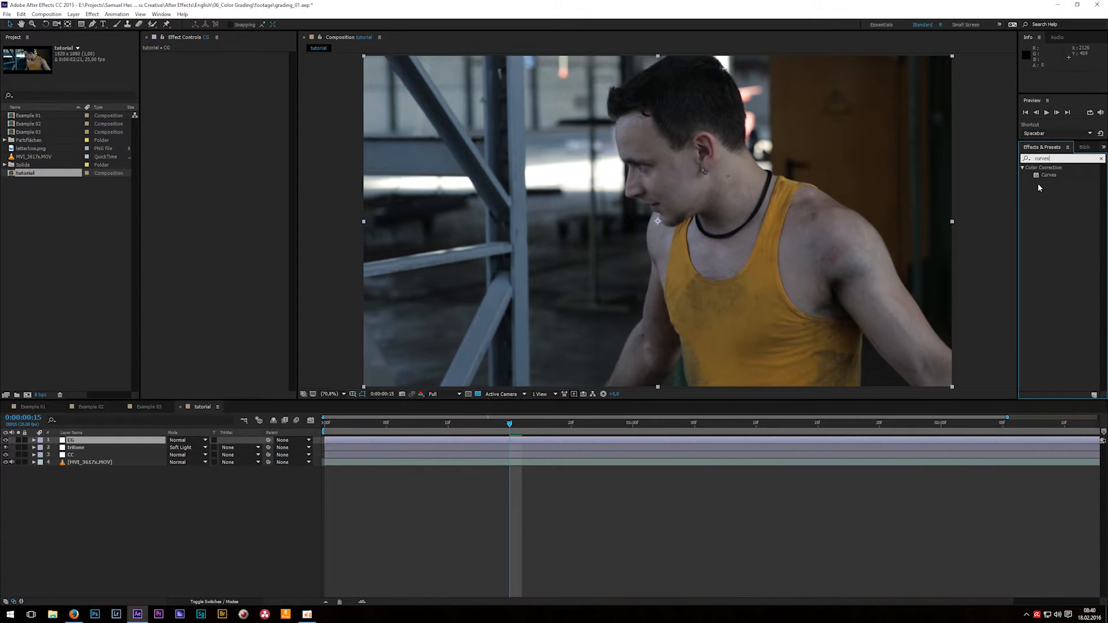
# Drag the Curves effect from Effects & Presets onto the CG layer
pyautogui.moveTo(1049, 174); pyautogui.dragTo(983, 218)
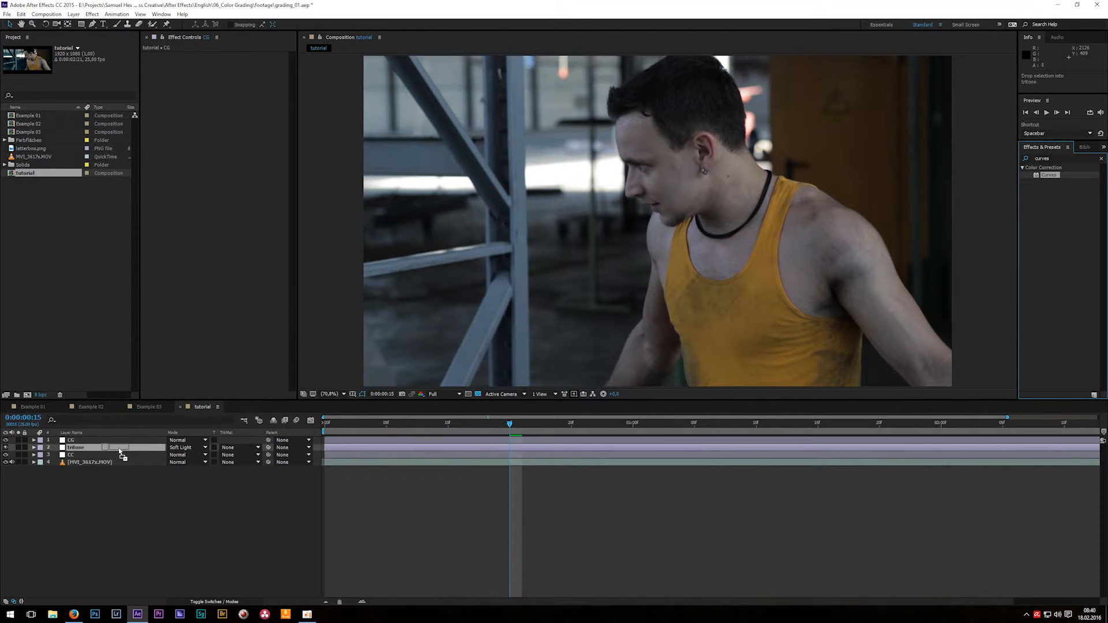
pyautogui.click(75, 440)
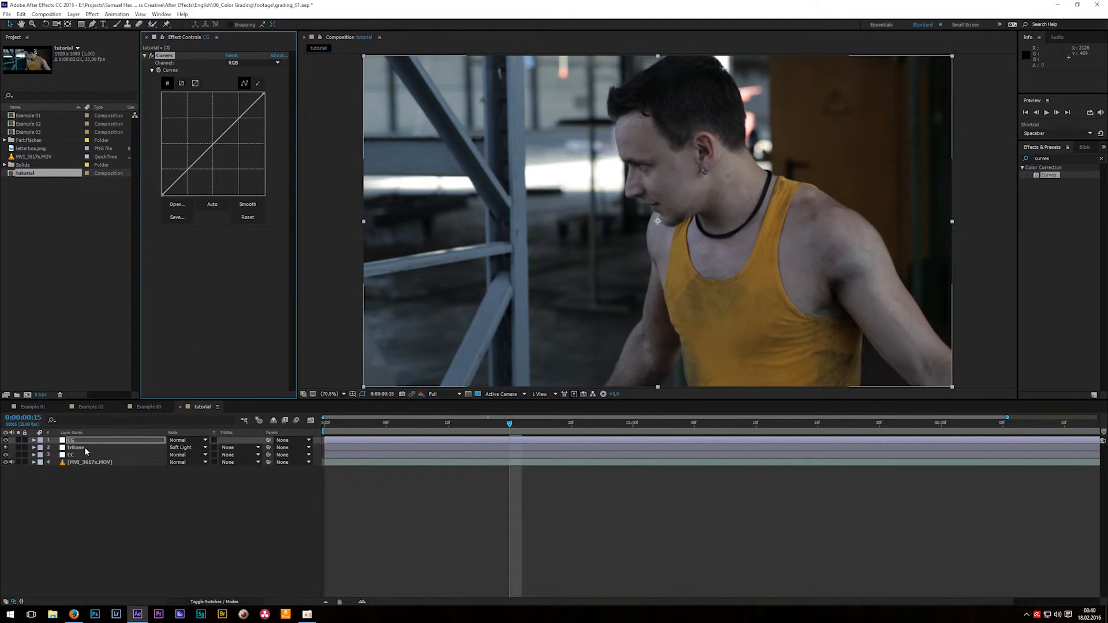
# Widen the Effect Controls panel to enlarge the Curves graph and check the channel list
pyautogui.click(212, 204)
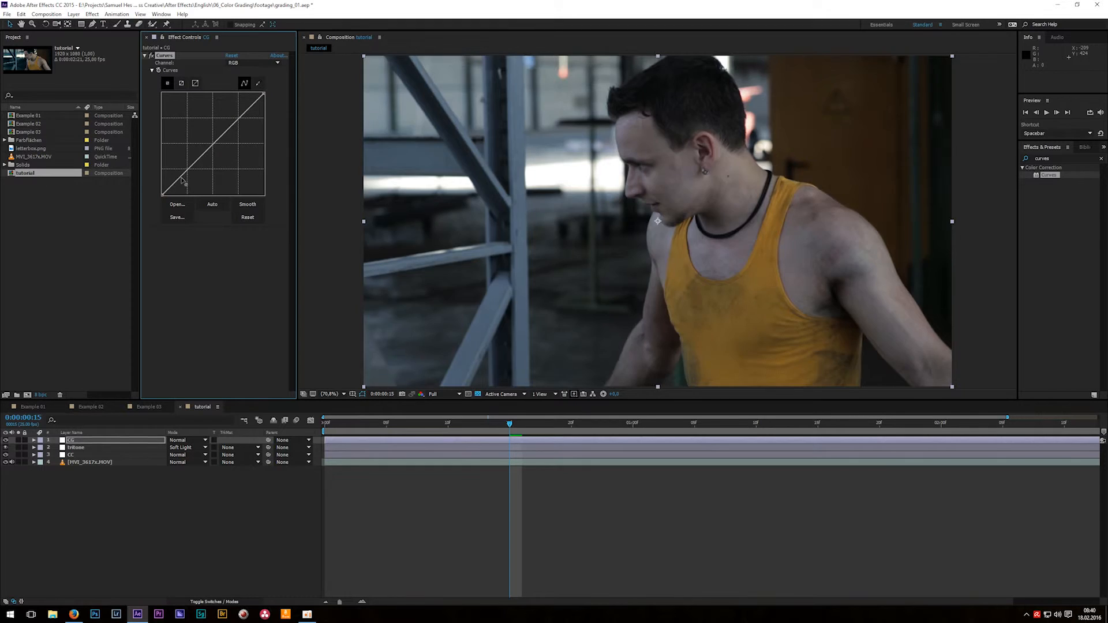
pyautogui.moveTo(183, 180); pyautogui.dragTo(230, 123)
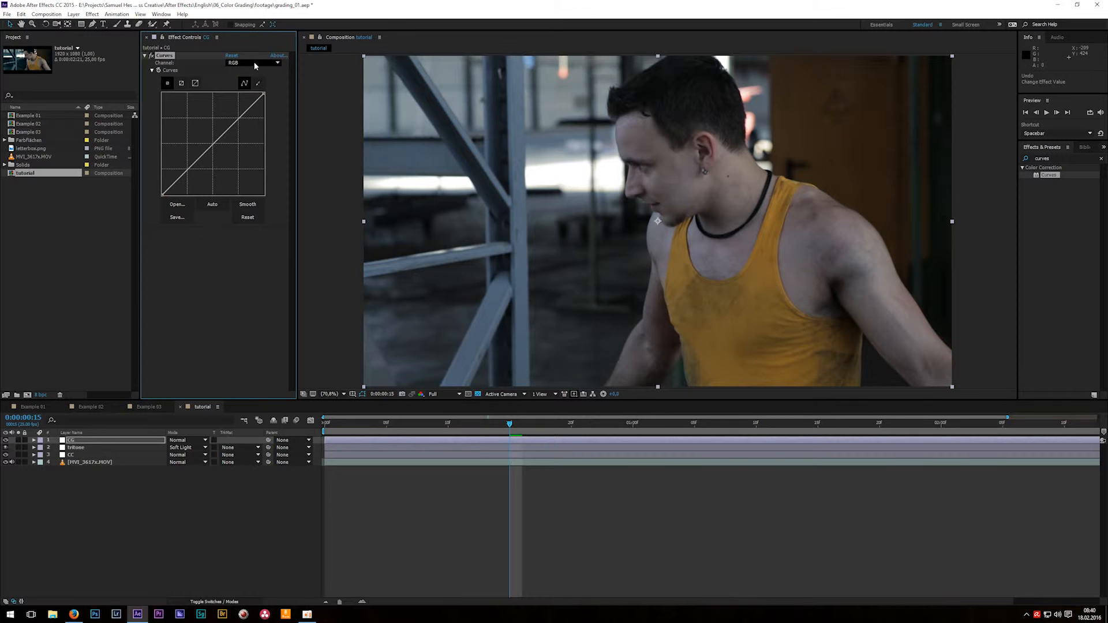
pyautogui.click(252, 62)
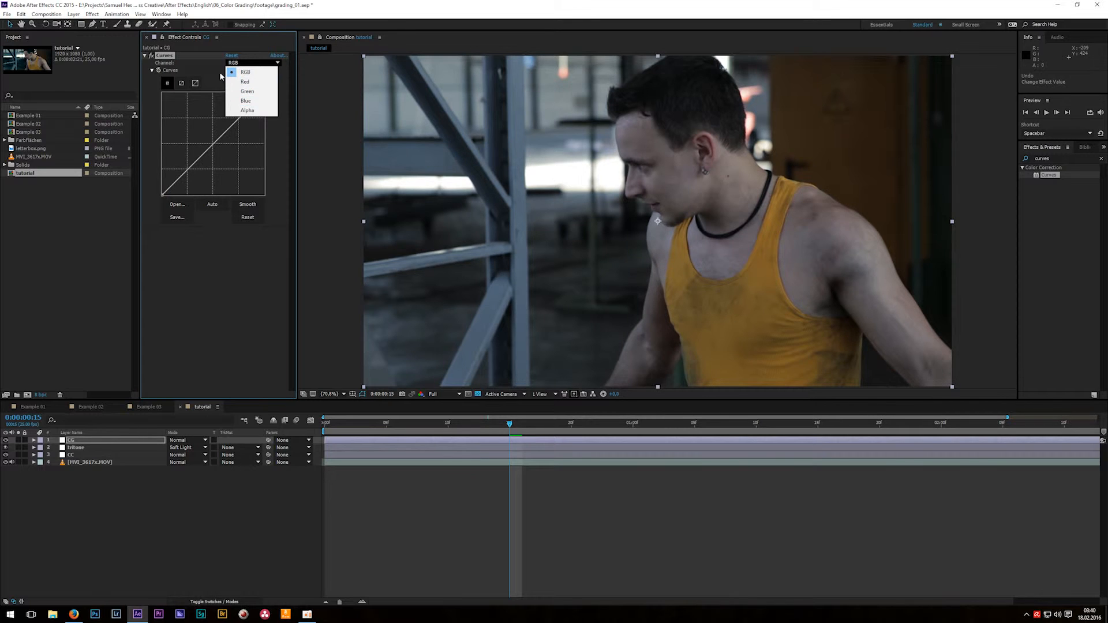
pyautogui.click(246, 71)
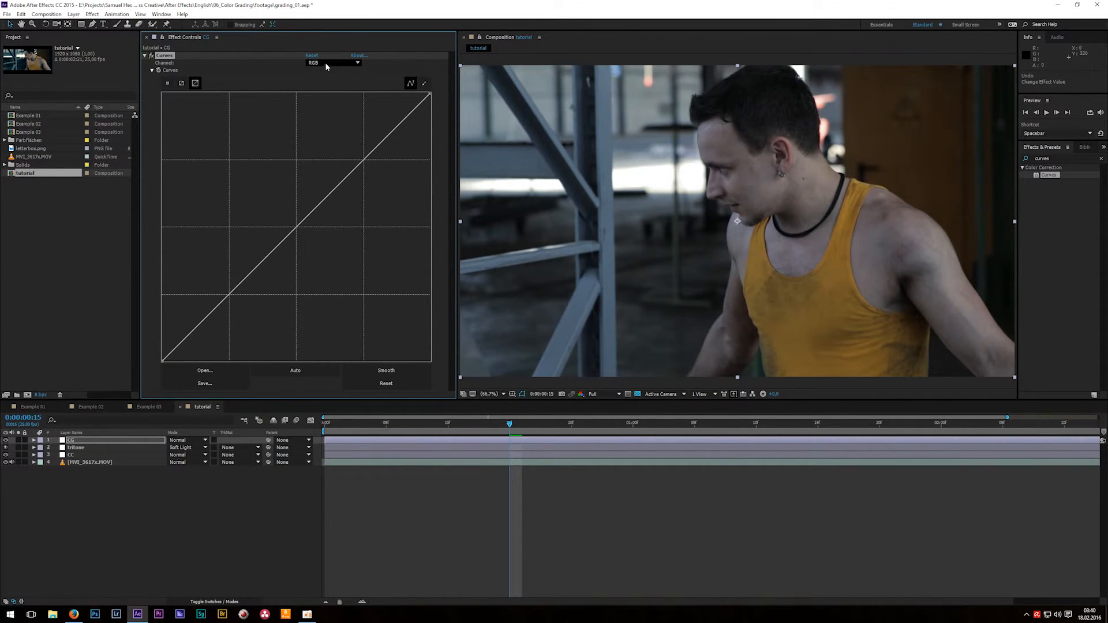
# Switch Curves to the Red channel and move the red curve's darkest point
pyautogui.click(333, 62)
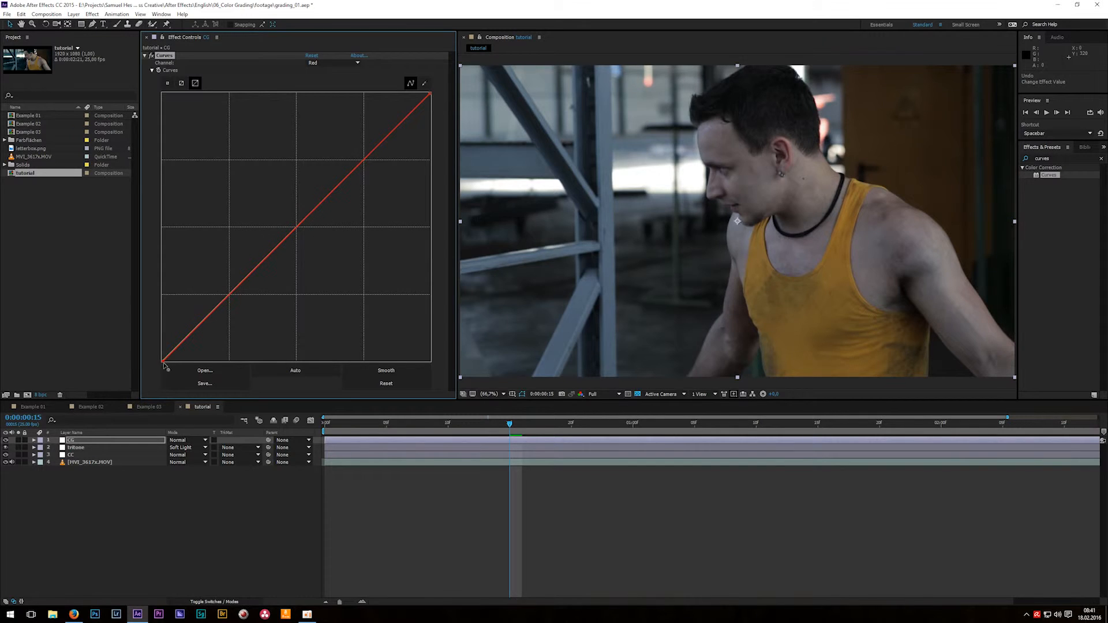
pyautogui.moveTo(164, 359); pyautogui.dragTo(230, 367)
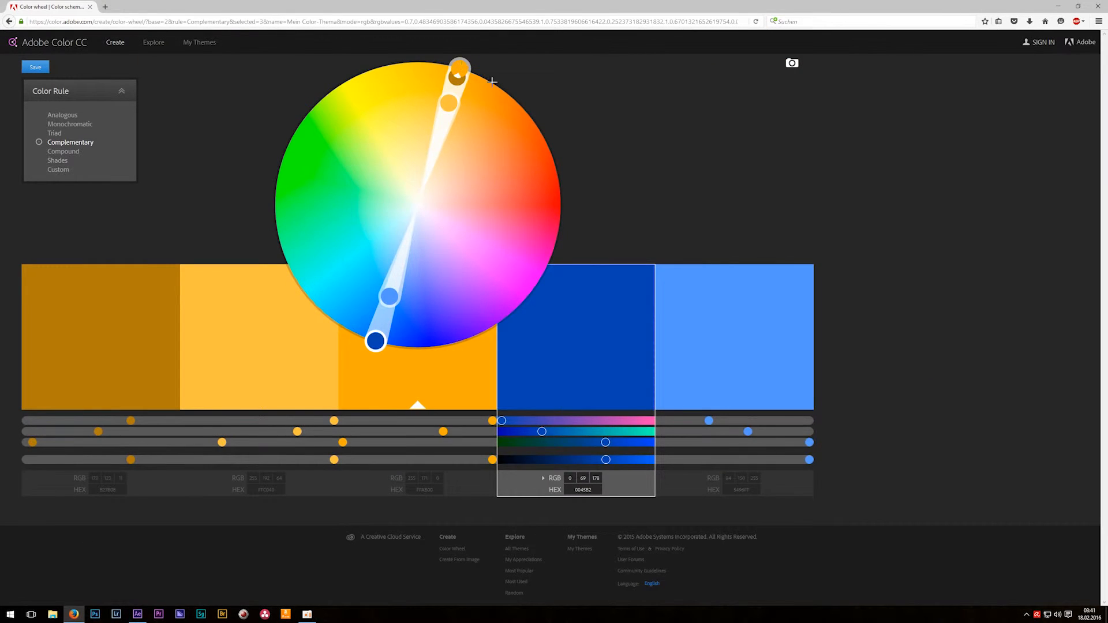
pyautogui.moveTo(459, 64); pyautogui.dragTo(554, 159)
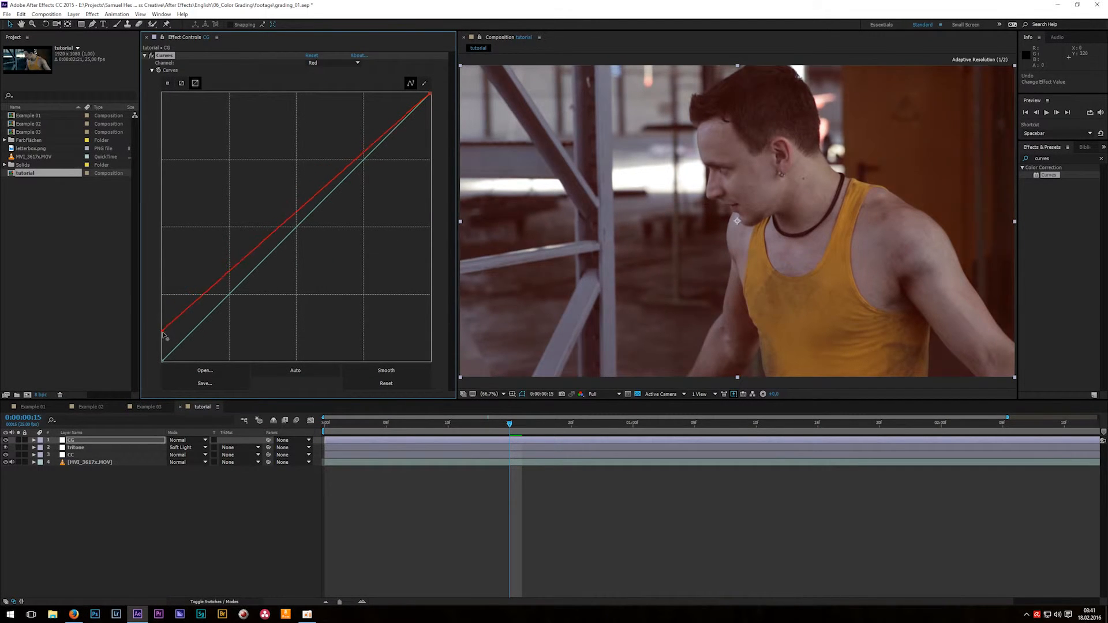
# Pull red shadows down, then lift the Blue curve's shadows and lower its highlights
pyautogui.moveTo(163, 336); pyautogui.dragTo(169, 364)
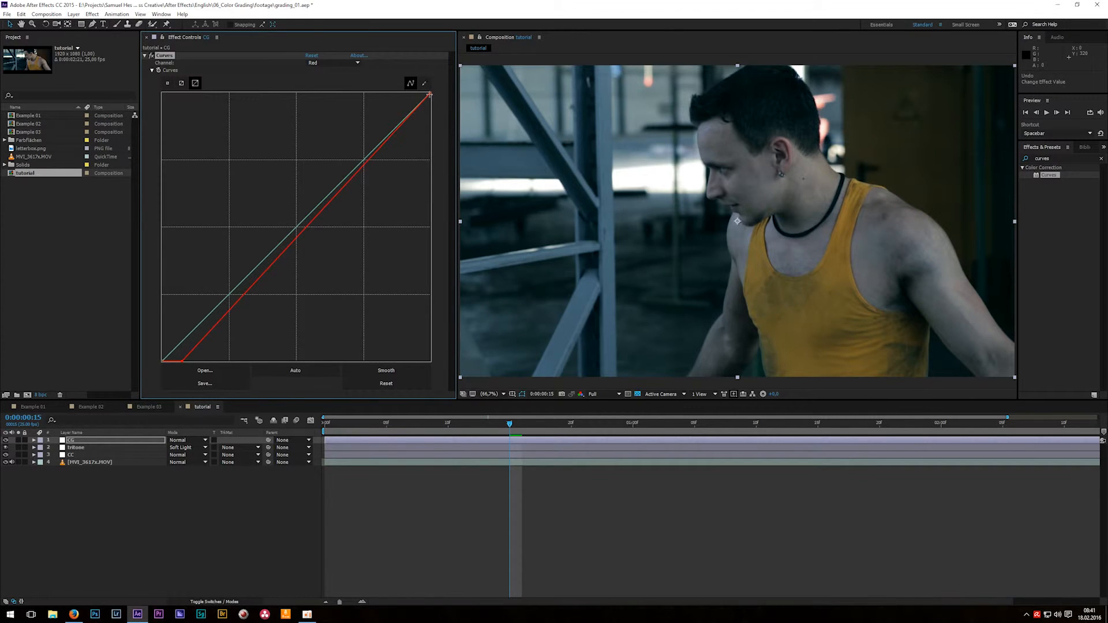
pyautogui.moveTo(371, 161); pyautogui.dragTo(424, 102)
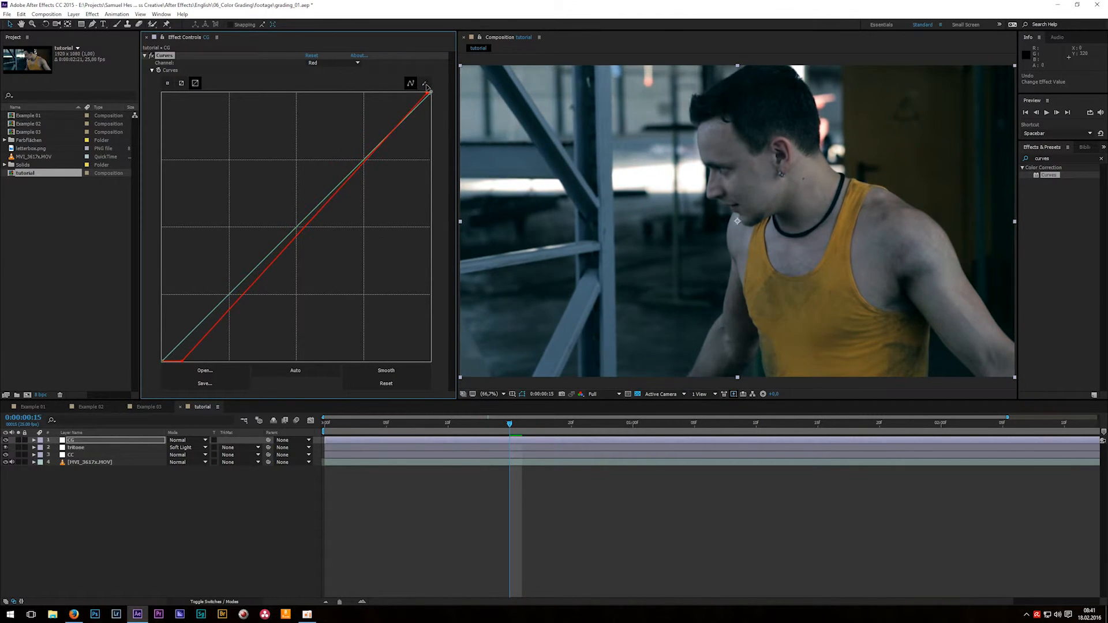
pyautogui.click(331, 62)
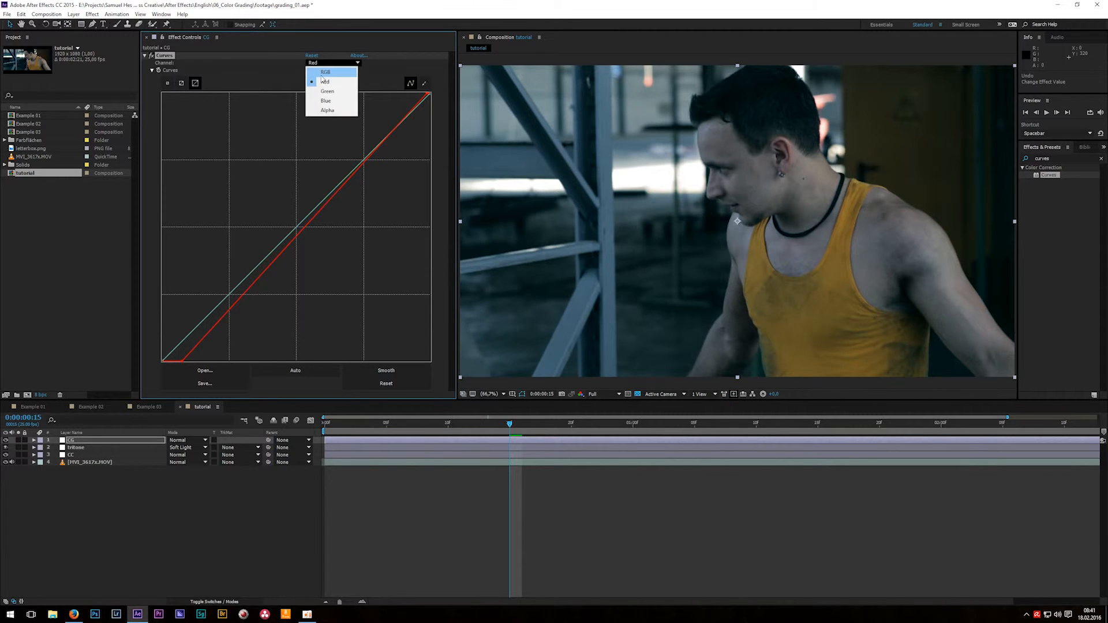
pyautogui.click(325, 101)
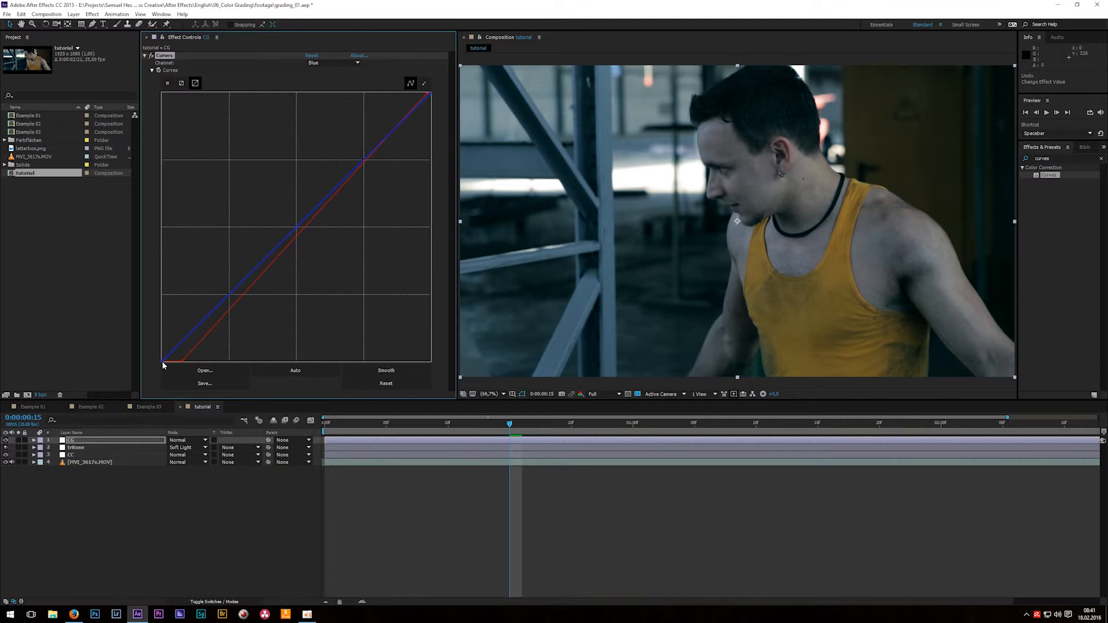
pyautogui.moveTo(163, 361); pyautogui.dragTo(173, 335)
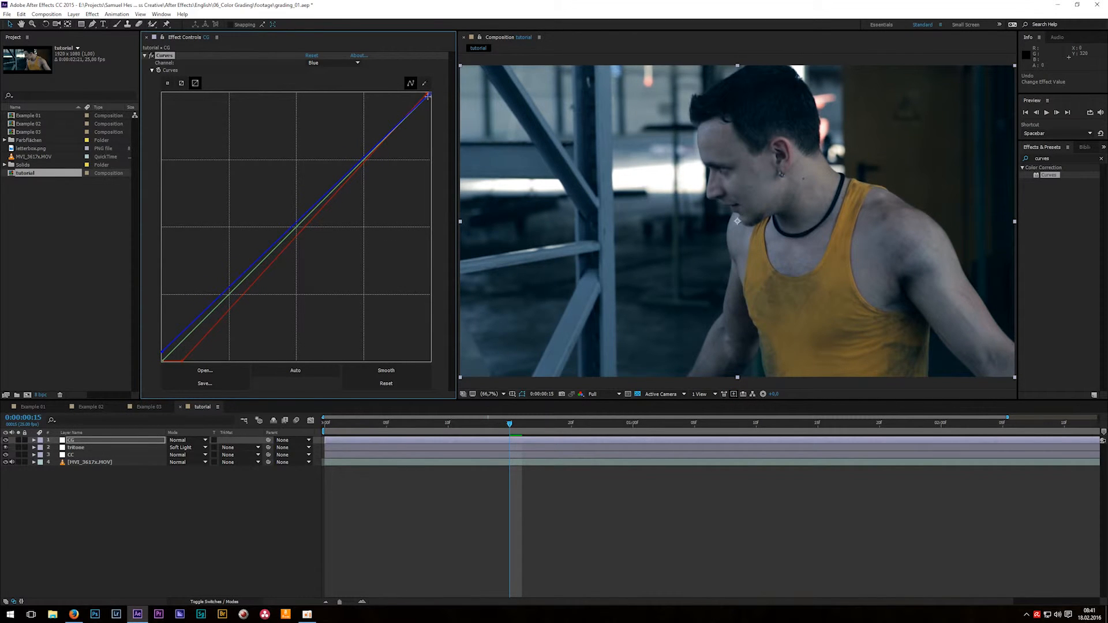
pyautogui.moveTo(428, 95); pyautogui.dragTo(432, 124)
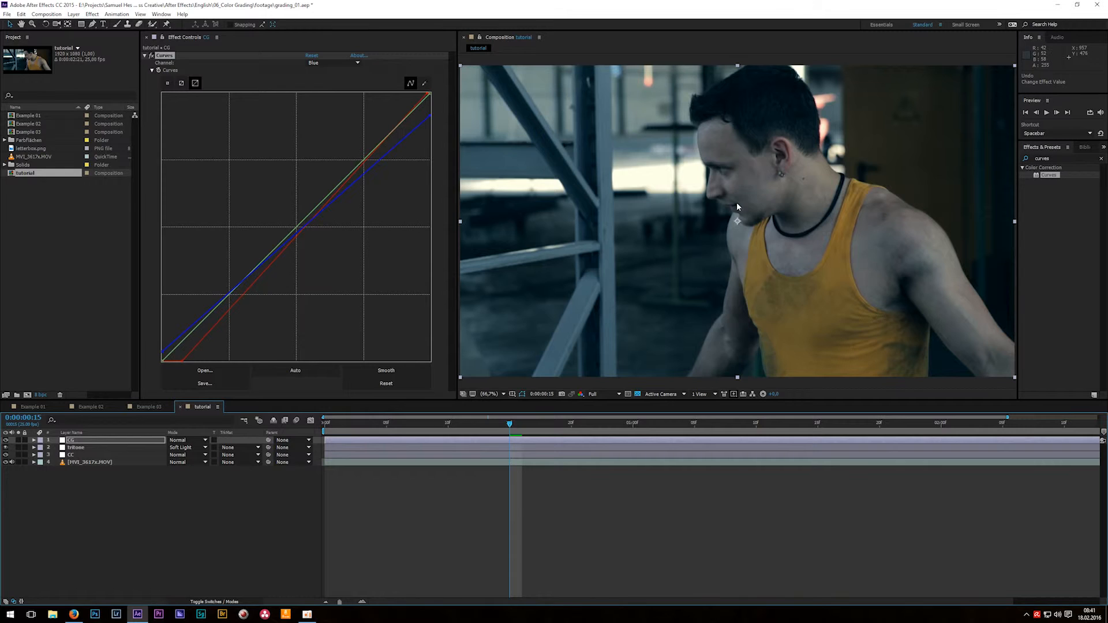
pyautogui.moveTo(731, 210)
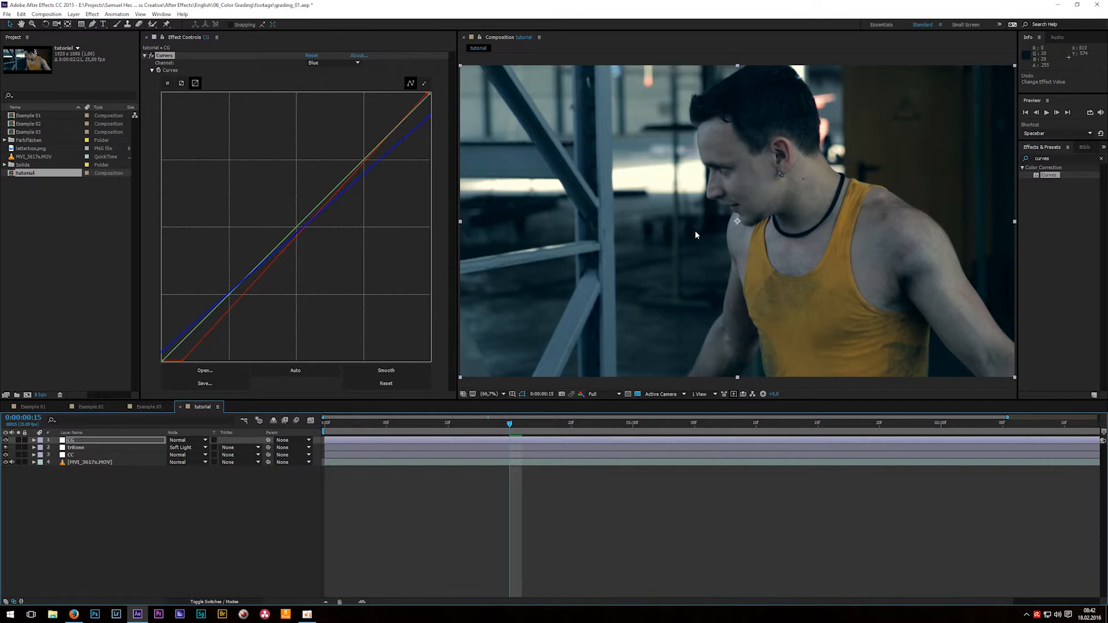
pyautogui.moveTo(724, 142)
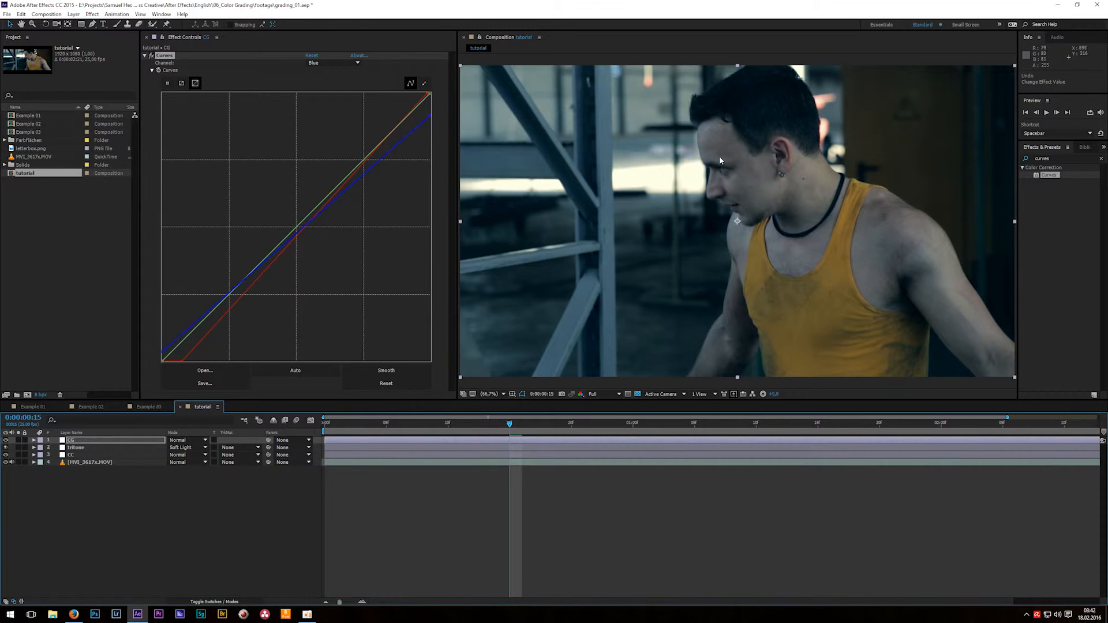
pyautogui.moveTo(580, 199)
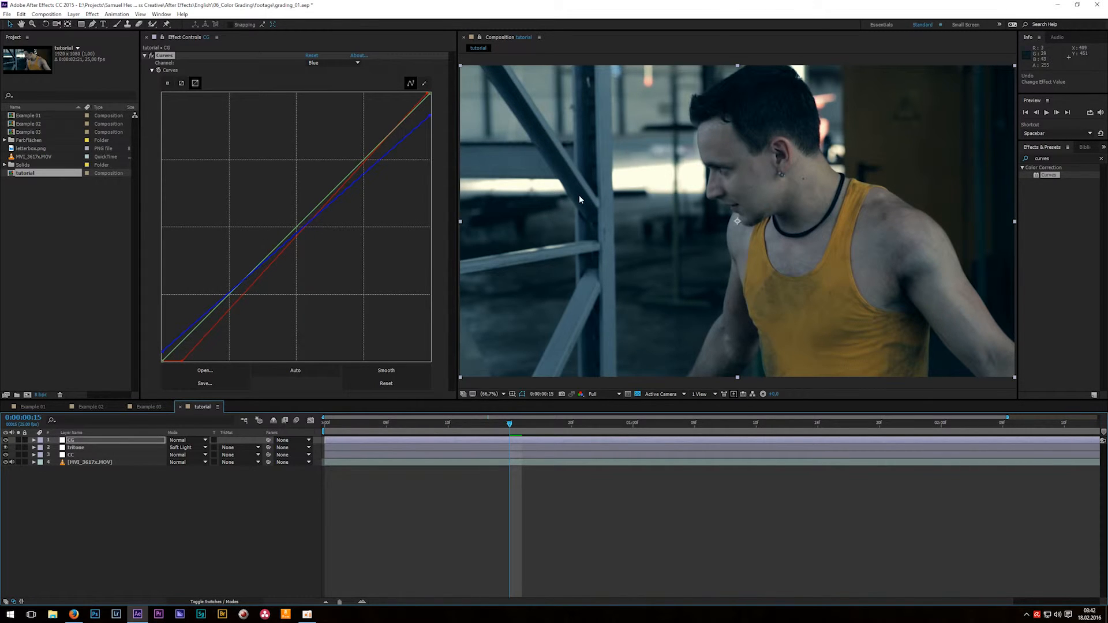
pyautogui.moveTo(729, 197)
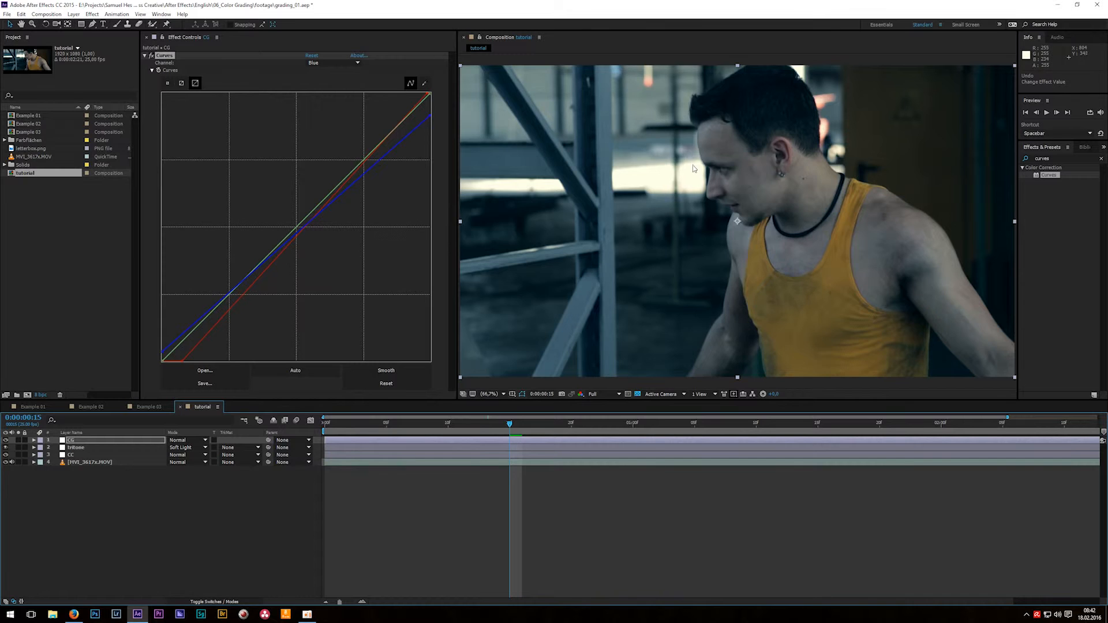
pyautogui.moveTo(698, 173)
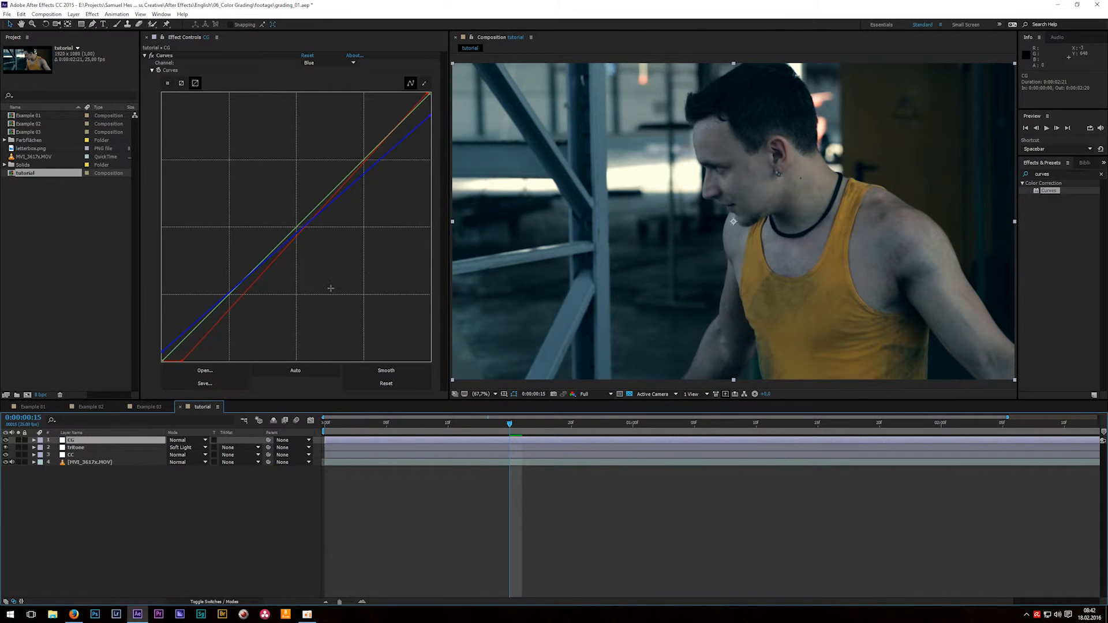
# Duplicate the footage layer and name the copies 'luma matte' and 'skintones'
pyautogui.click(81, 461)
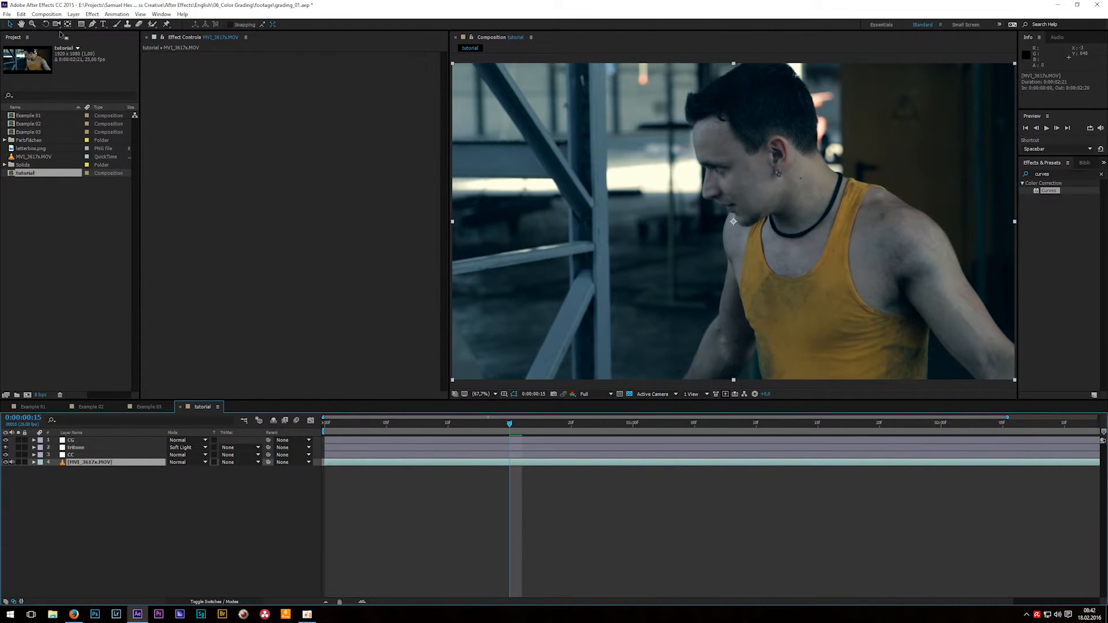
pyautogui.click(21, 14)
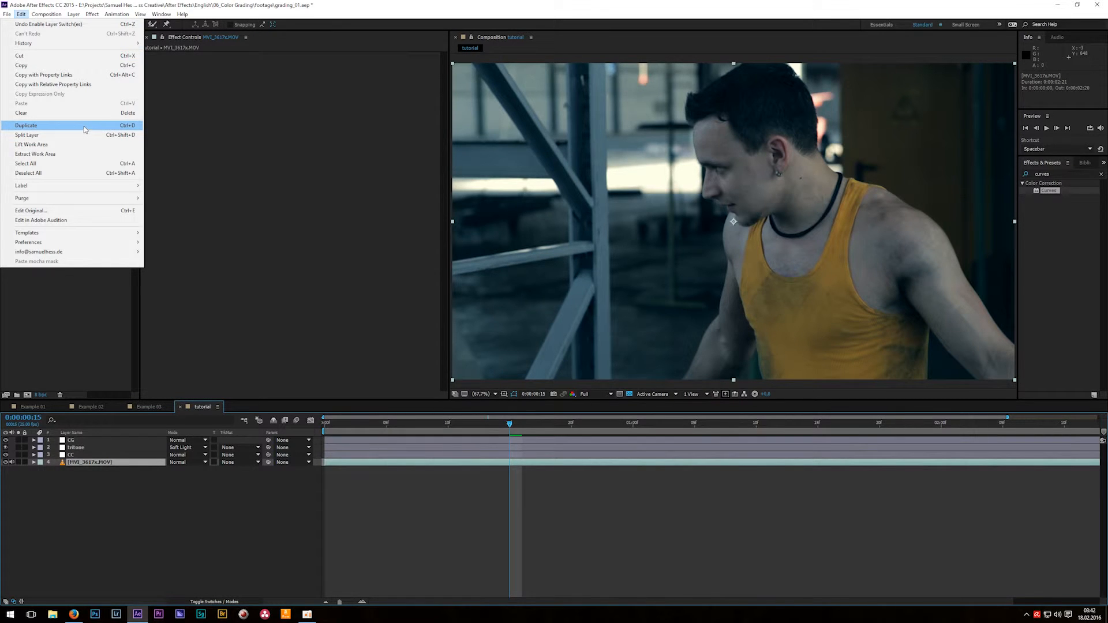
pyautogui.click(26, 125)
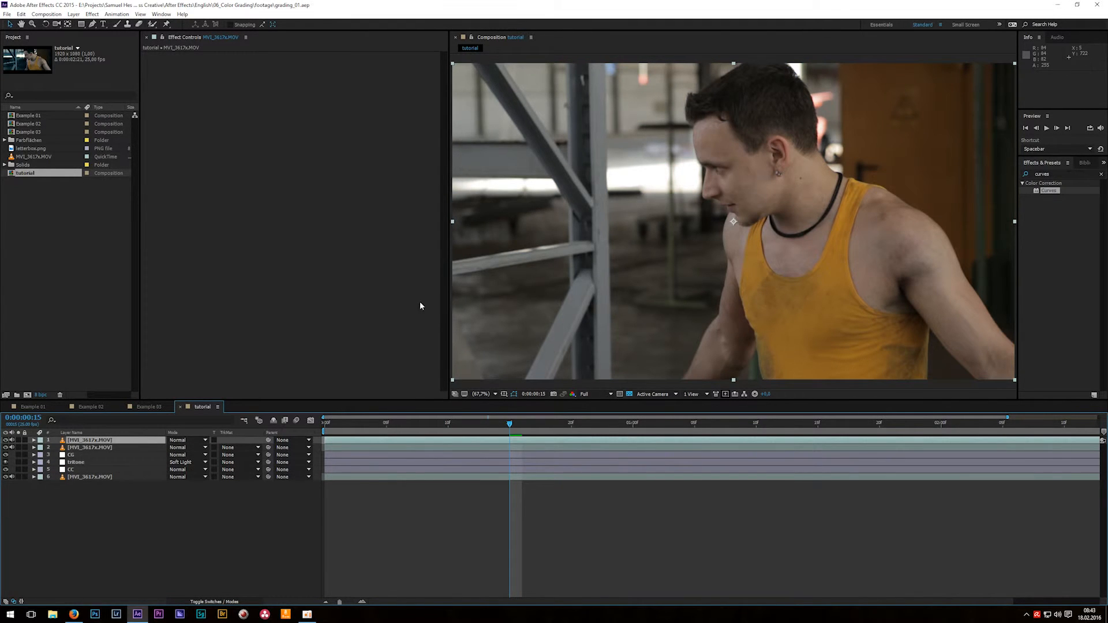
pyautogui.doubleClick(87, 439)
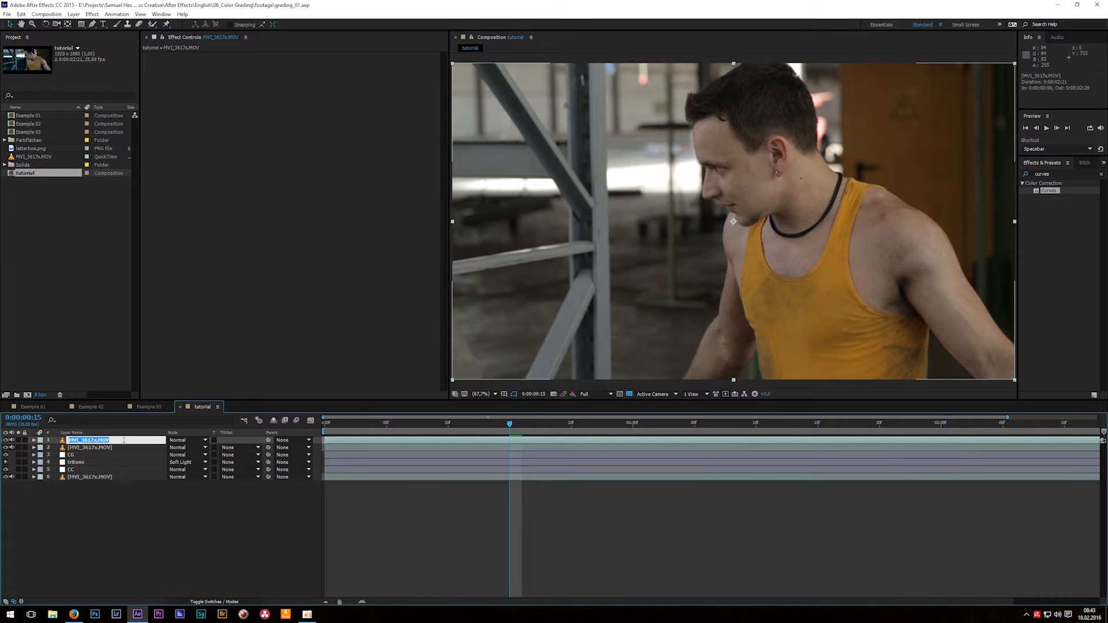
pyautogui.write('luma matte')
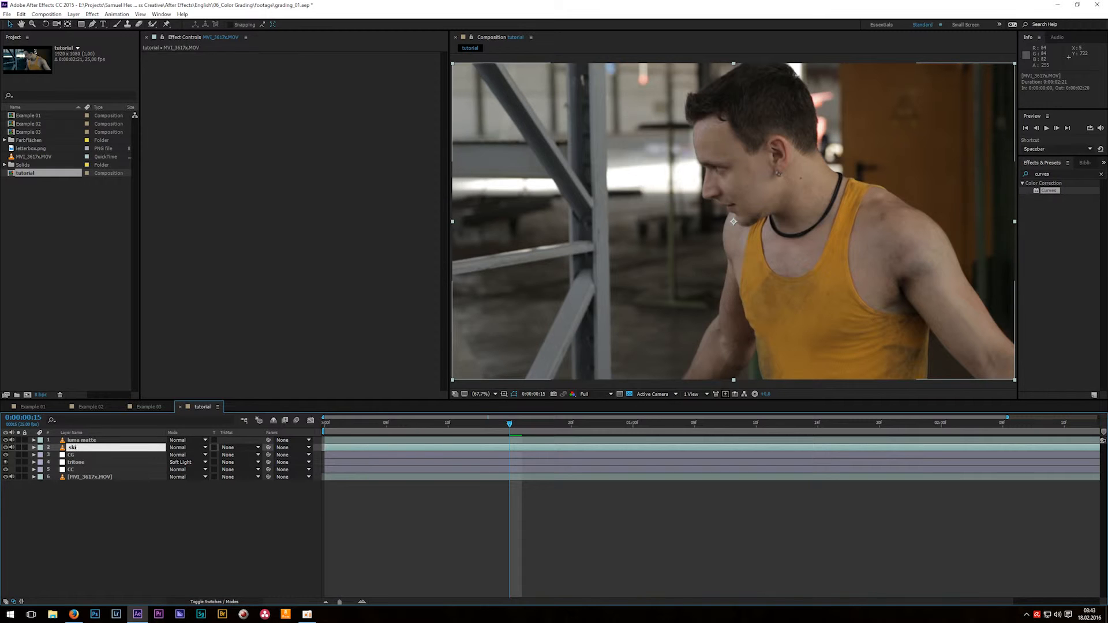
pyautogui.write('skintones')
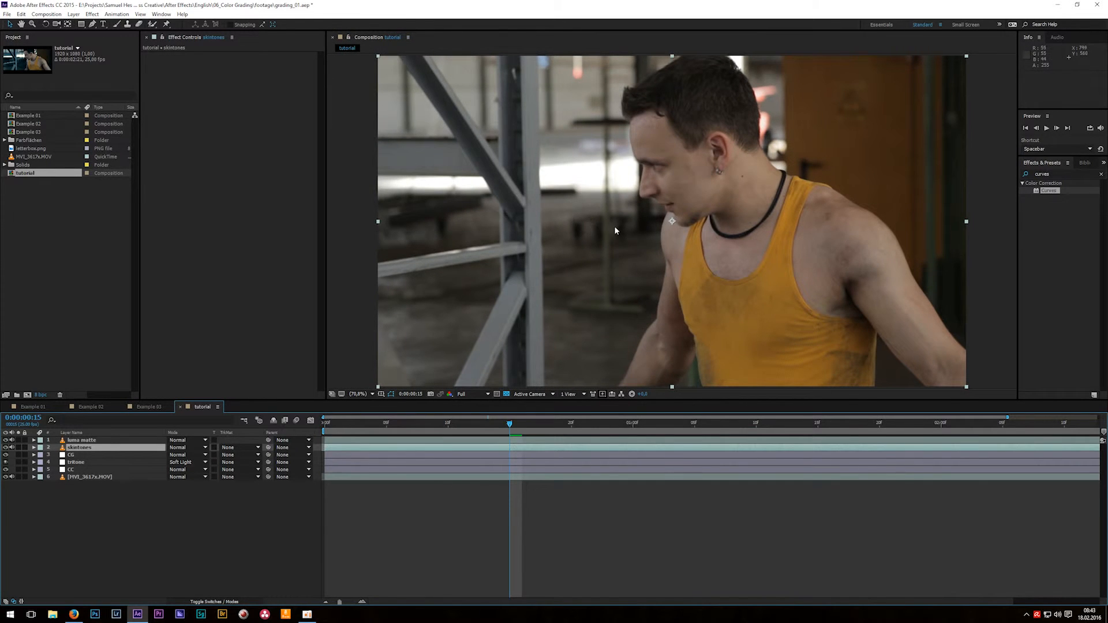
pyautogui.moveTo(666, 170)
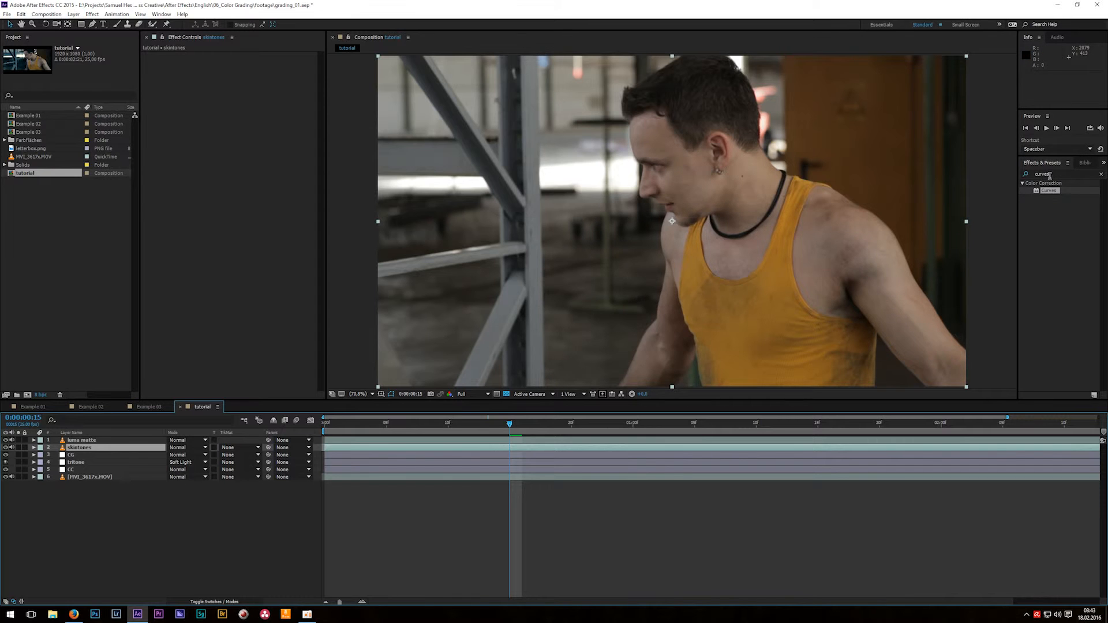
# Search Effects & Presets for 'keylight' to apply Keylight to the luma matte layer
pyautogui.write('keylight')
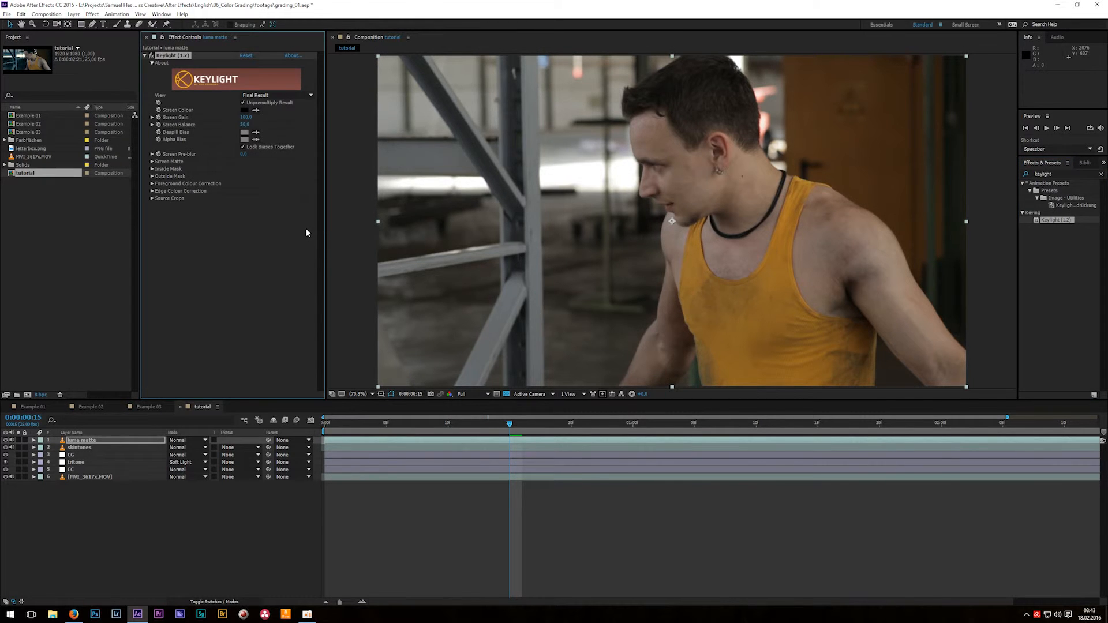
pyautogui.moveTo(255, 281)
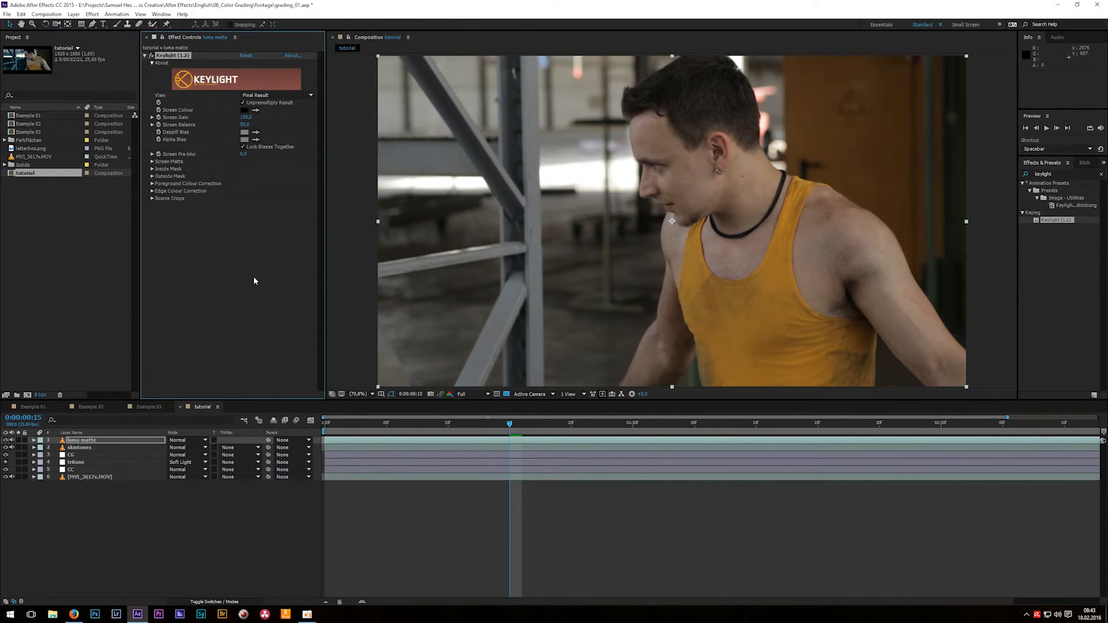
pyautogui.moveTo(246, 252)
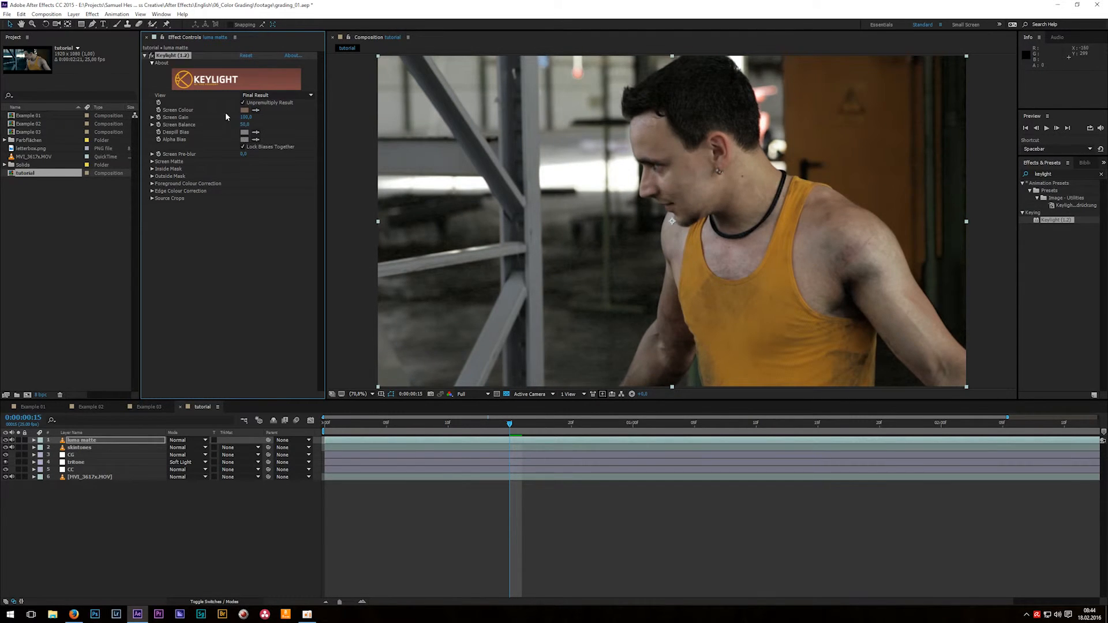
# Set the Keylight View to Screen Matte
pyautogui.click(275, 95)
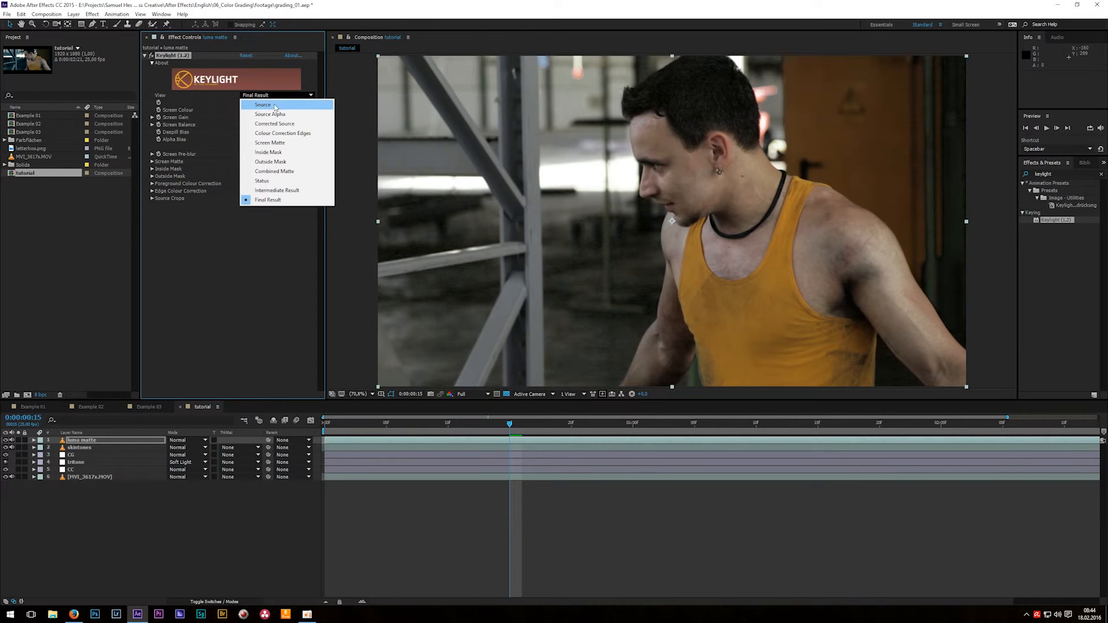
pyautogui.click(269, 143)
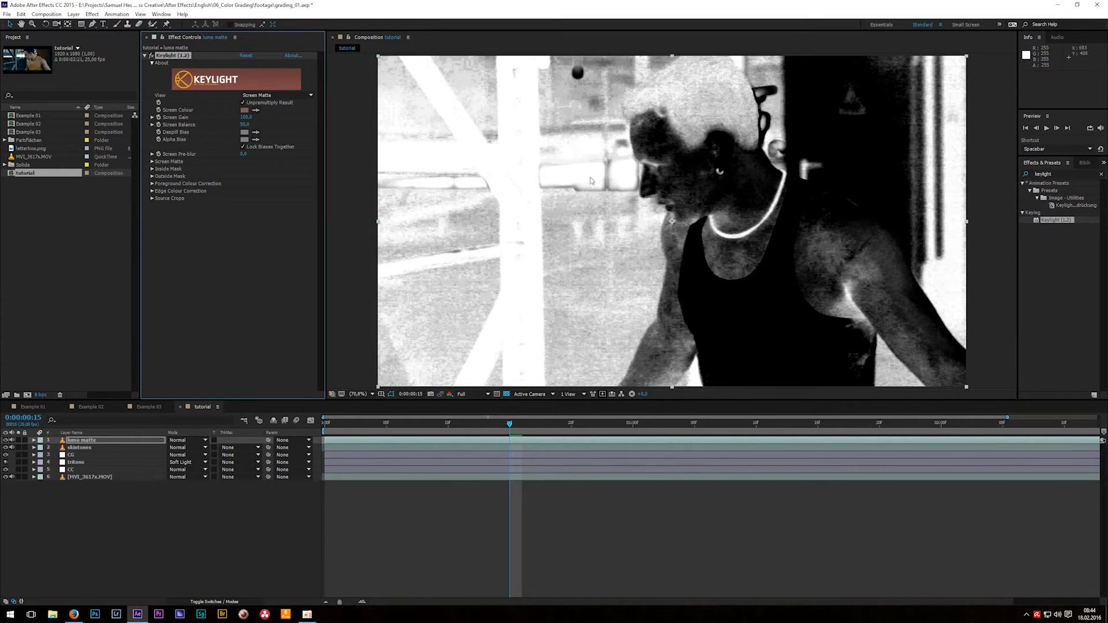
pyautogui.moveTo(577, 118)
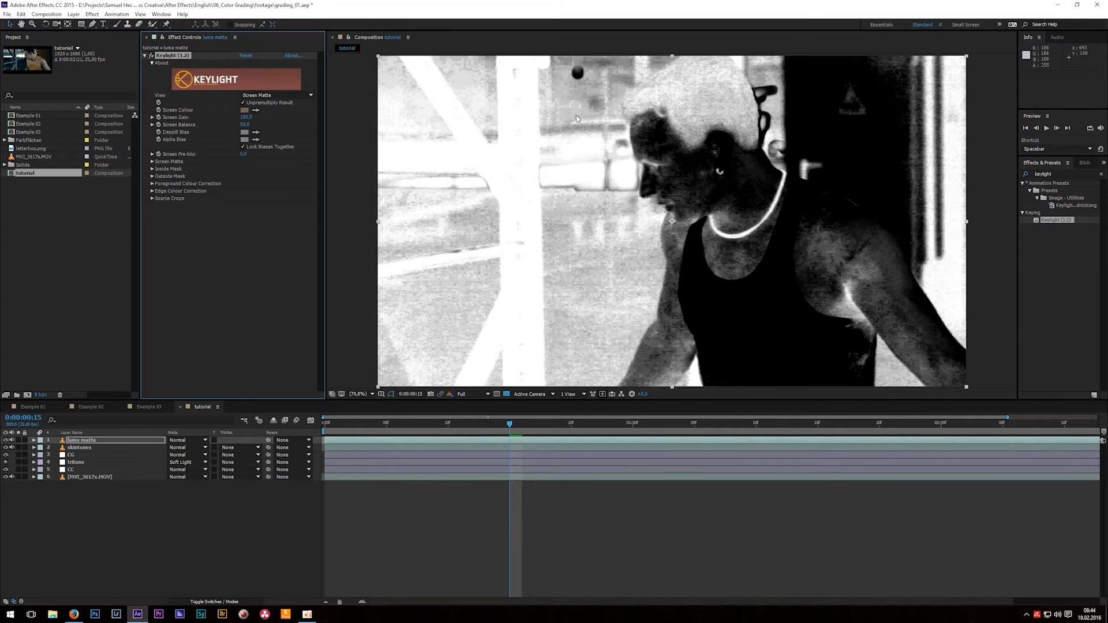
pyautogui.moveTo(579, 128)
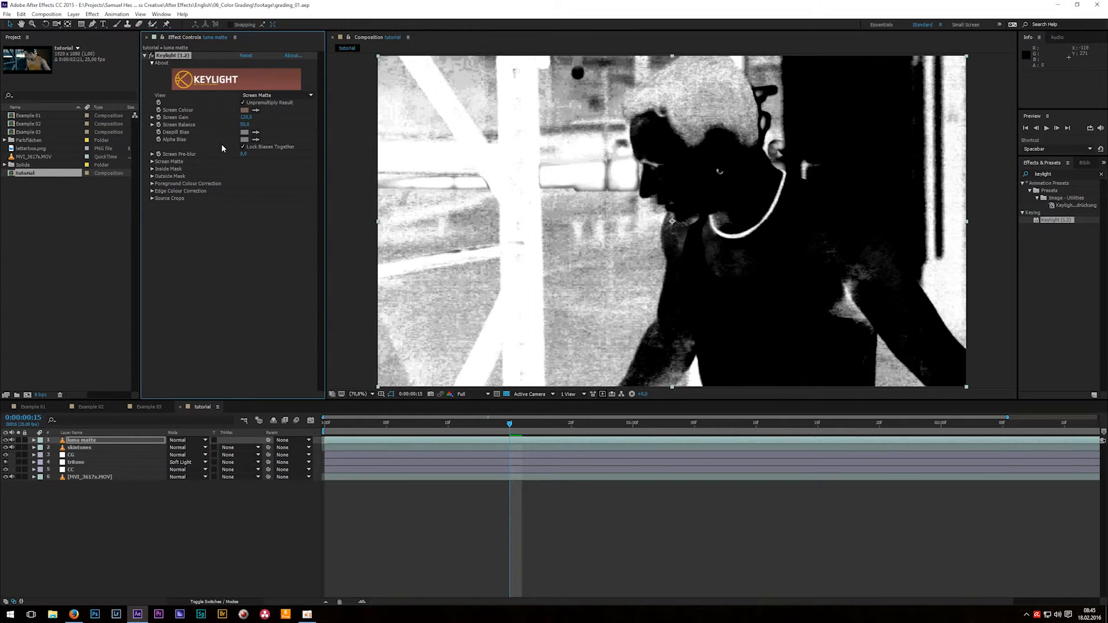
pyautogui.moveTo(672, 136)
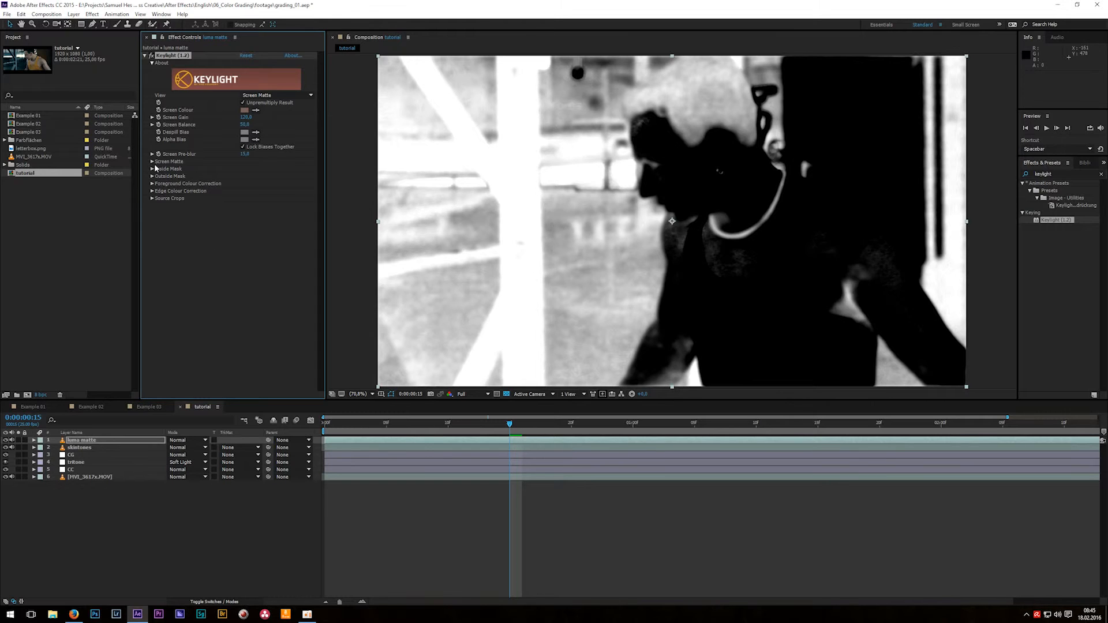
# Expand Keylight's Screen Matte refinement settings on the luma matte layer
pyautogui.click(153, 160)
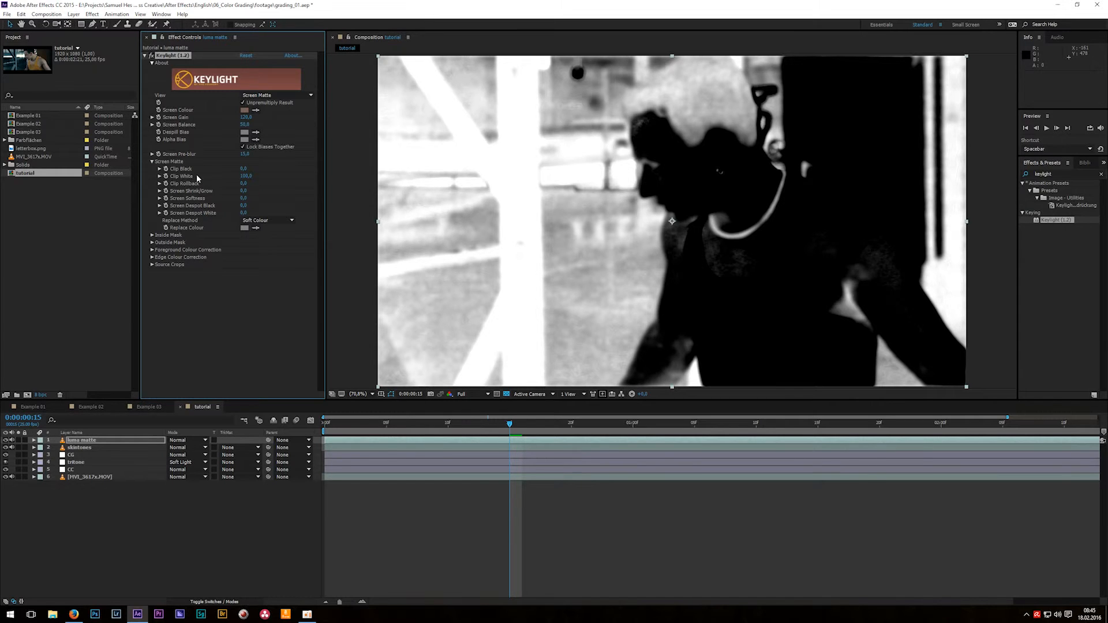
pyautogui.moveTo(210, 181)
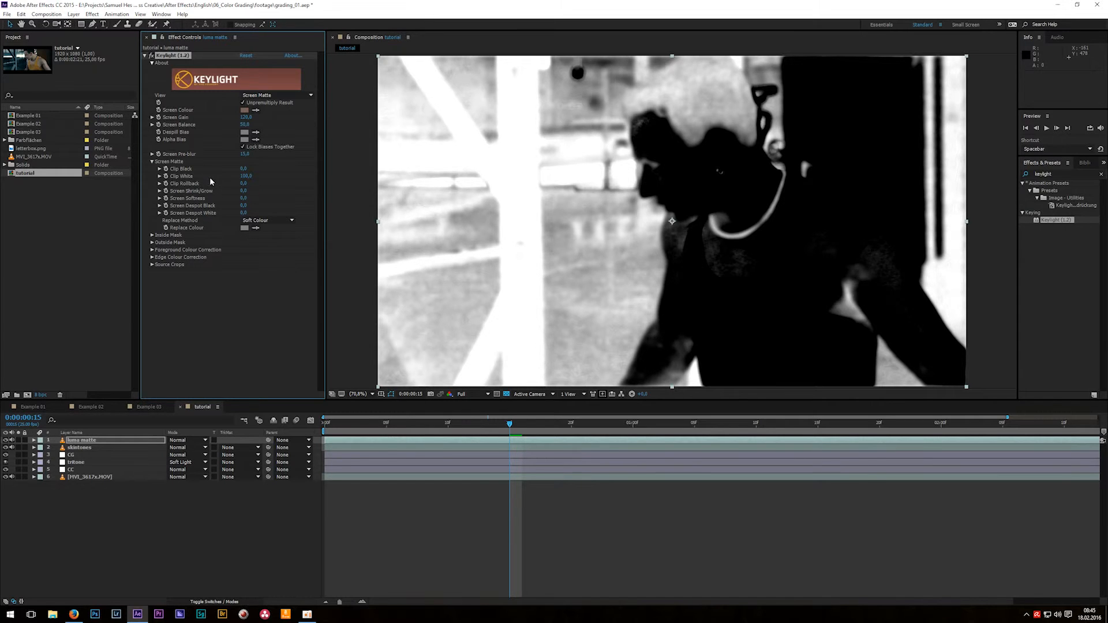
pyautogui.moveTo(223, 174)
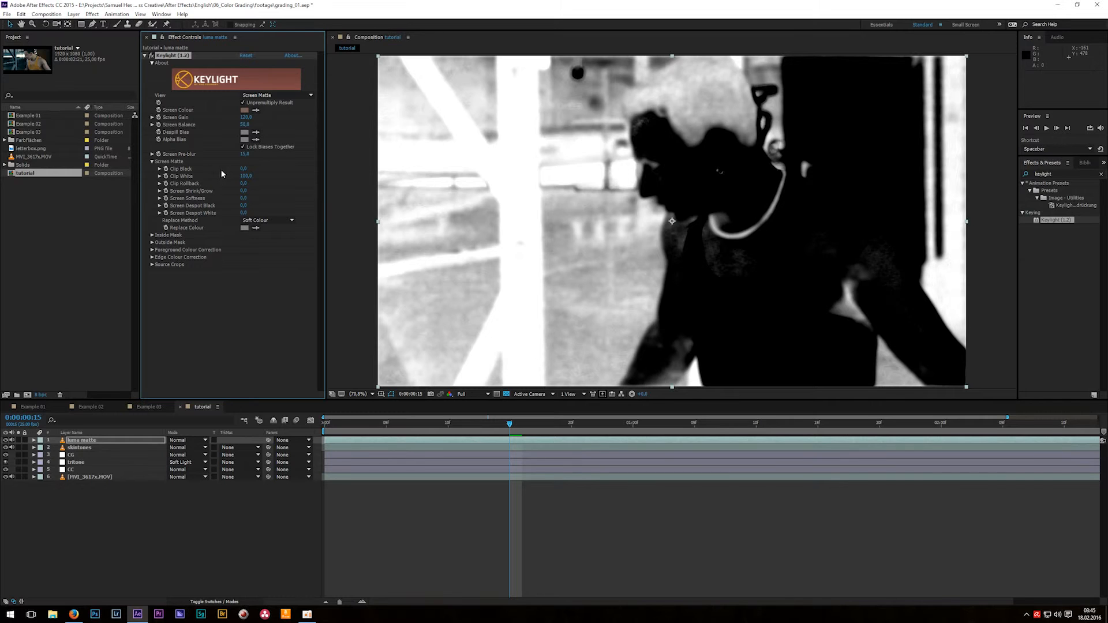
pyautogui.moveTo(646, 147)
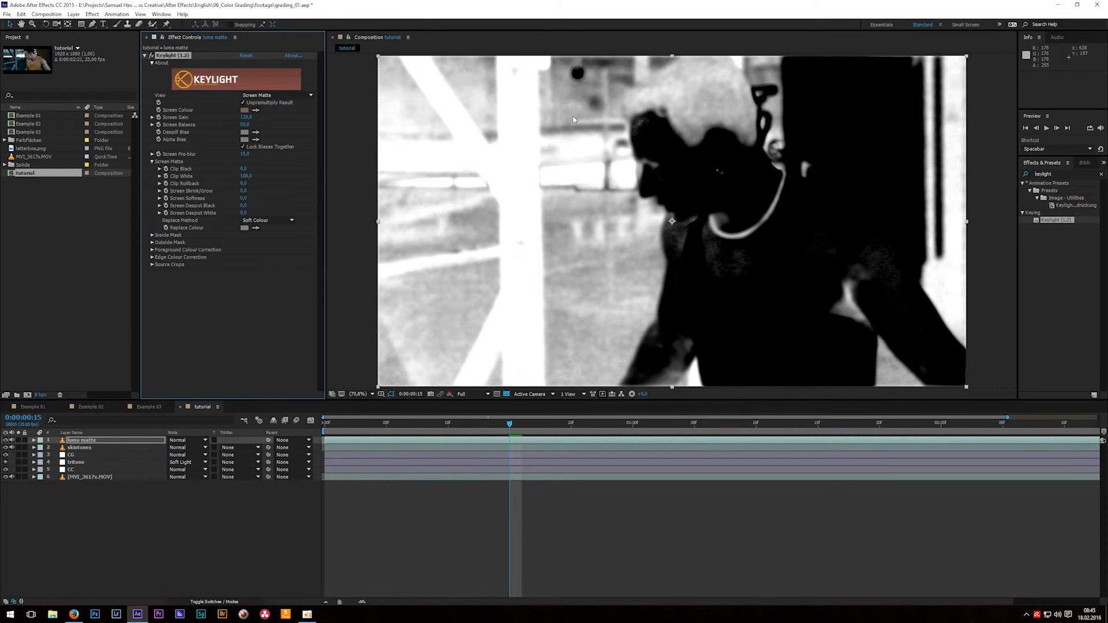
pyautogui.moveTo(559, 112)
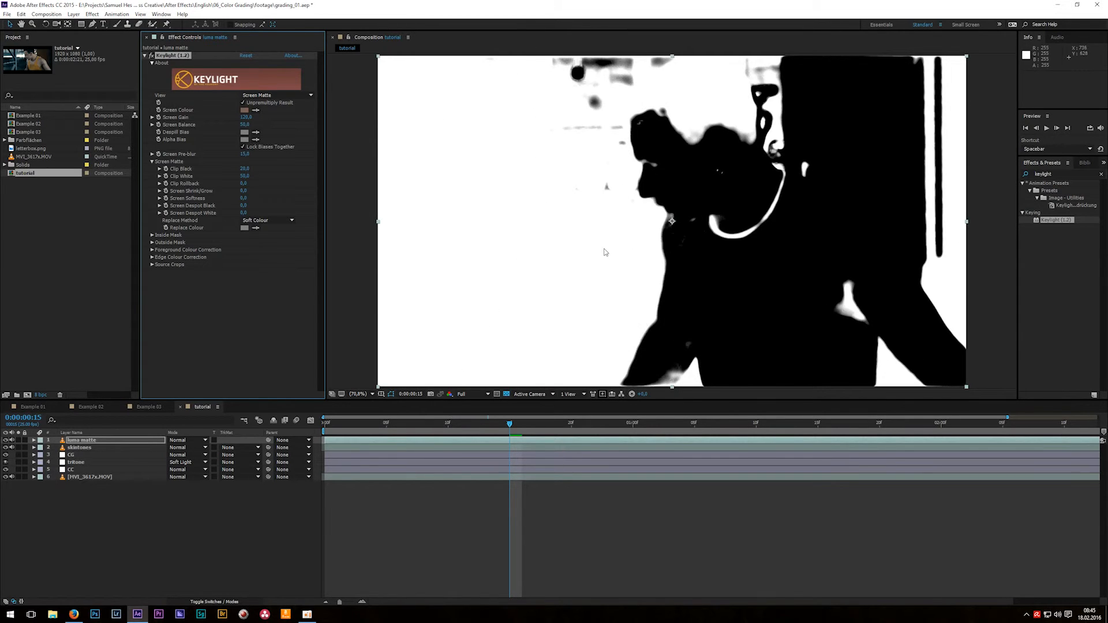
pyautogui.moveTo(644, 204)
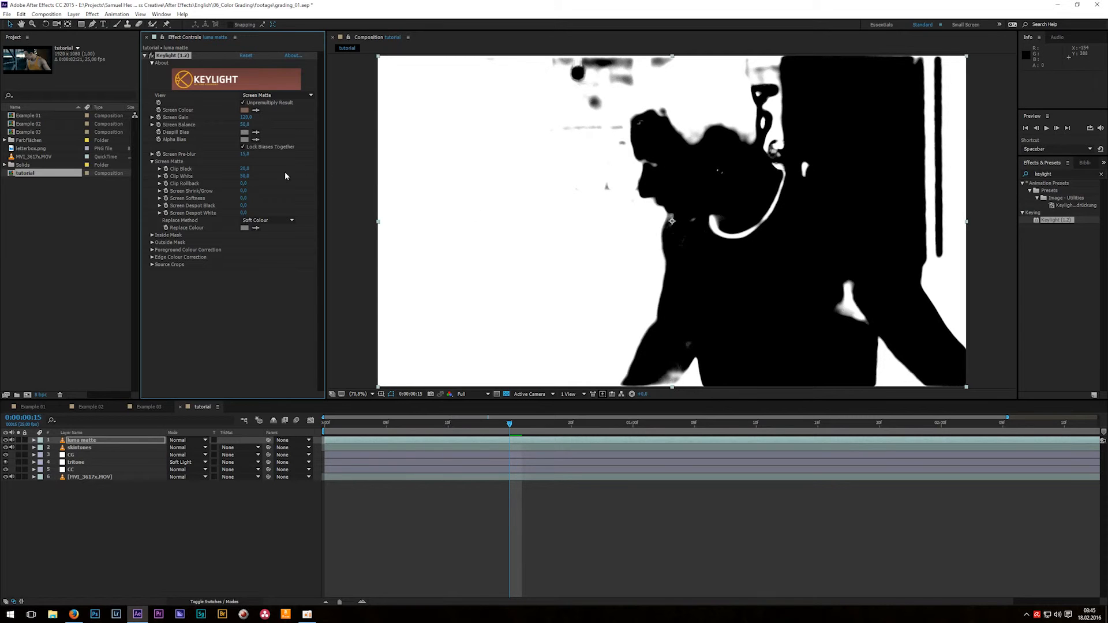
pyautogui.moveTo(250, 194)
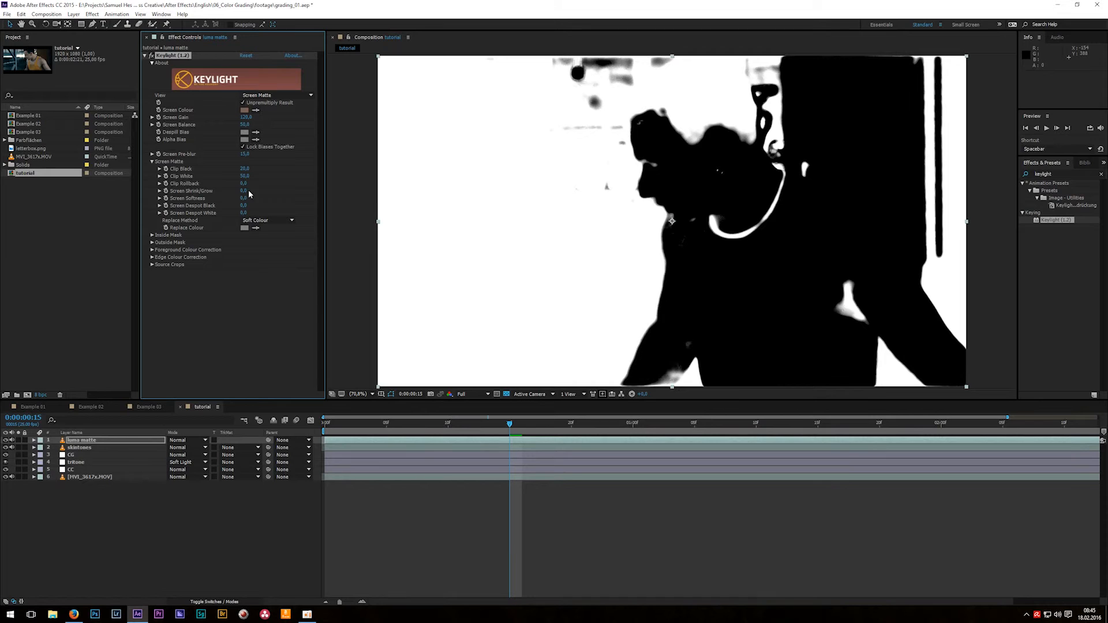
pyautogui.moveTo(667, 176)
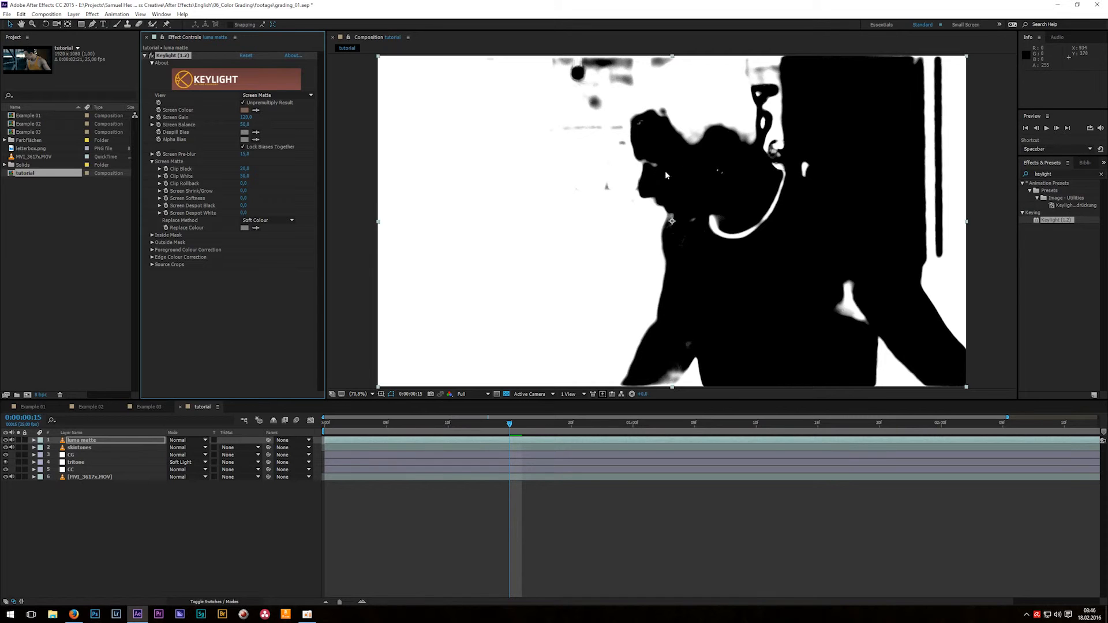
pyautogui.moveTo(444, 242)
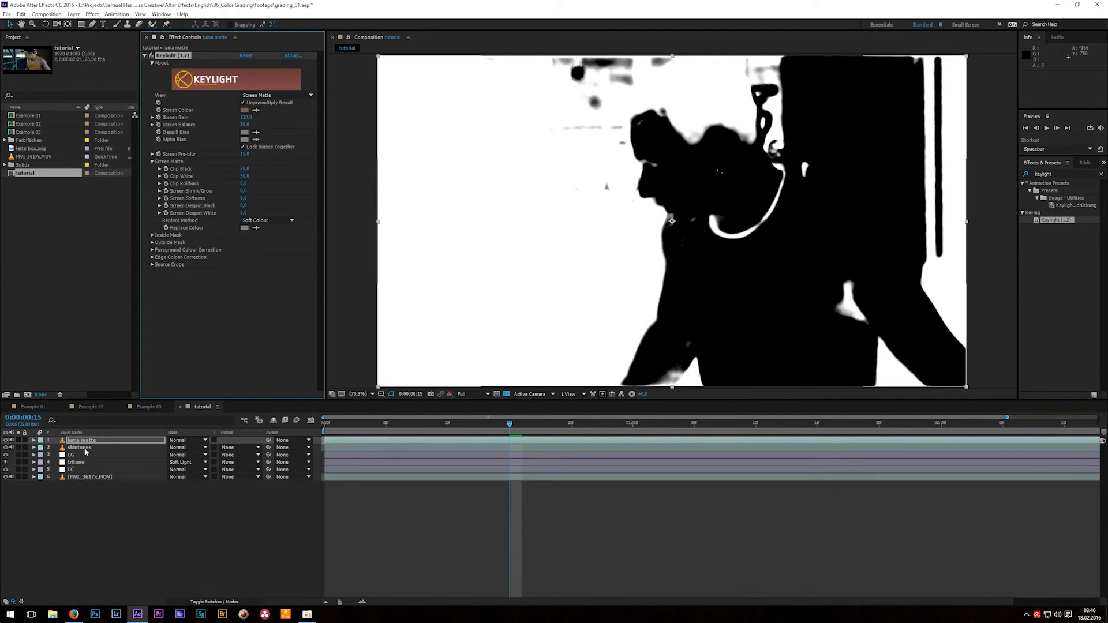
# Give skintones the Luma Inverted Matte 'luma matte' and show the modes columns again
pyautogui.click(79, 447)
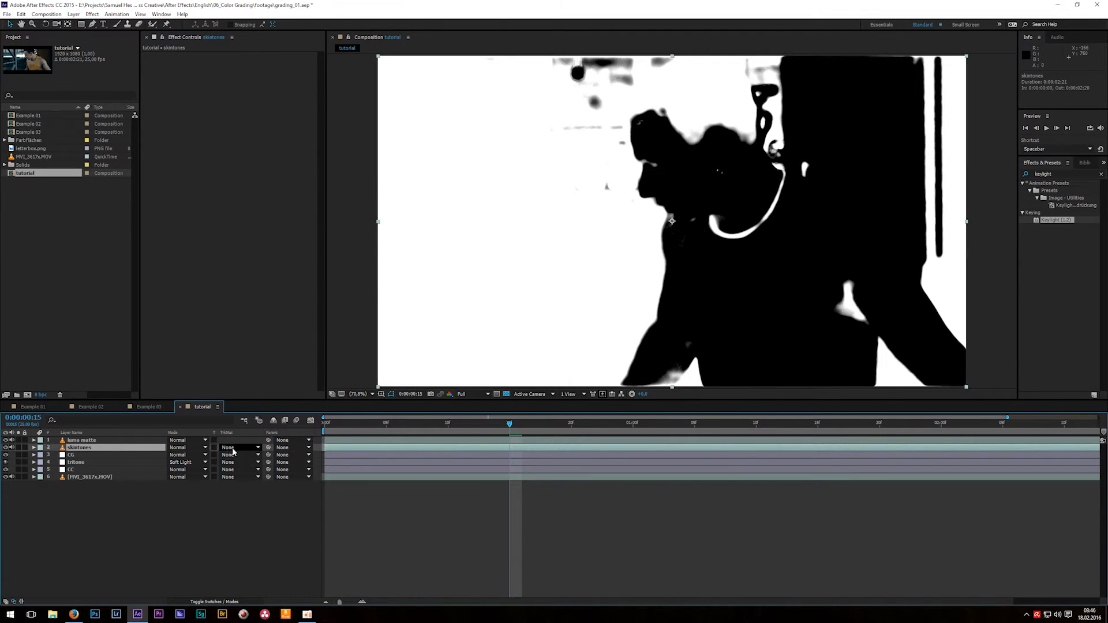
pyautogui.click(235, 447)
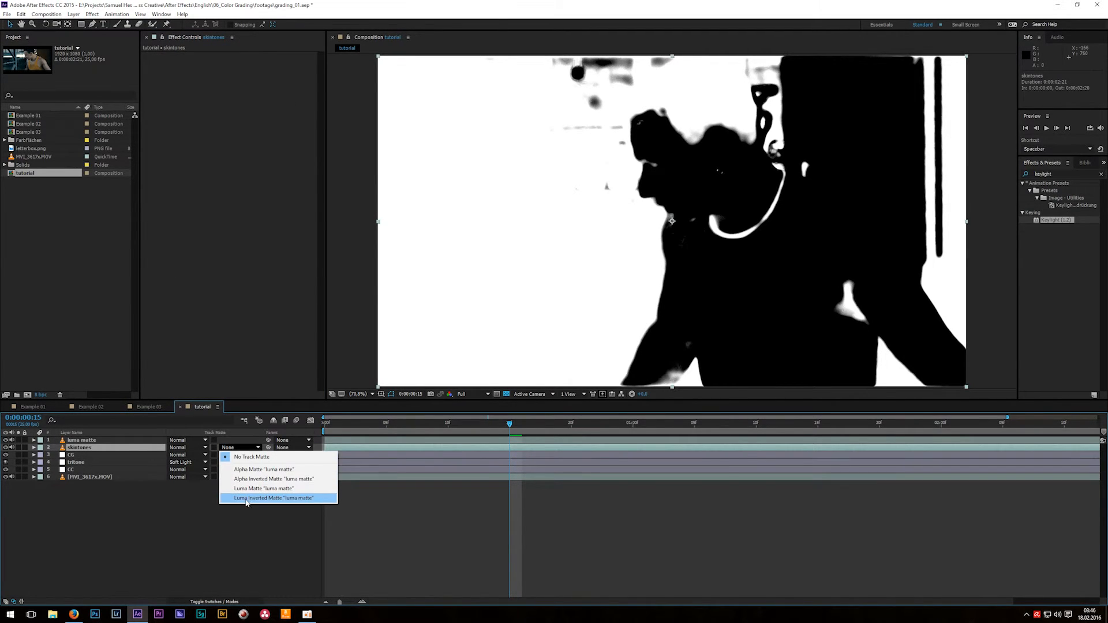
pyautogui.click(272, 497)
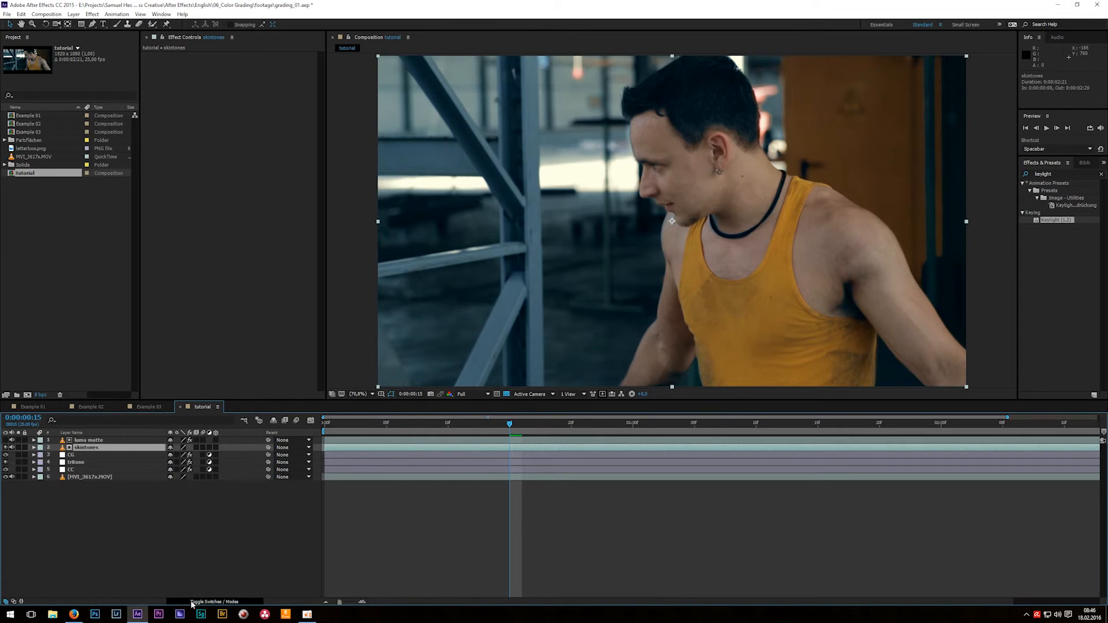
pyautogui.click(217, 601)
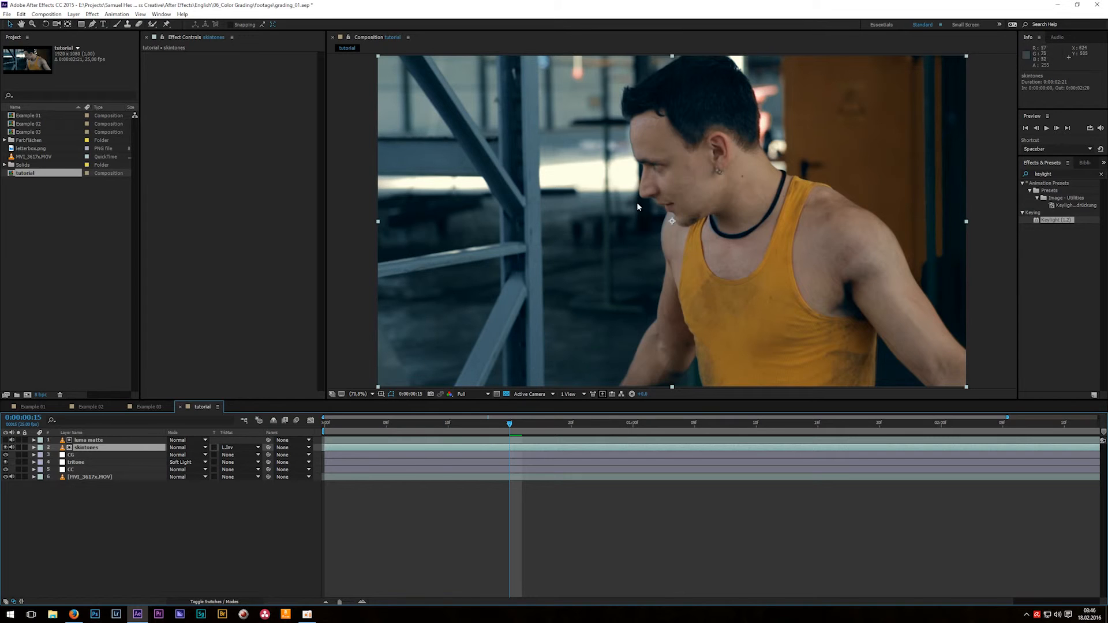
pyautogui.moveTo(659, 152)
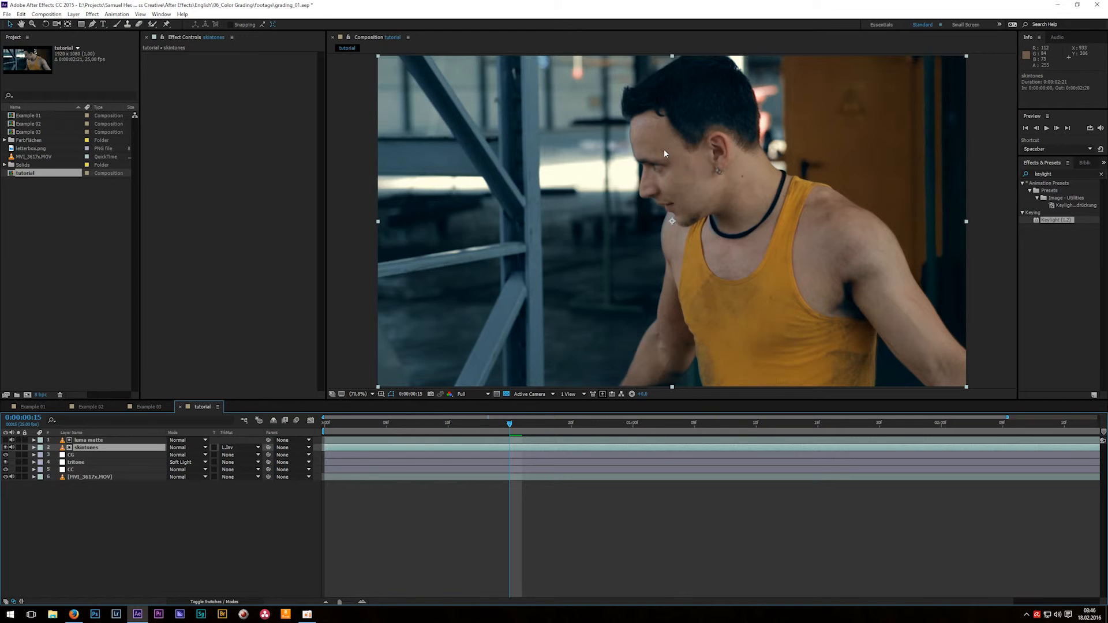
pyautogui.moveTo(699, 136)
pyautogui.write('gauss')
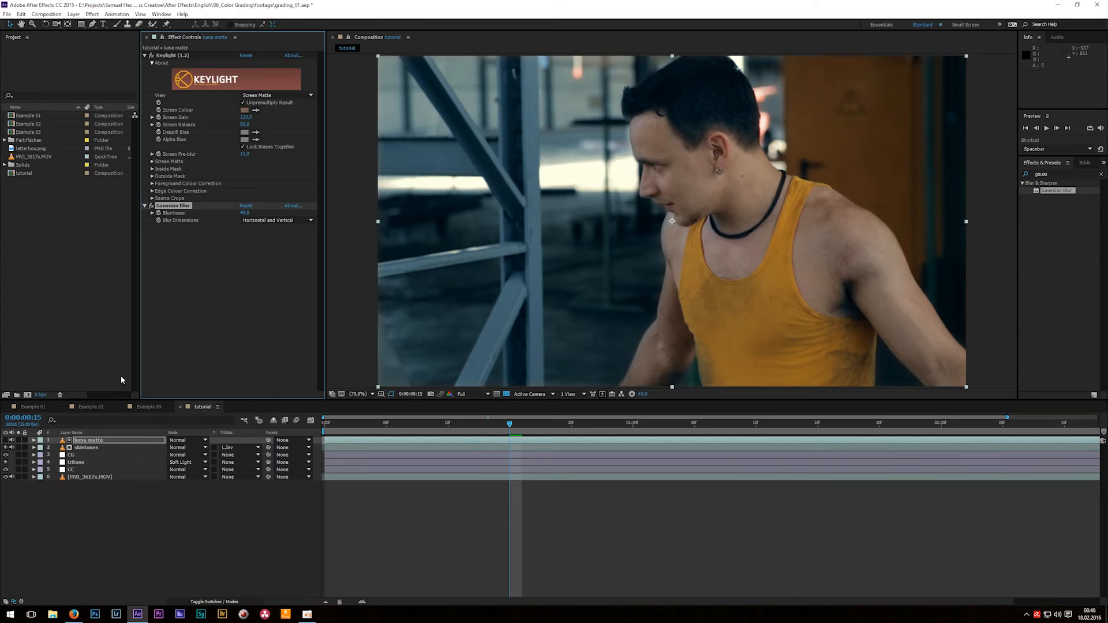
# Select the skintones layer to adjust its opacity
pyautogui.click(85, 447)
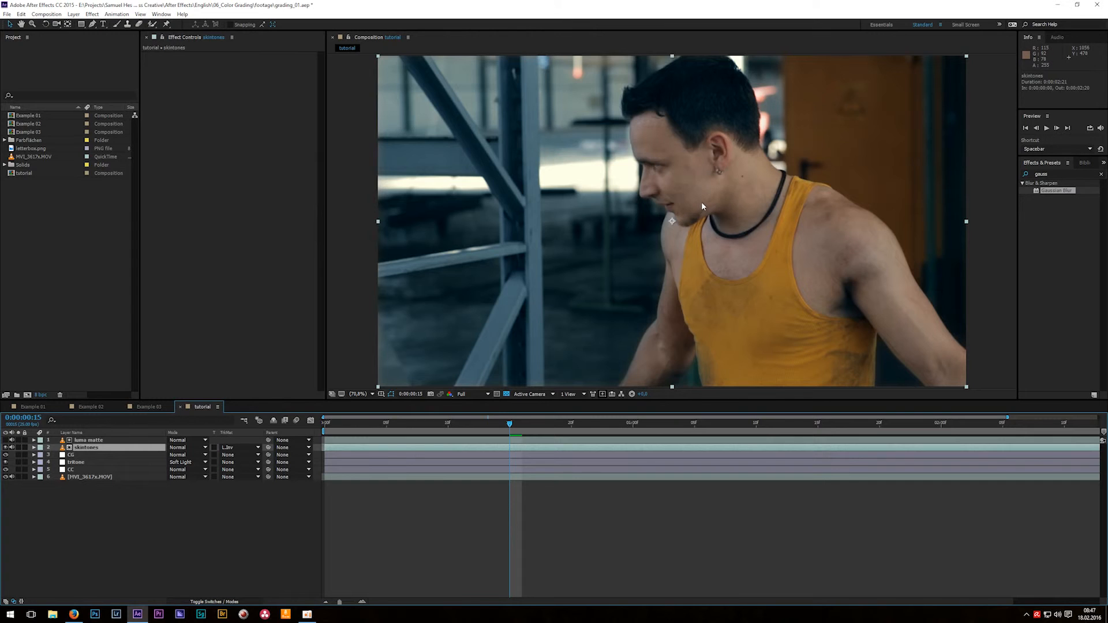
pyautogui.moveTo(605, 242)
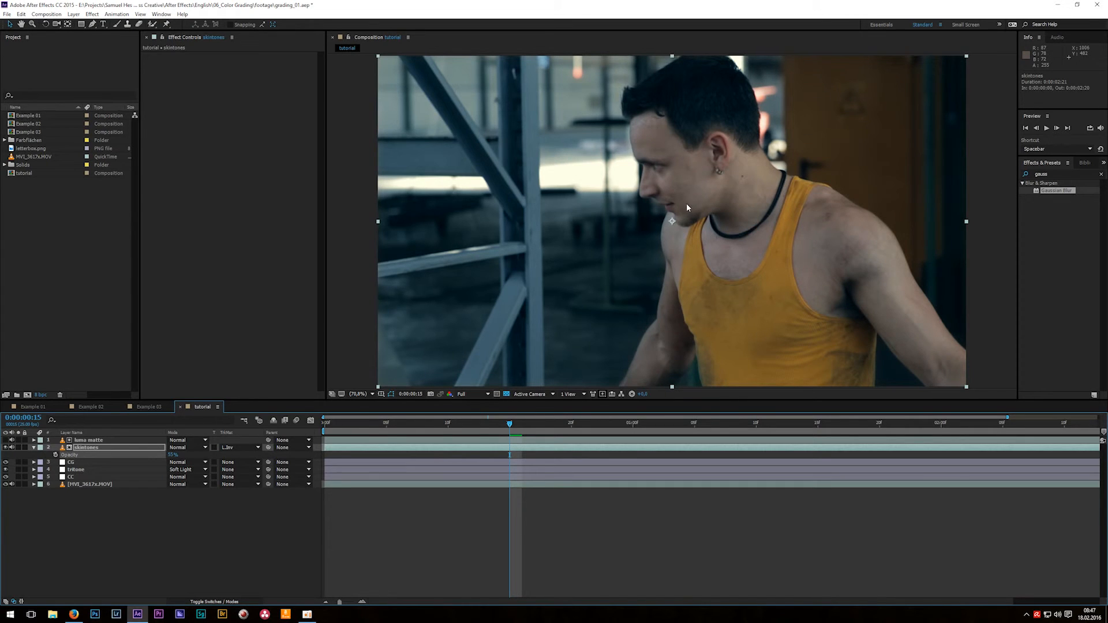
pyautogui.moveTo(692, 202)
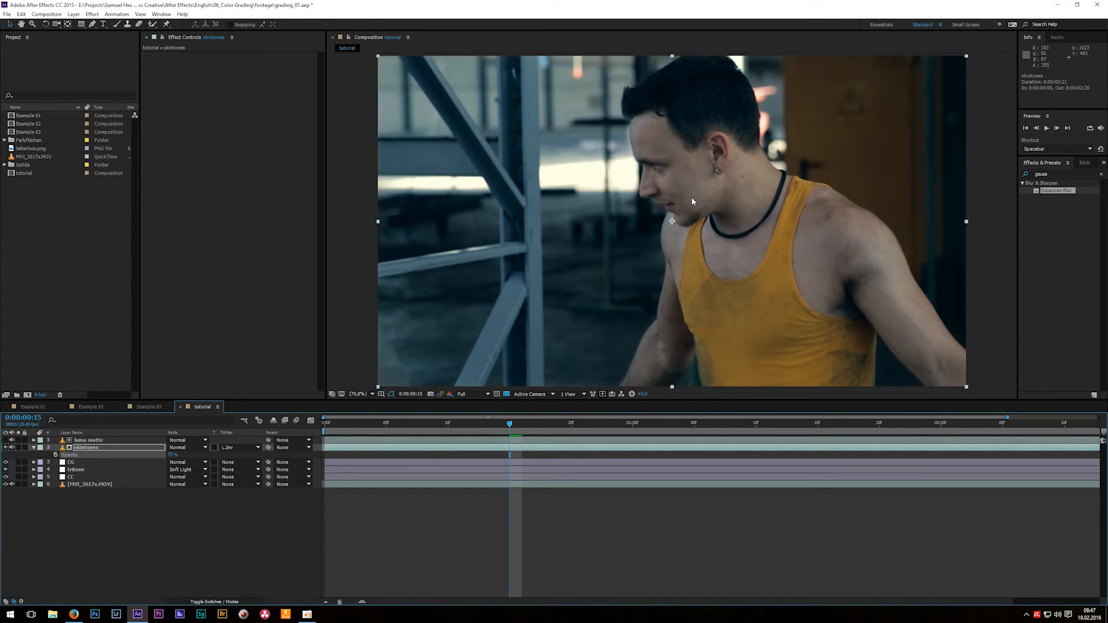
pyautogui.moveTo(657, 193)
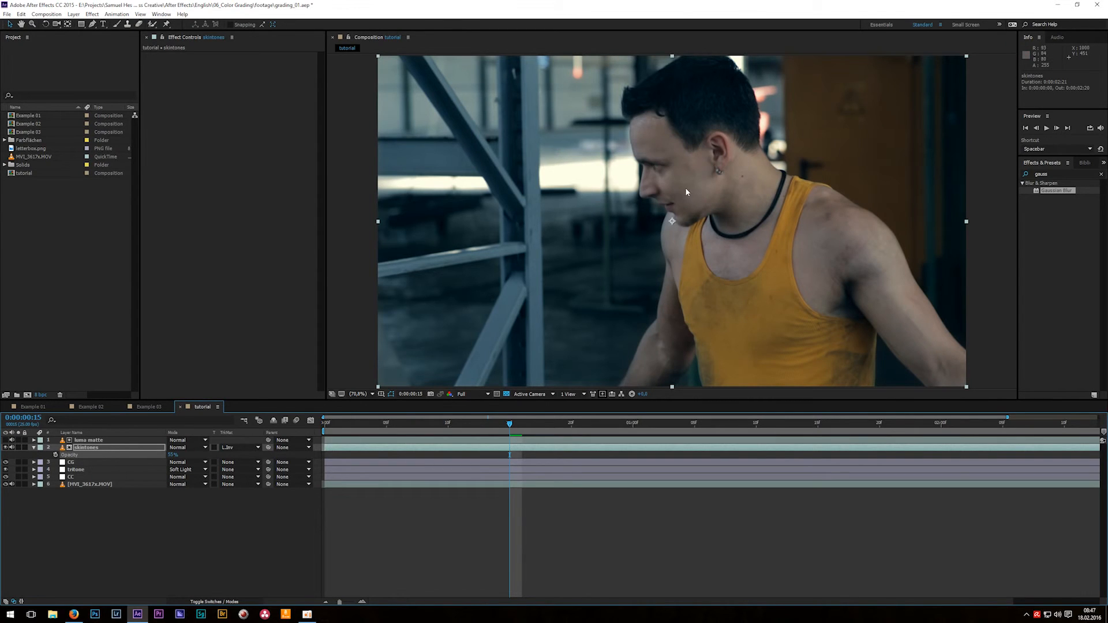
pyautogui.moveTo(677, 136)
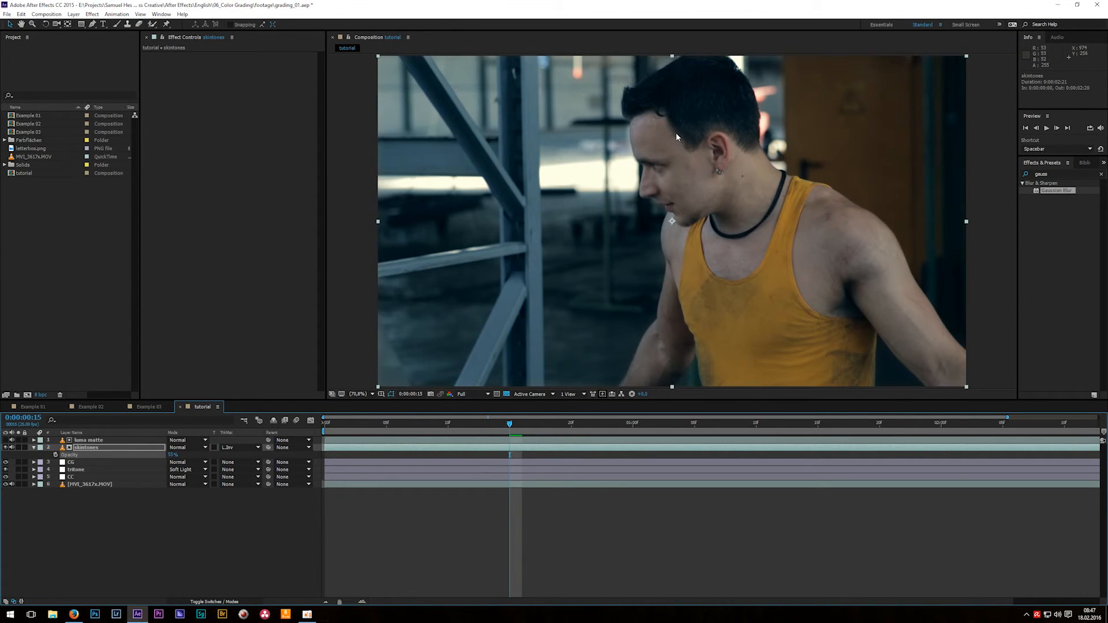
pyautogui.moveTo(648, 178)
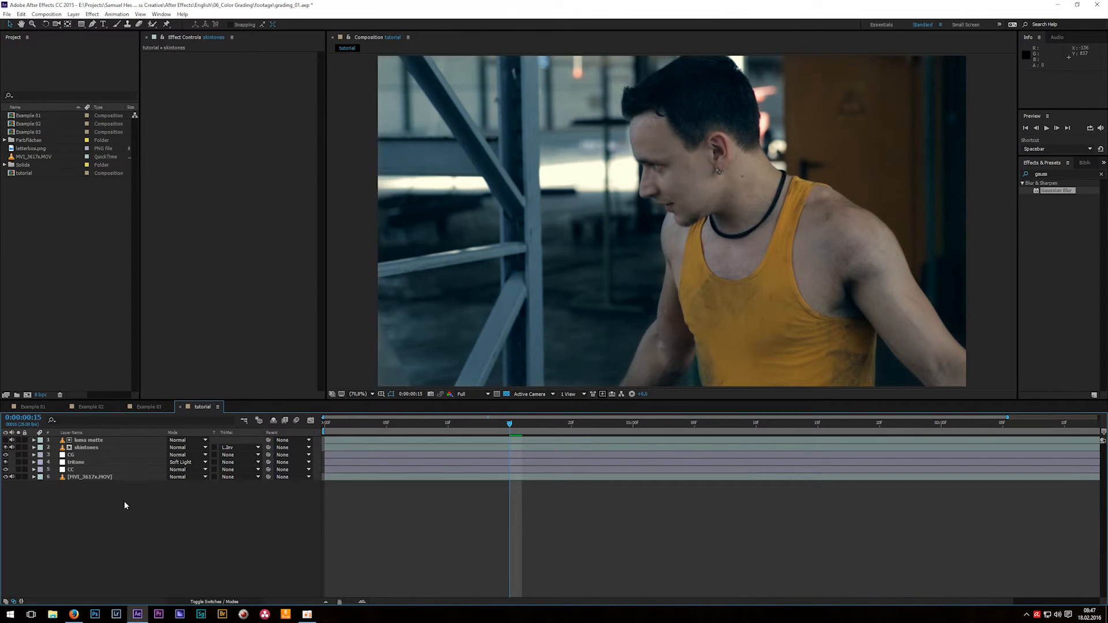
pyautogui.moveTo(614, 234)
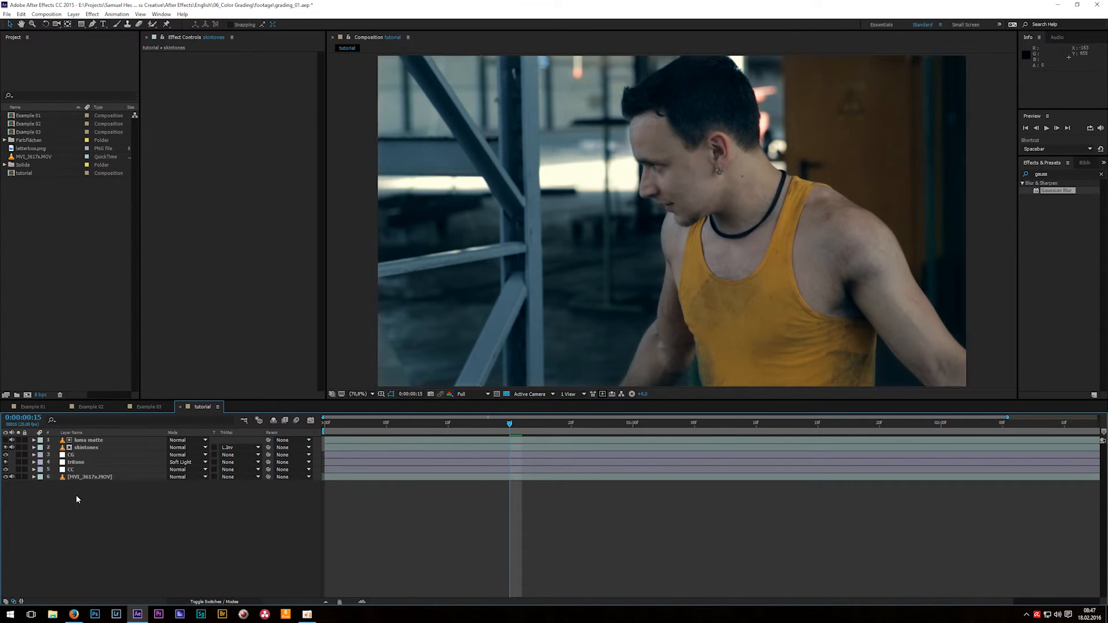
pyautogui.moveTo(81, 502)
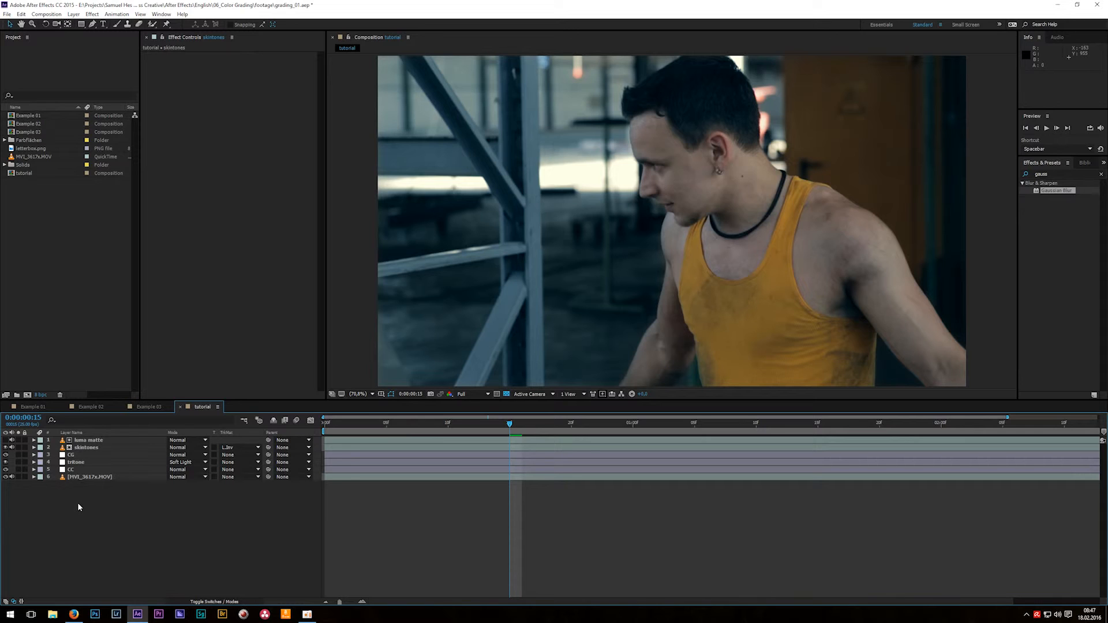
pyautogui.moveTo(83, 507)
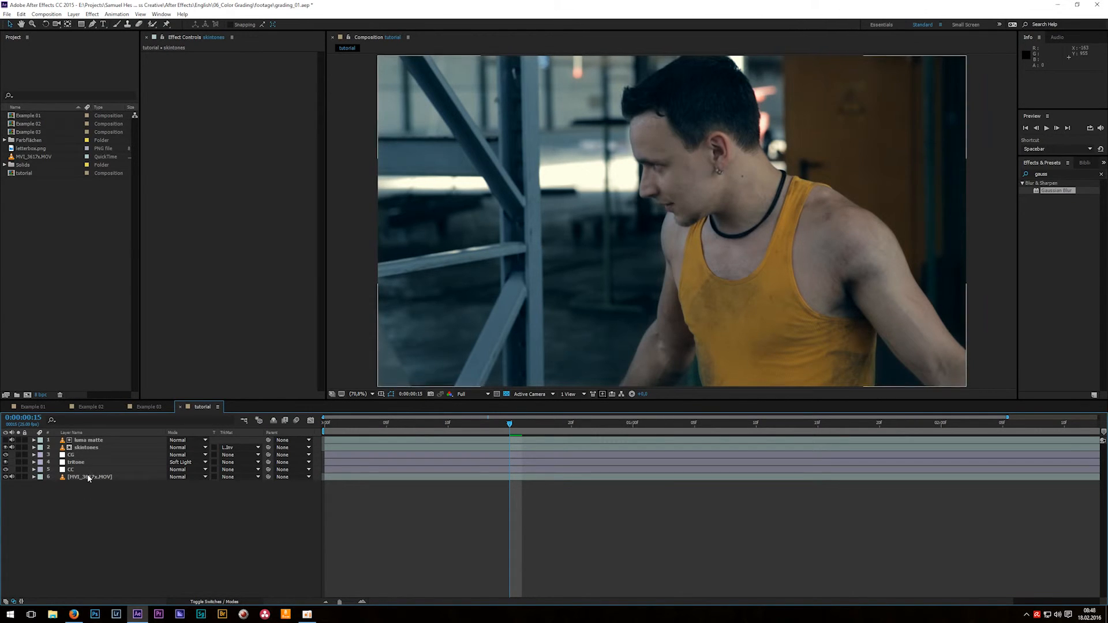
# Duplicate MVI_3617e.MOV and apply the Black & White effect found by searching 'black'
pyautogui.click(88, 476)
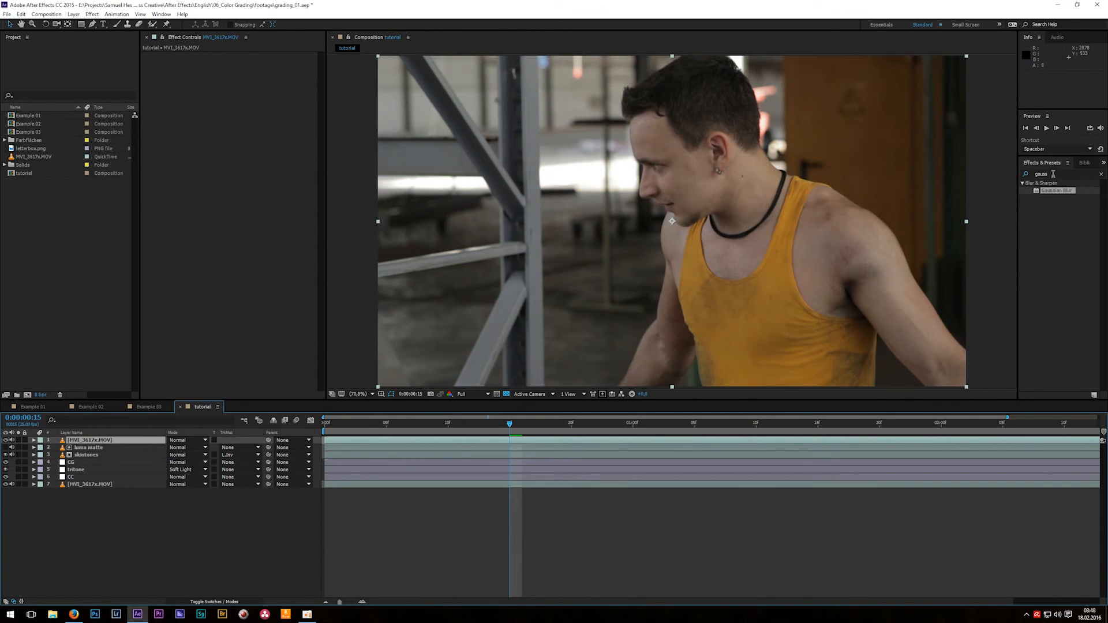
pyautogui.write('black')
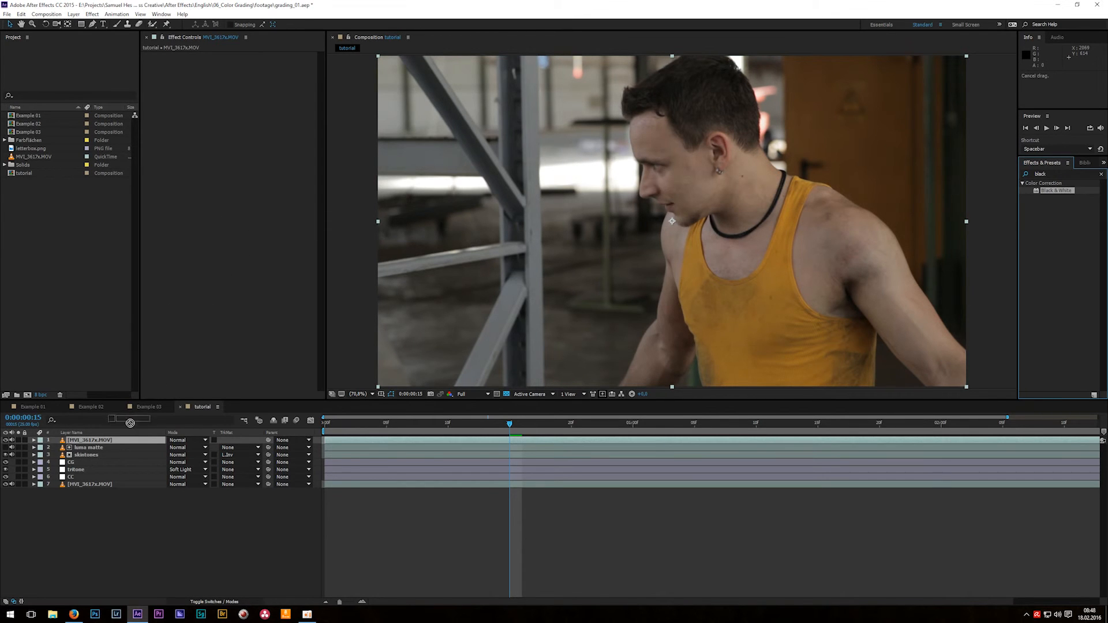
pyautogui.doubleClick(1059, 191)
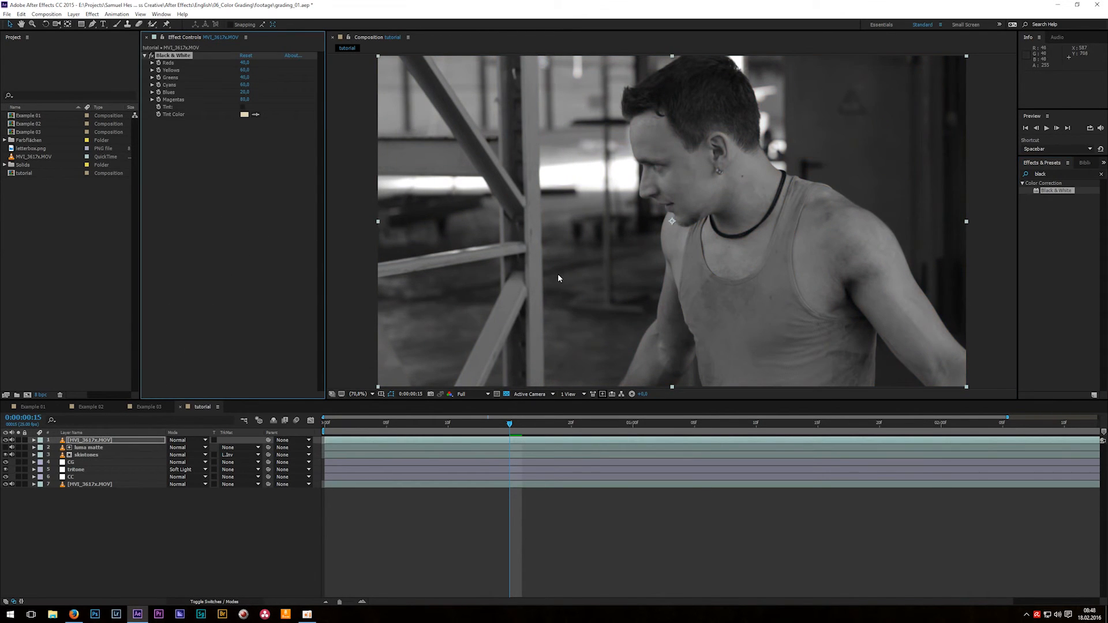
pyautogui.moveTo(656, 223)
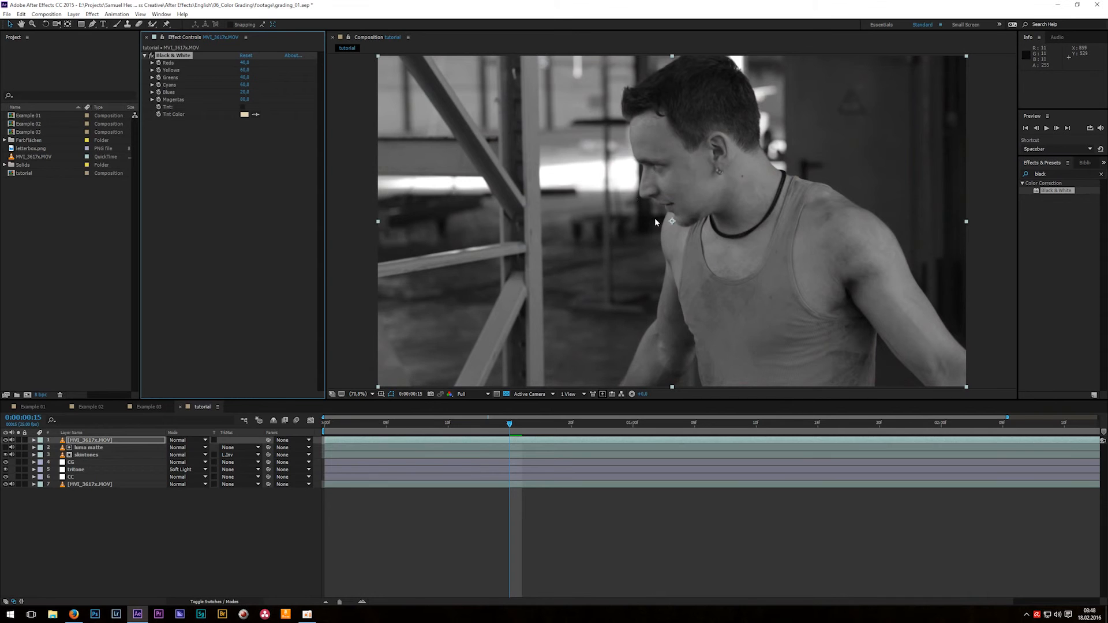
pyautogui.moveTo(416, 276)
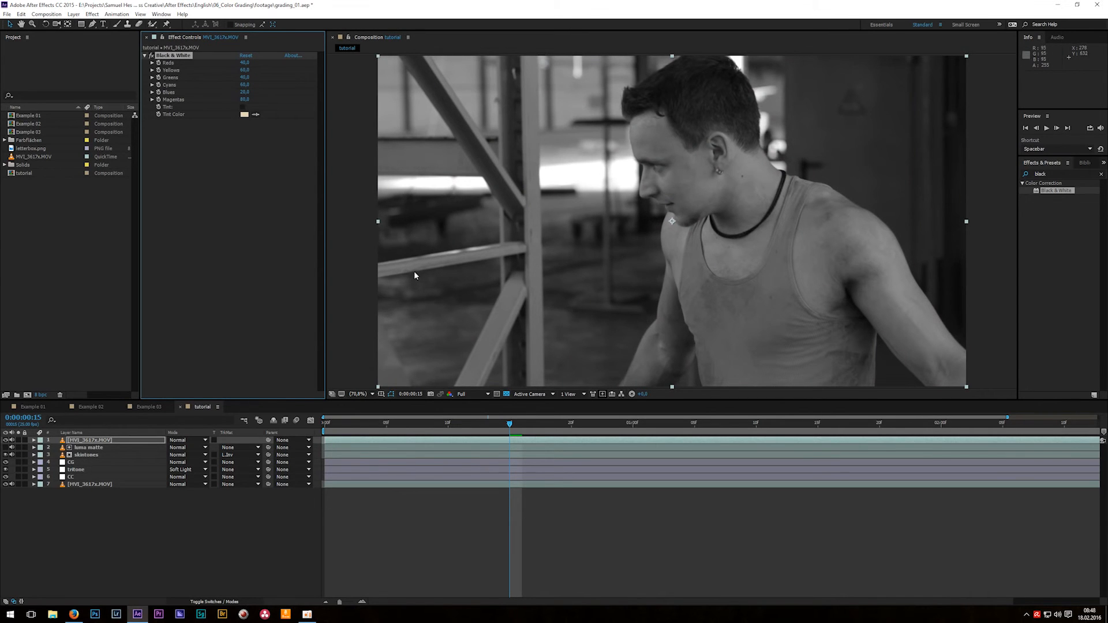
# Set the grayscale top MVI_3617a.MOV copy's blending mode to Soft Light
pyautogui.click(185, 440)
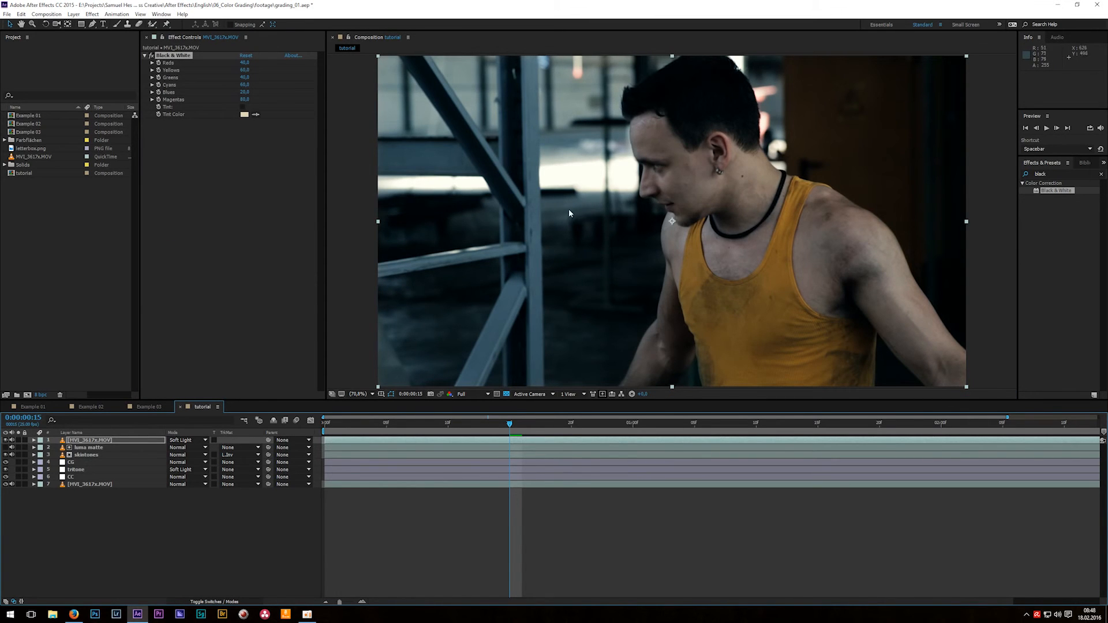
pyautogui.moveTo(492, 263)
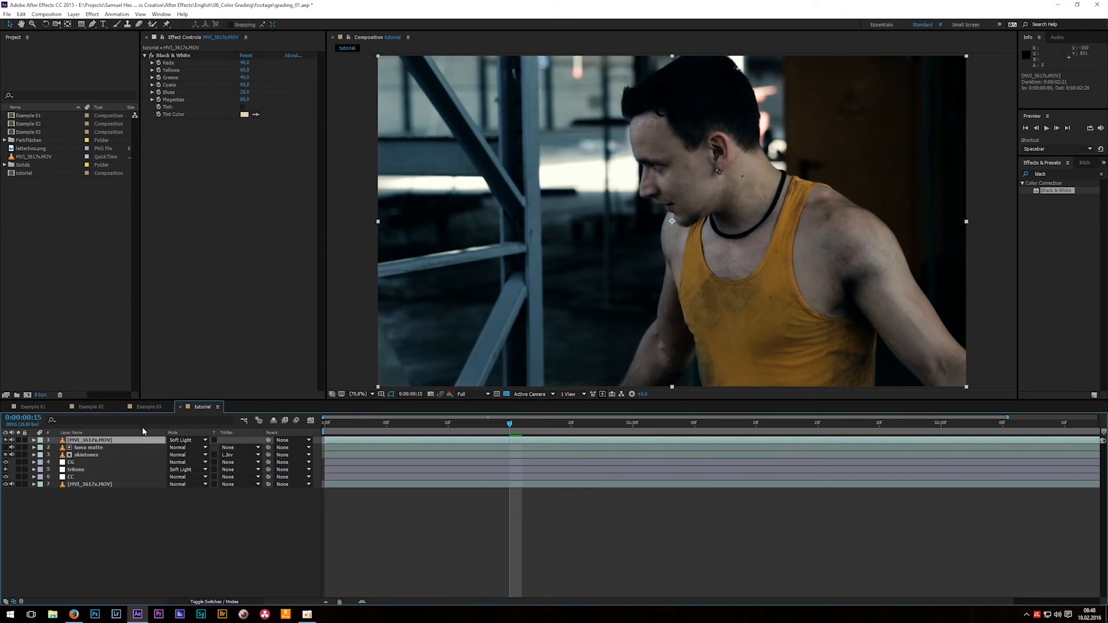
pyautogui.click(41, 440)
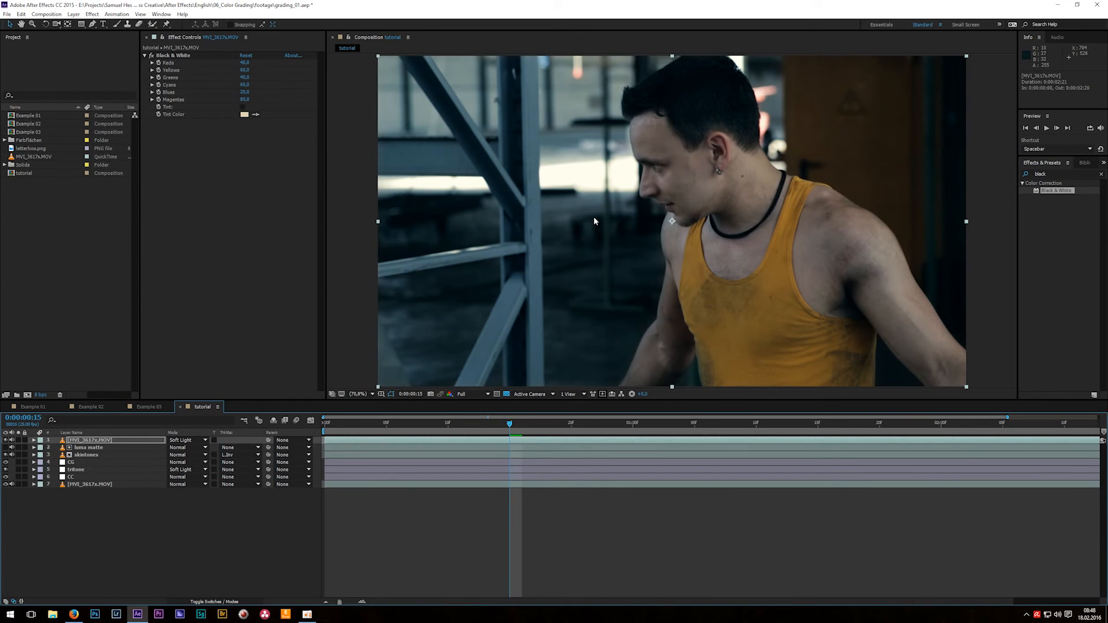
pyautogui.moveTo(592, 225)
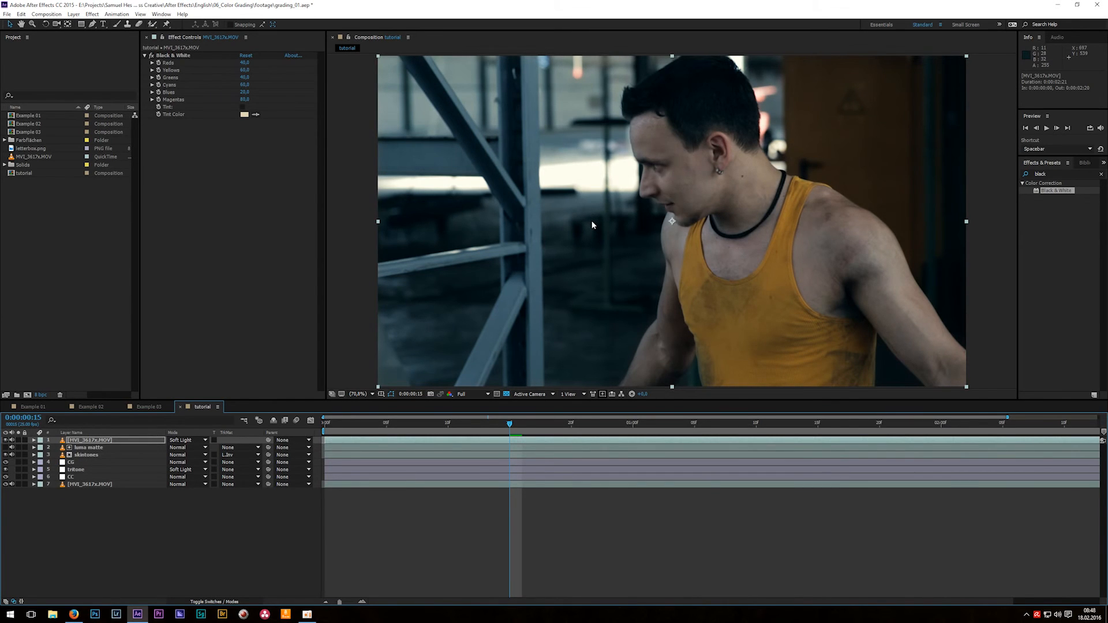
pyautogui.moveTo(579, 218)
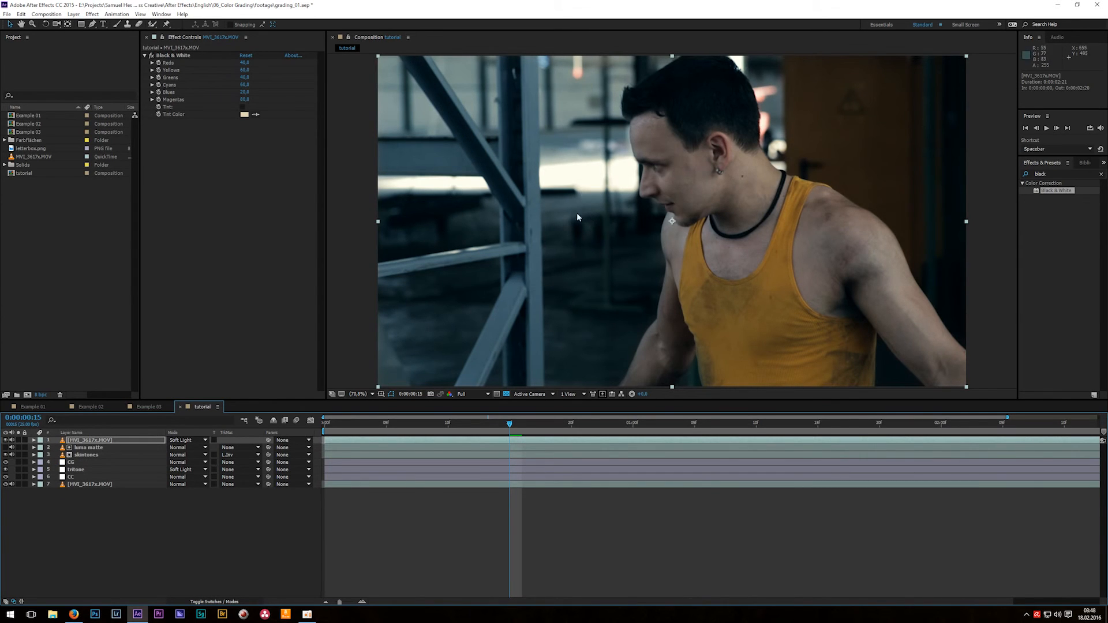
pyautogui.moveTo(584, 235)
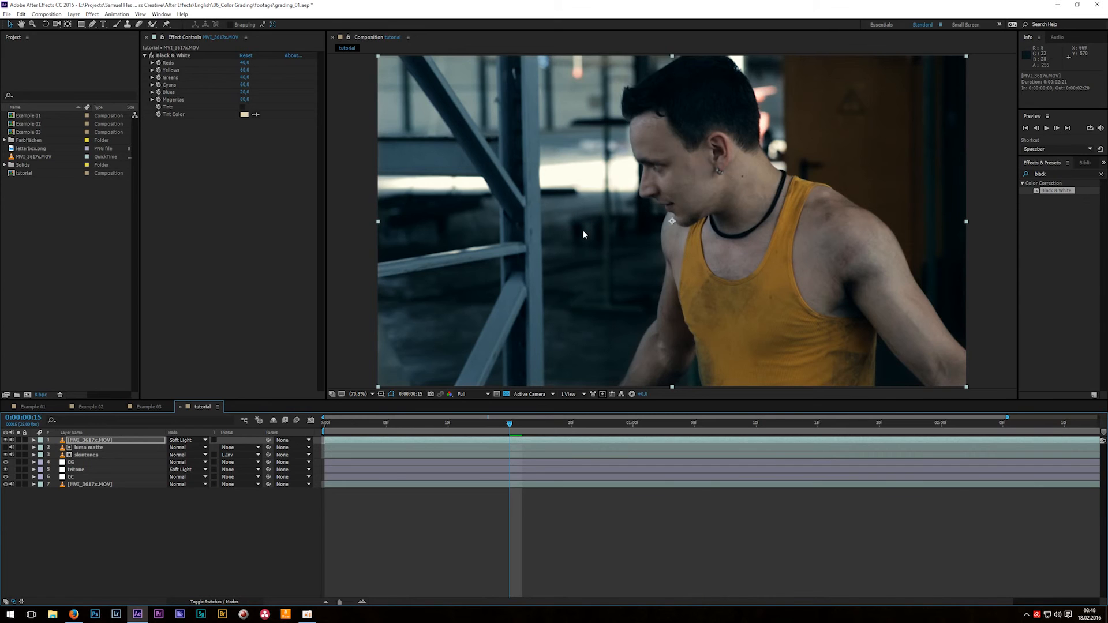
pyautogui.moveTo(582, 237)
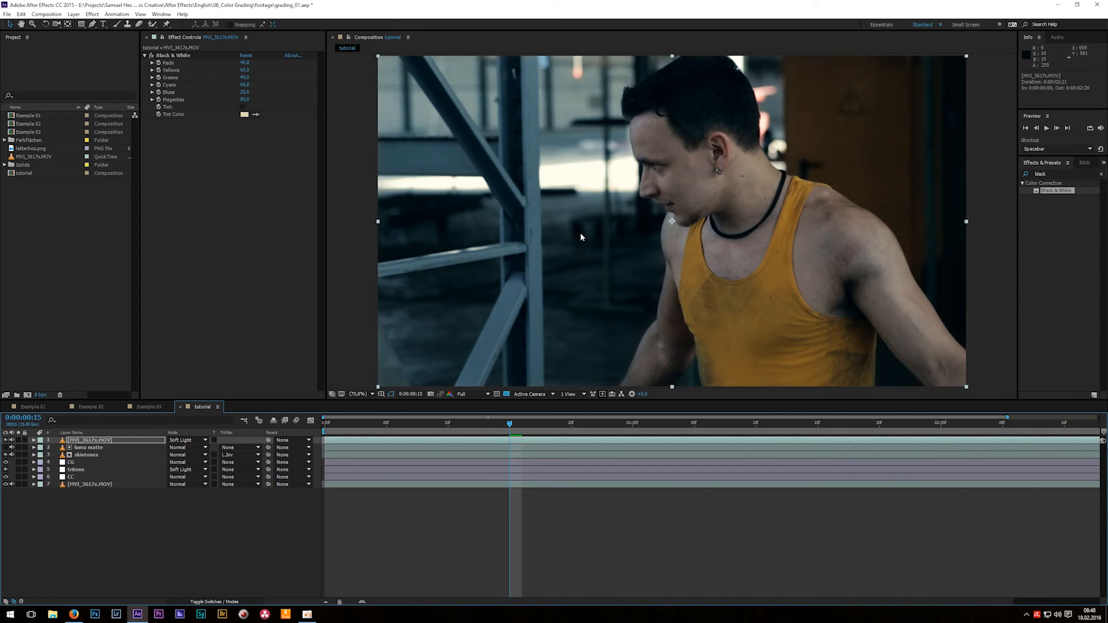
pyautogui.click(184, 439)
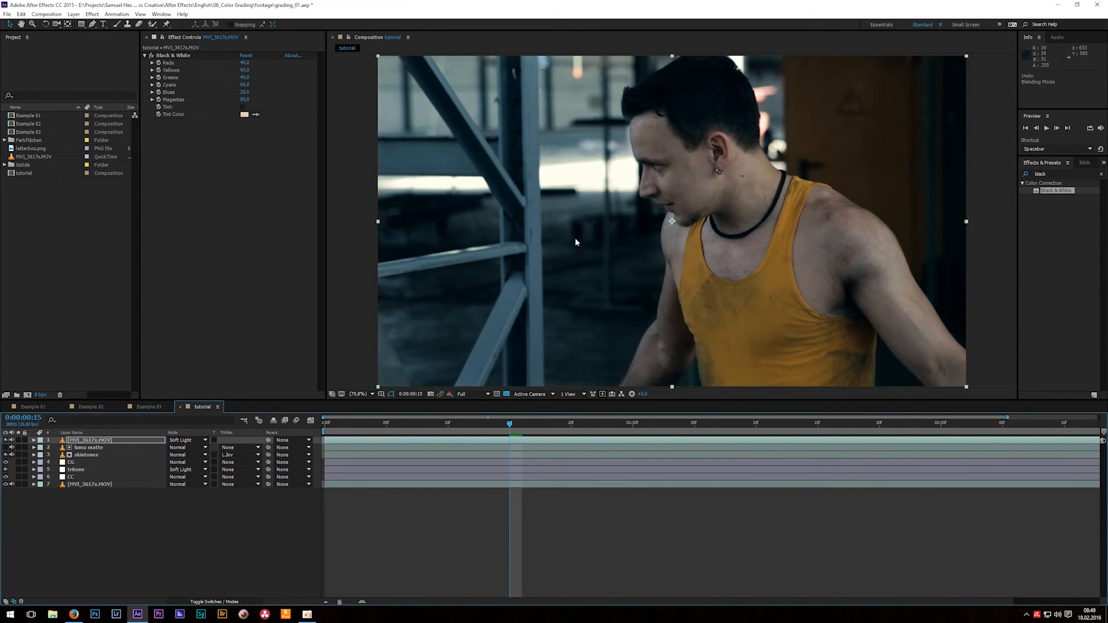
pyautogui.moveTo(555, 245)
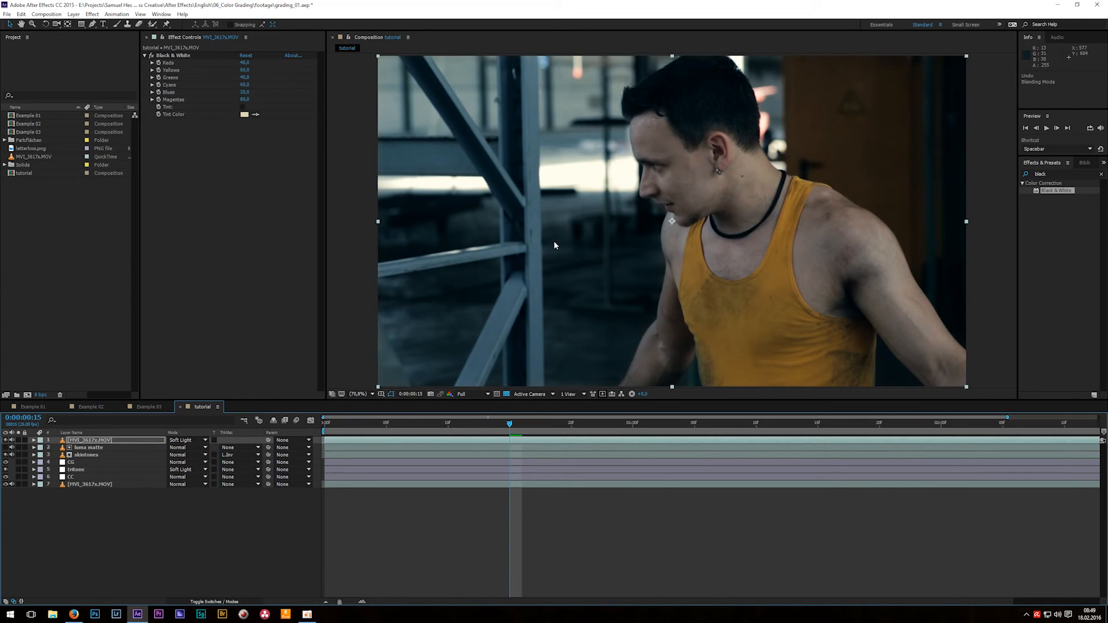
# Add a top 'sharpen' adjustment layer with Unsharp Mask, amount 200 and radius 0.2
pyautogui.rightClick(111, 515)
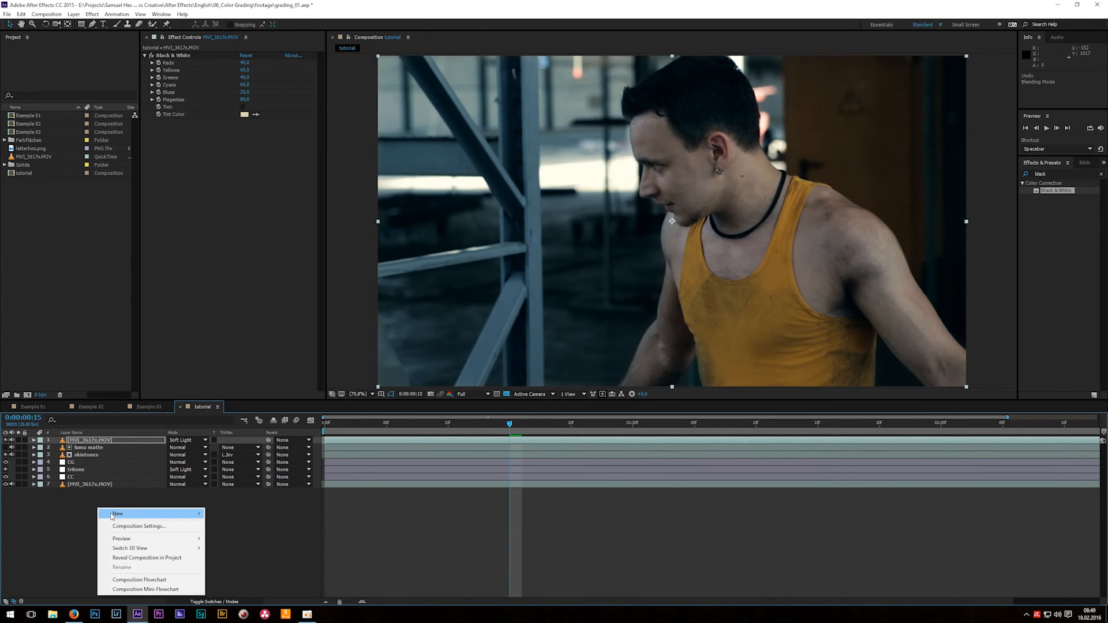
pyautogui.moveTo(118, 514)
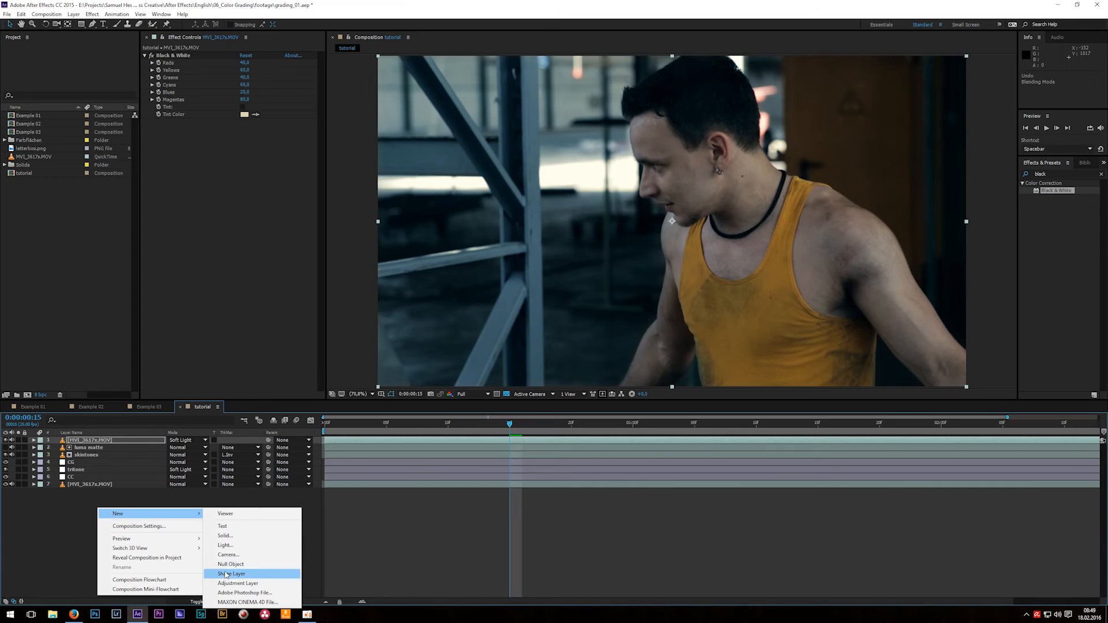
pyautogui.click(238, 583)
pyautogui.write('unsharp')
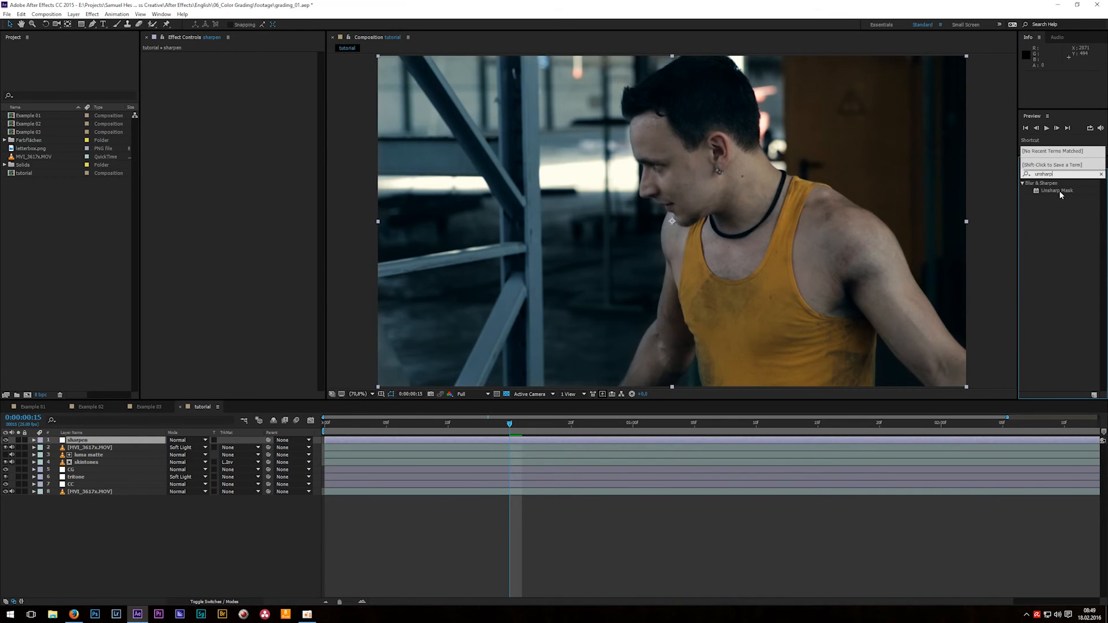
pyautogui.doubleClick(1052, 189)
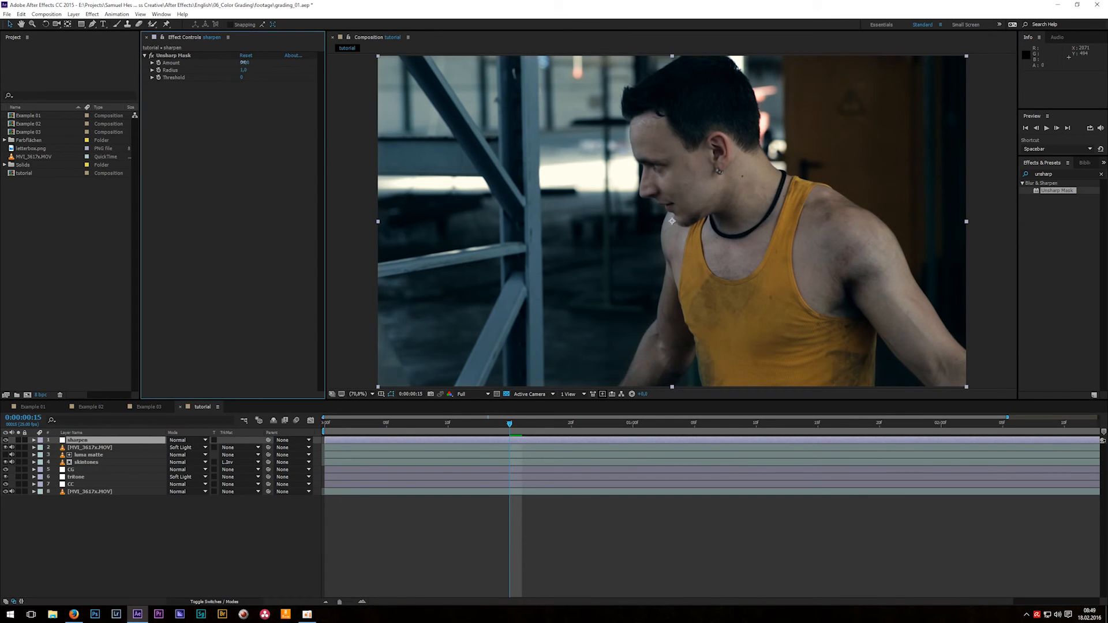
pyautogui.write('200')
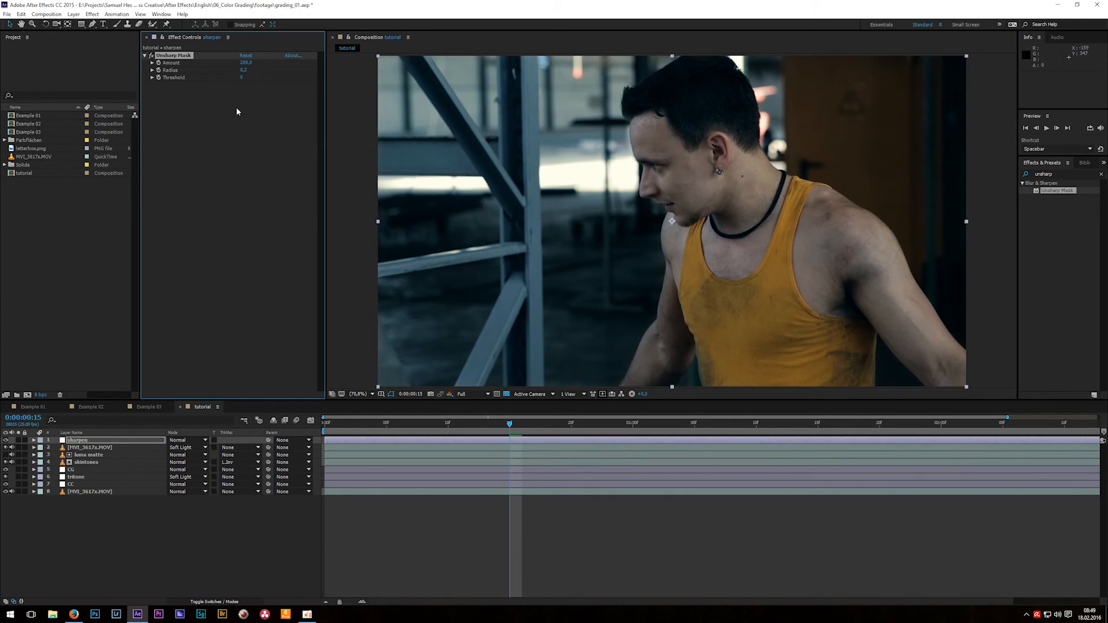
pyautogui.moveTo(253, 89)
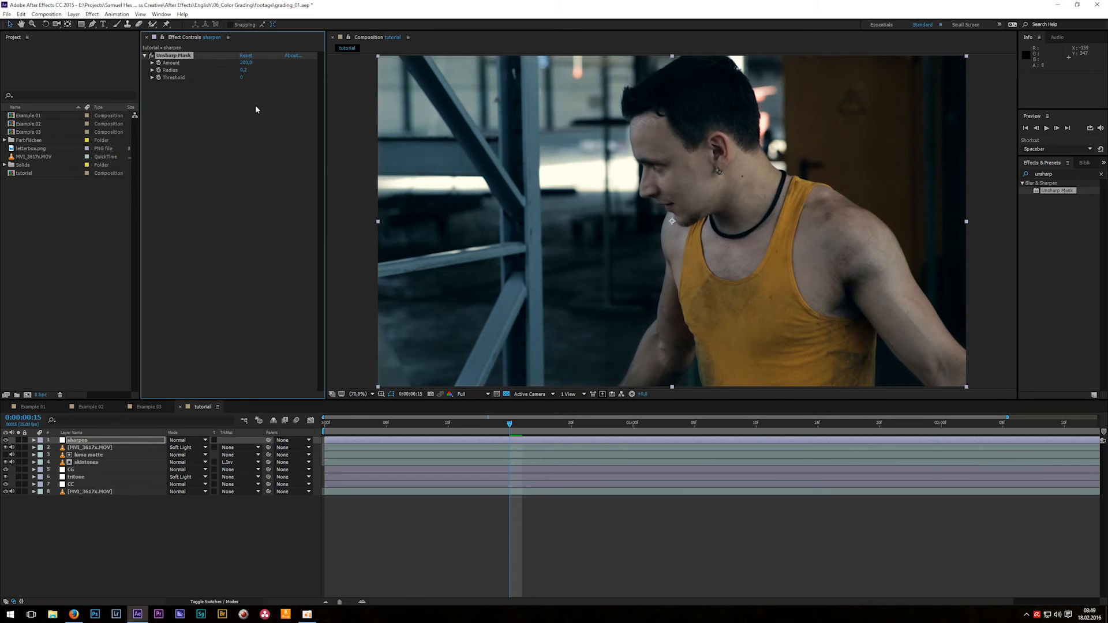
pyautogui.moveTo(677, 203)
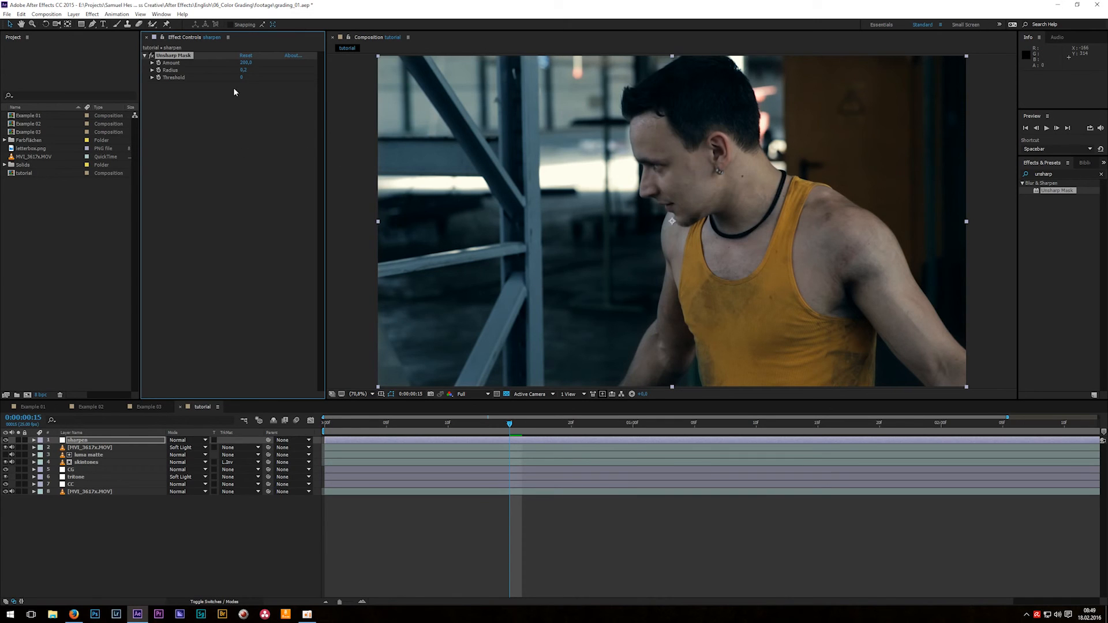
pyautogui.moveTo(224, 69)
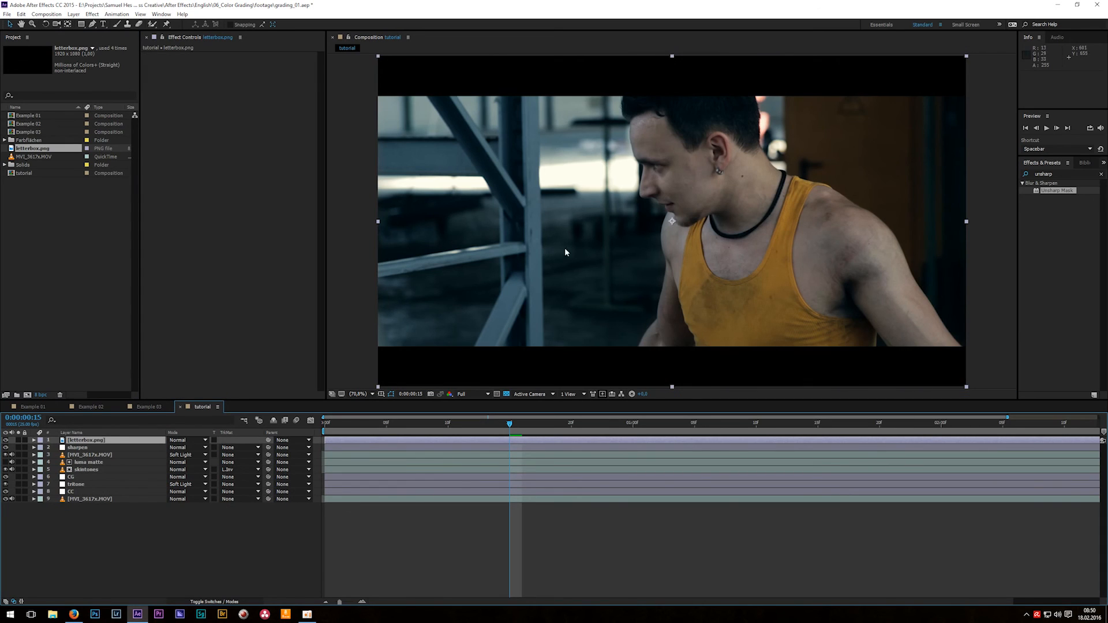
pyautogui.moveTo(550, 232)
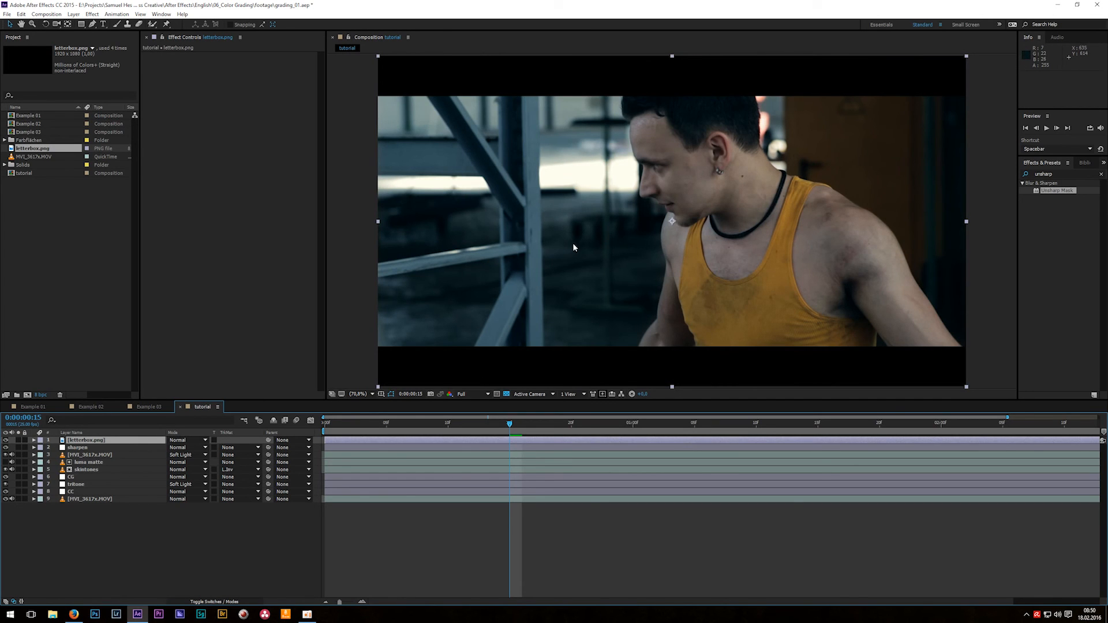
pyautogui.moveTo(571, 242)
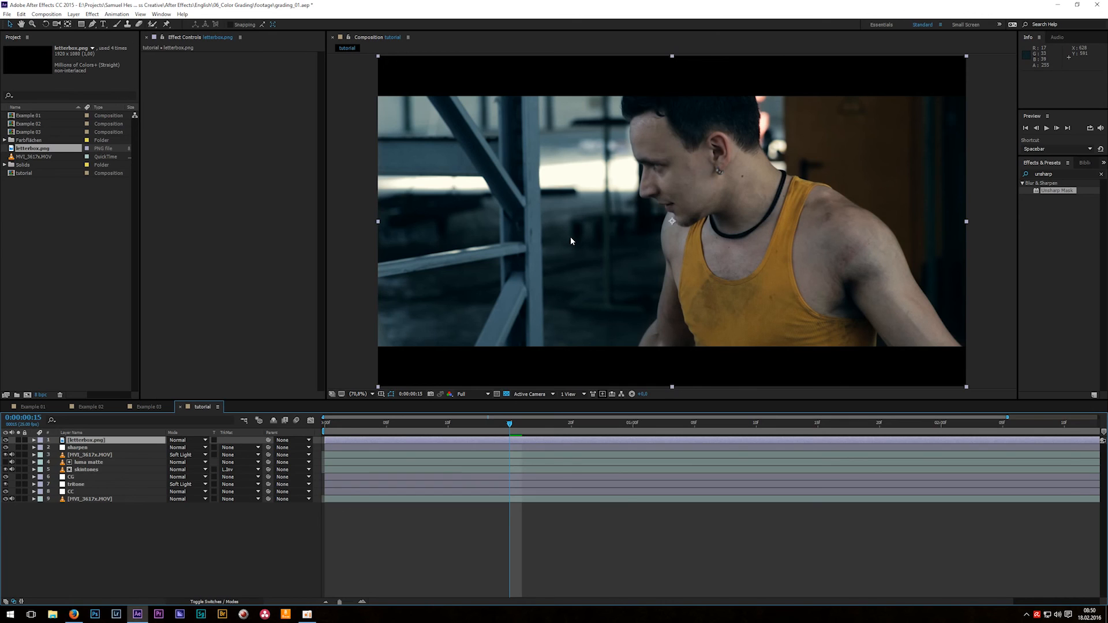
pyautogui.moveTo(566, 246)
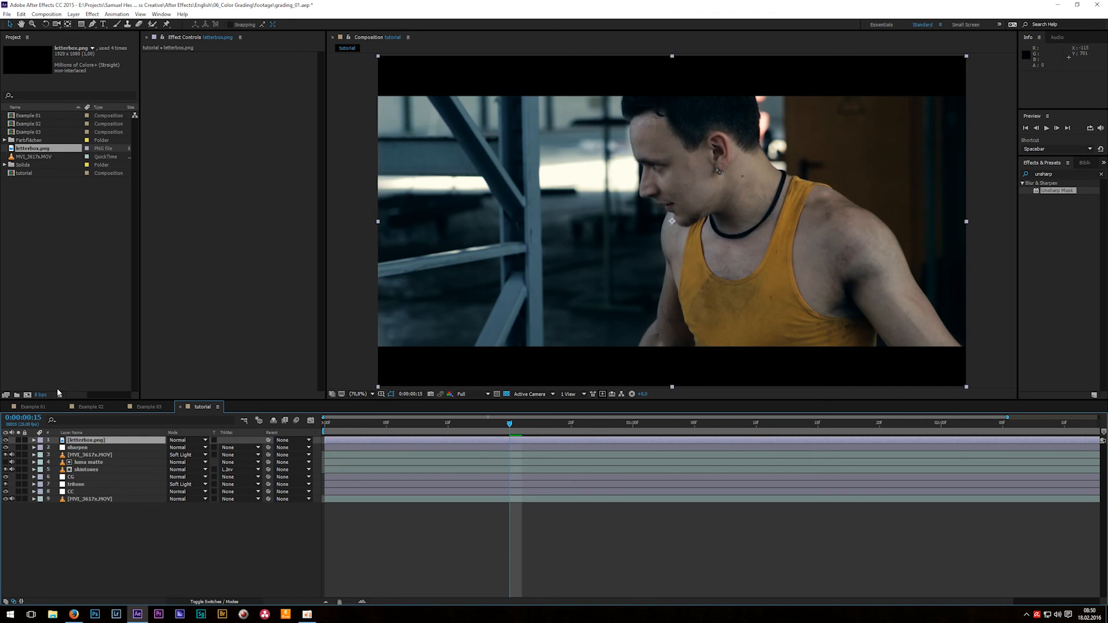
# Compare the Example 01, Example 02 and Example 03 composition grades, ending on Example 03
pyautogui.click(32, 406)
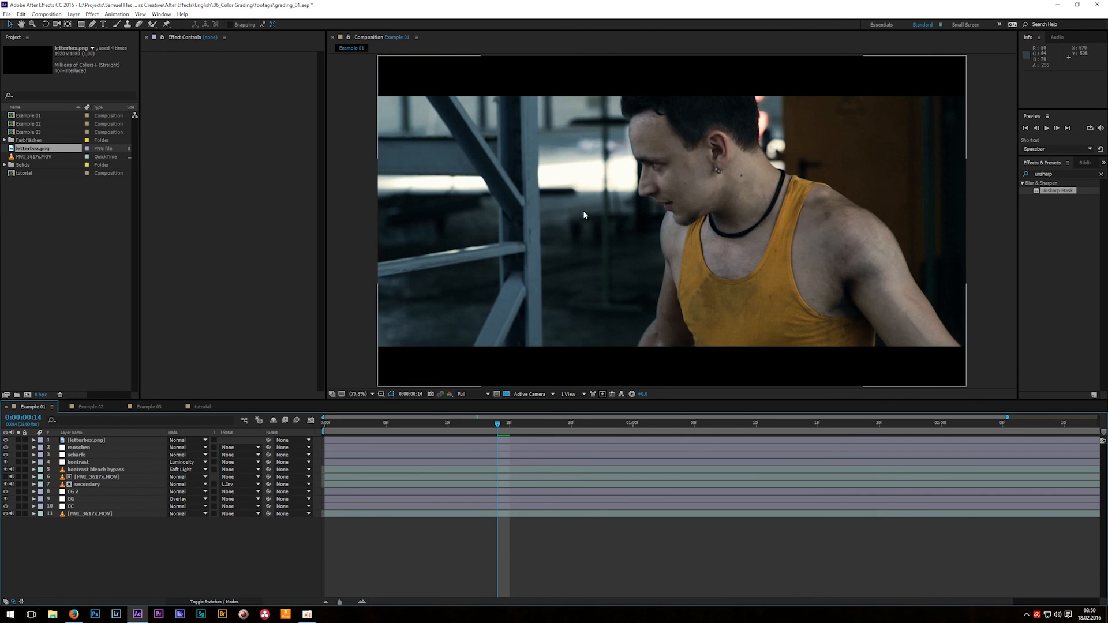
pyautogui.moveTo(175, 378)
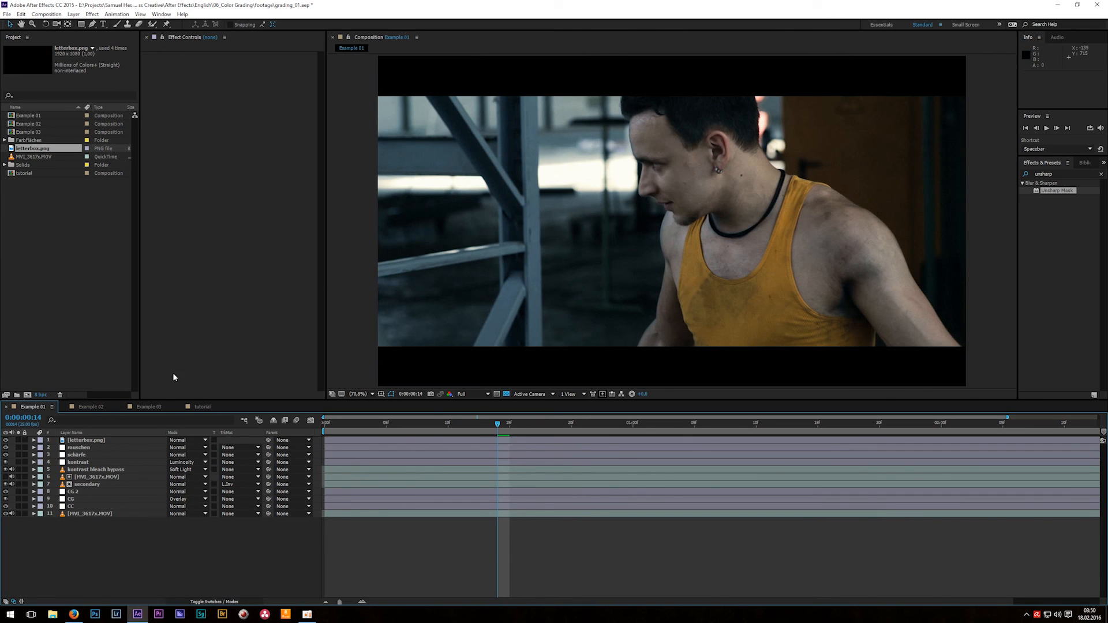
pyautogui.click(90, 407)
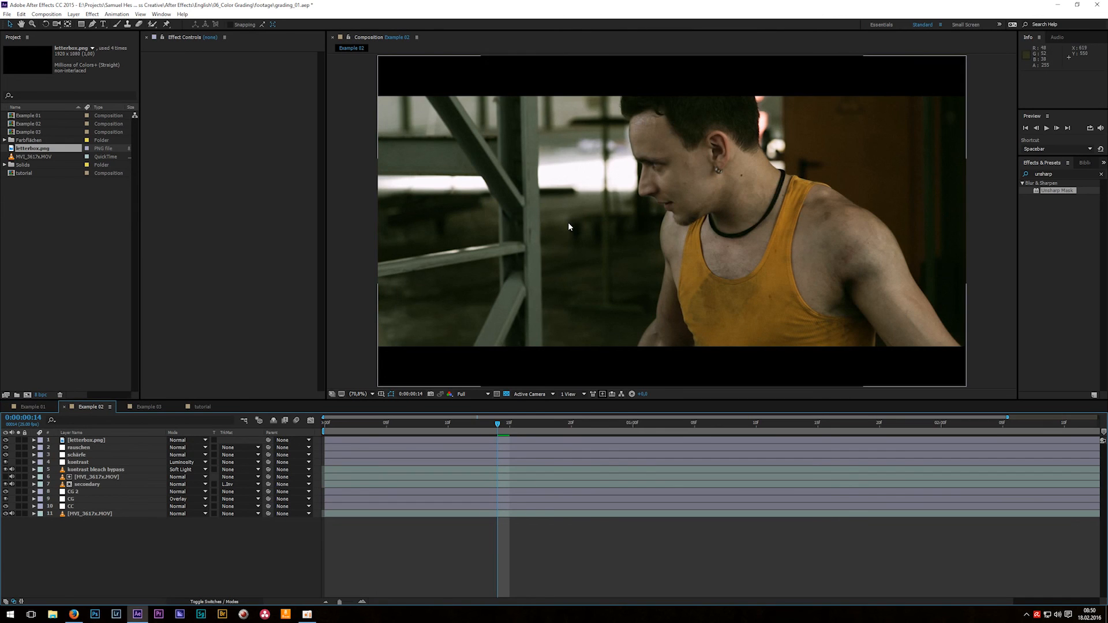
pyautogui.moveTo(592, 182)
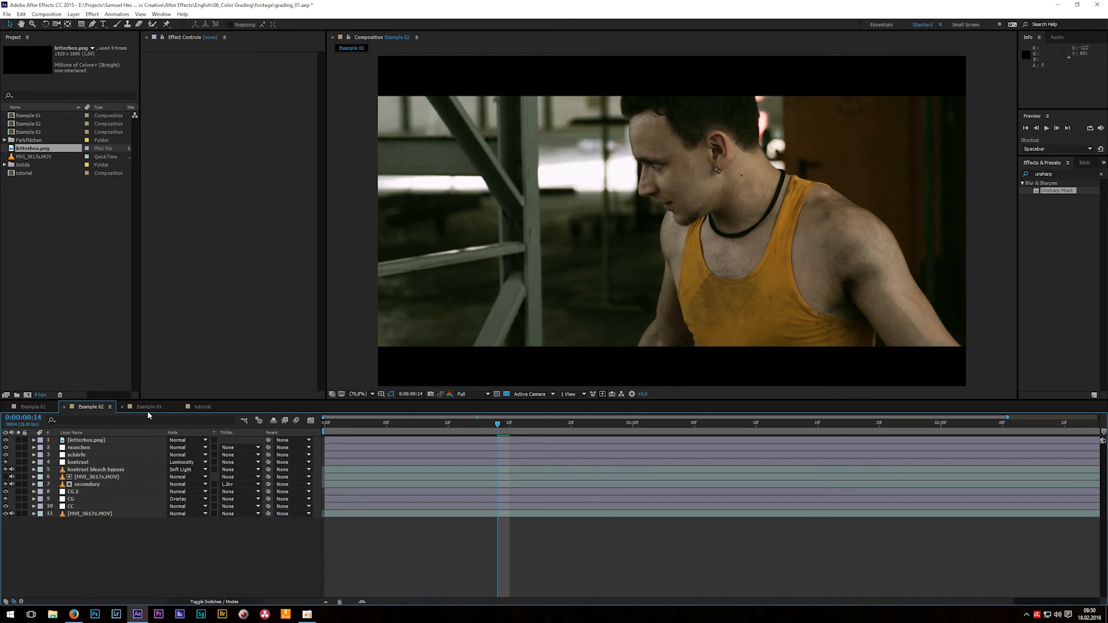
pyautogui.click(149, 407)
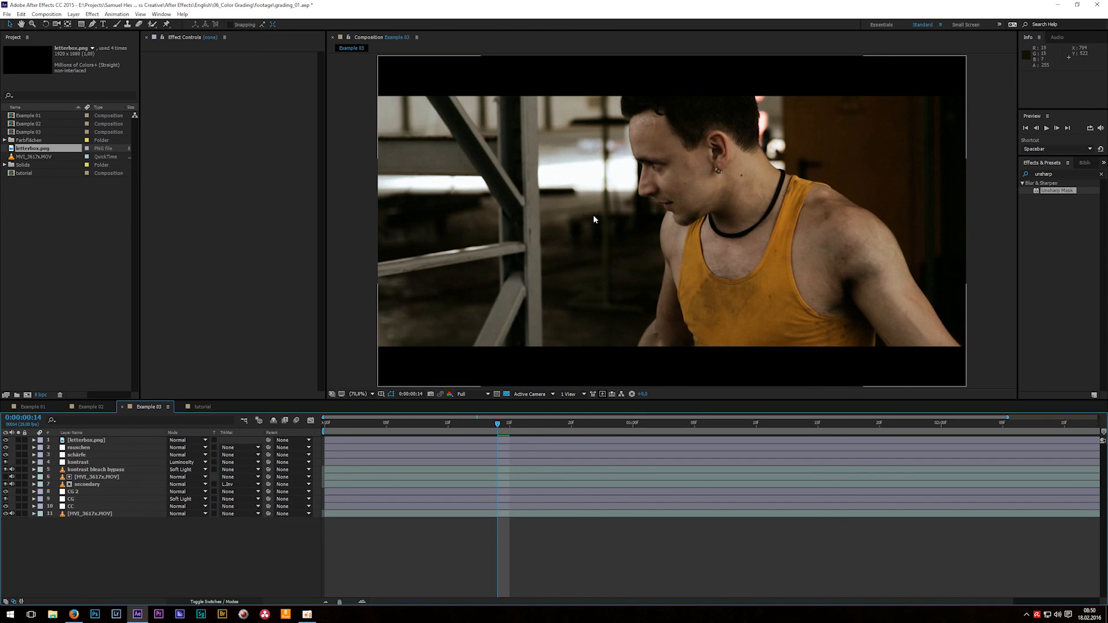
pyautogui.moveTo(558, 200)
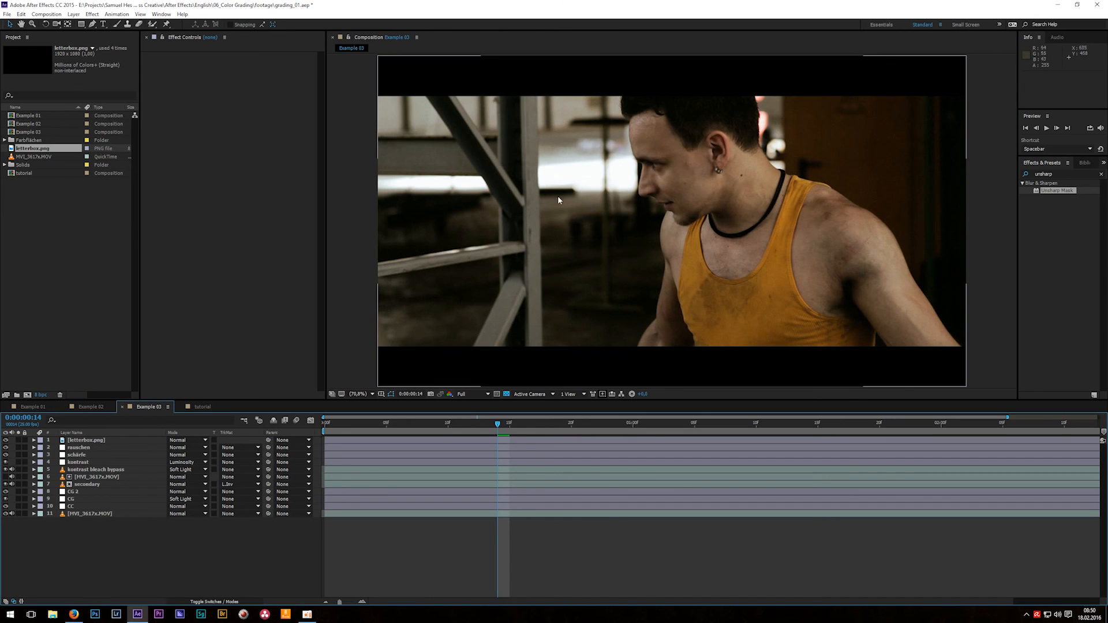
pyautogui.moveTo(581, 213)
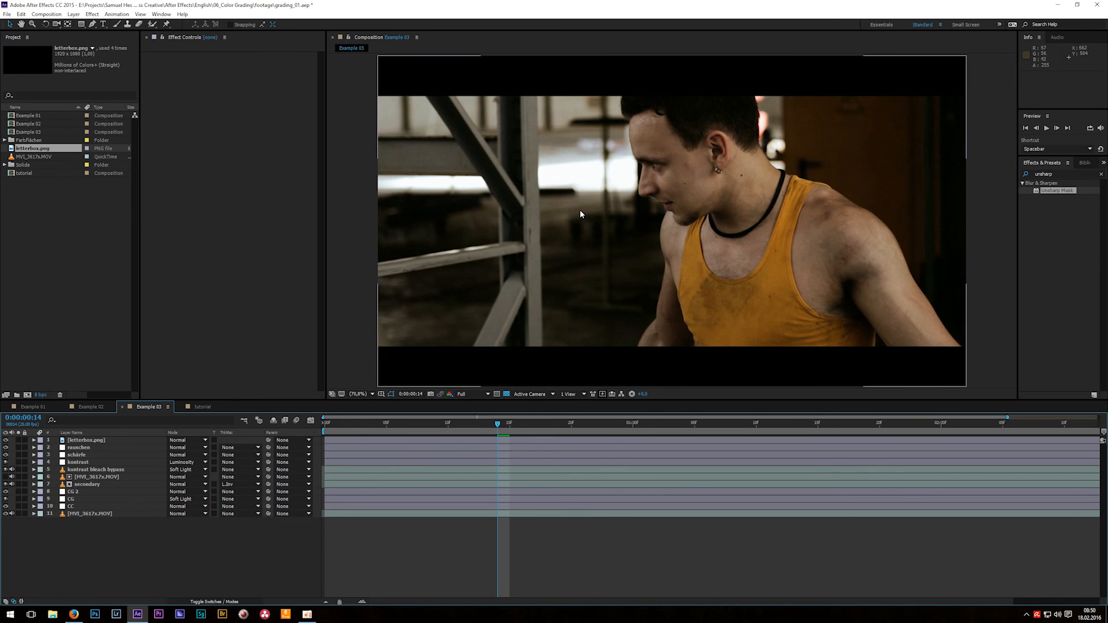